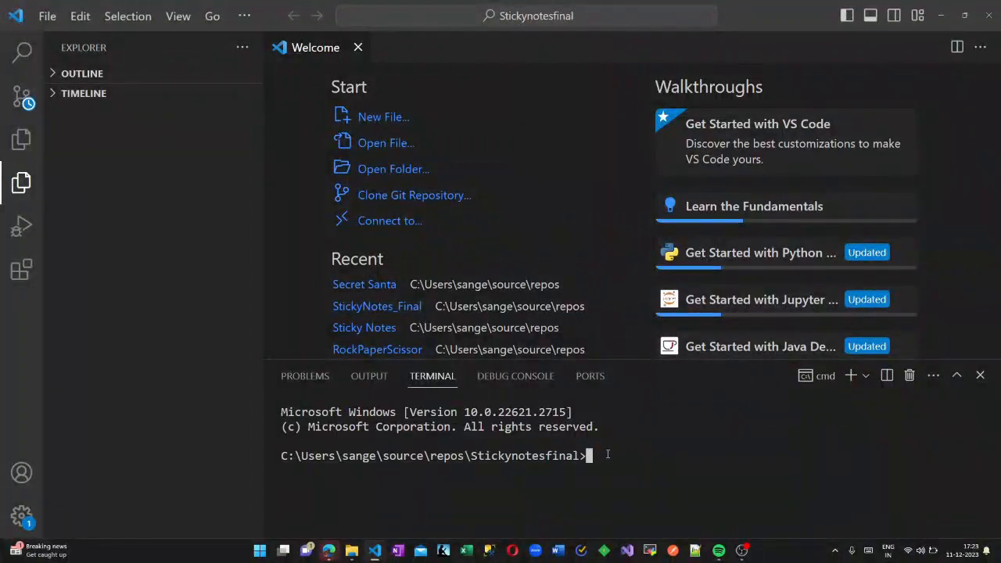
Create the Angular project secret-santa-app with ng new, choosing CSS and no routing.
type("ng new")
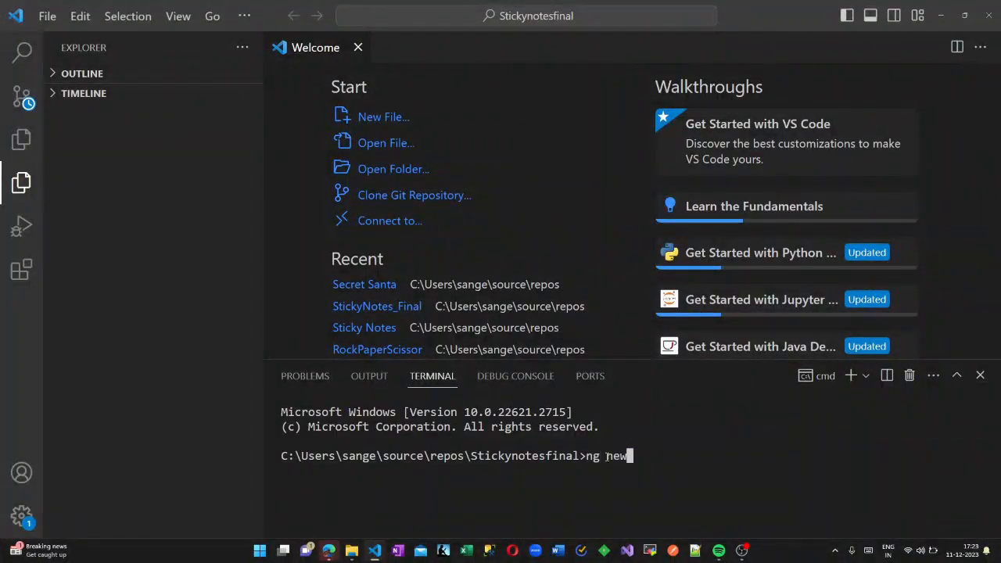
type("secret-santa-app")
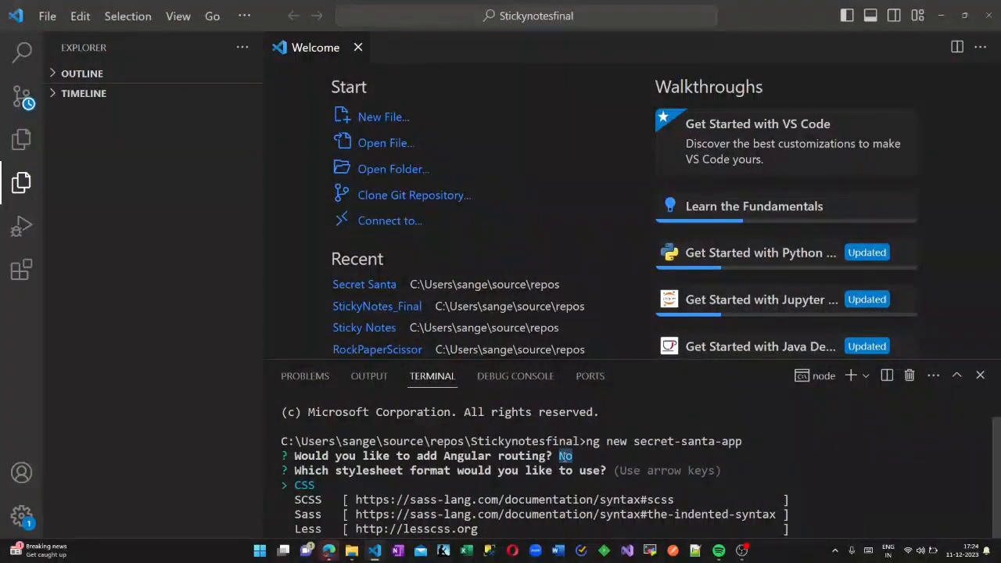
key("enter")
type("cd secret-santa-app")
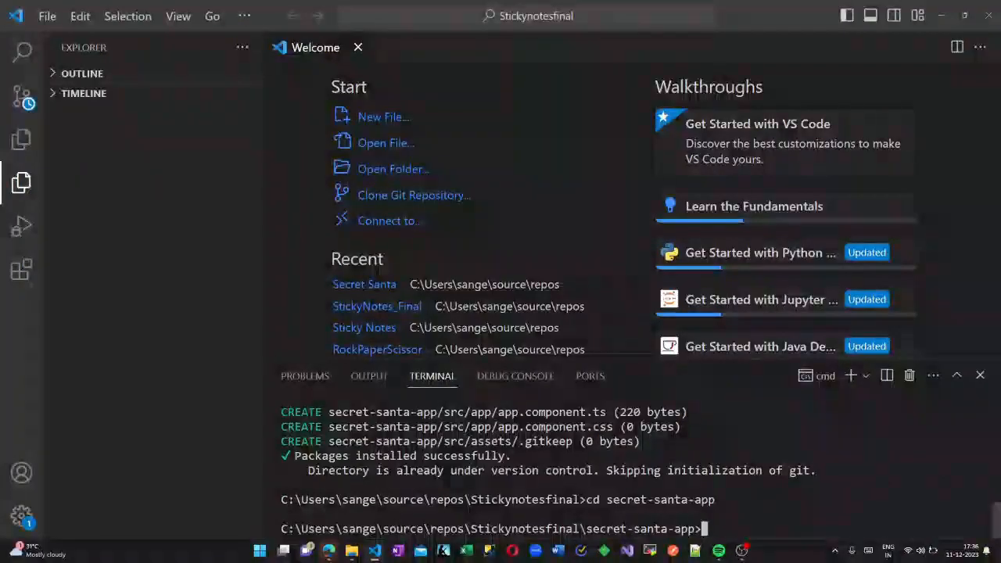
Generate the draw-name component and secret-santa service, then install bootstrap via npm.
type("ng generate component draw-name")
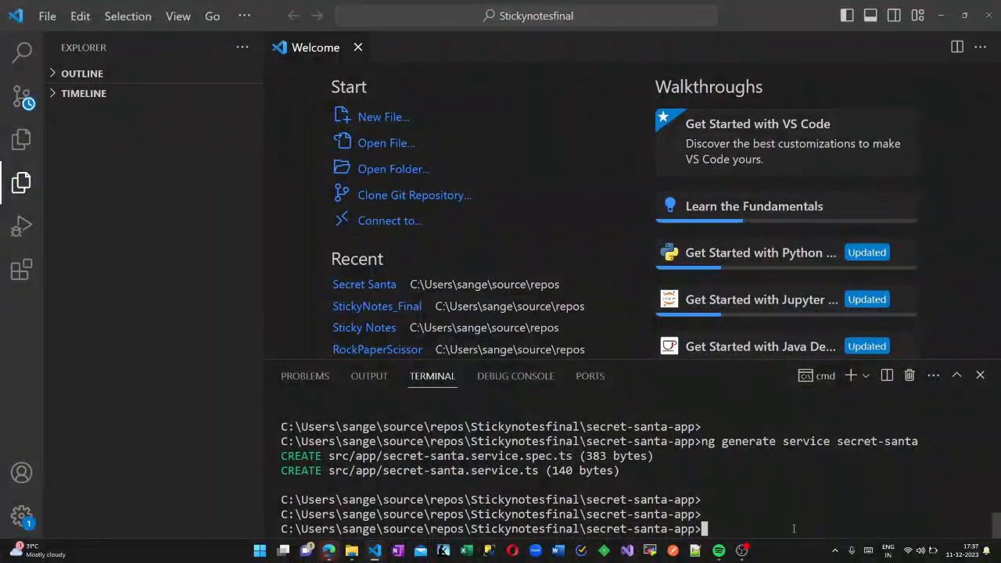
type("npm install bootstrap")
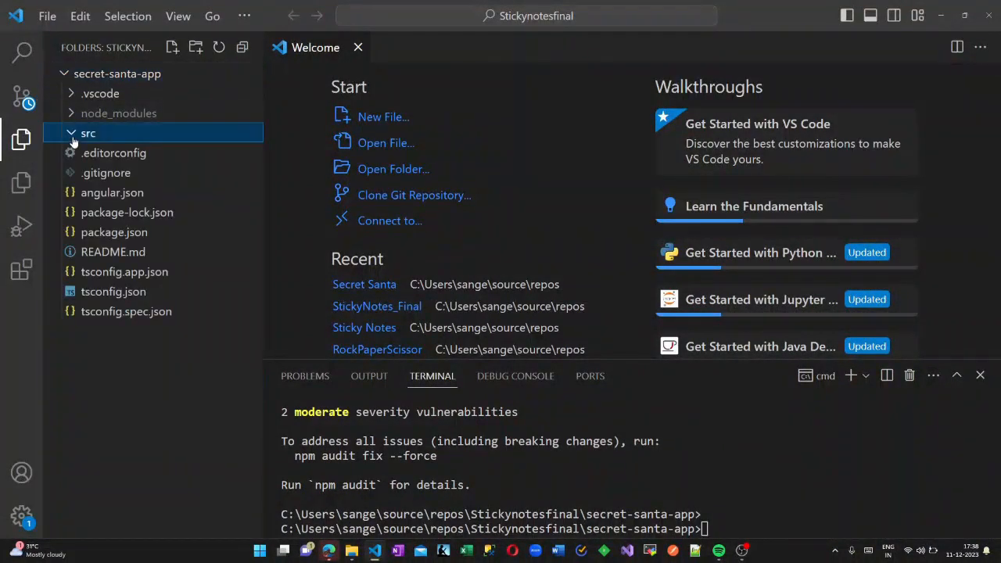
Replace the draw-name template placeholder with container, row and col-md-6 offset-md-3 mt-5 divs.
left_click(87, 132)
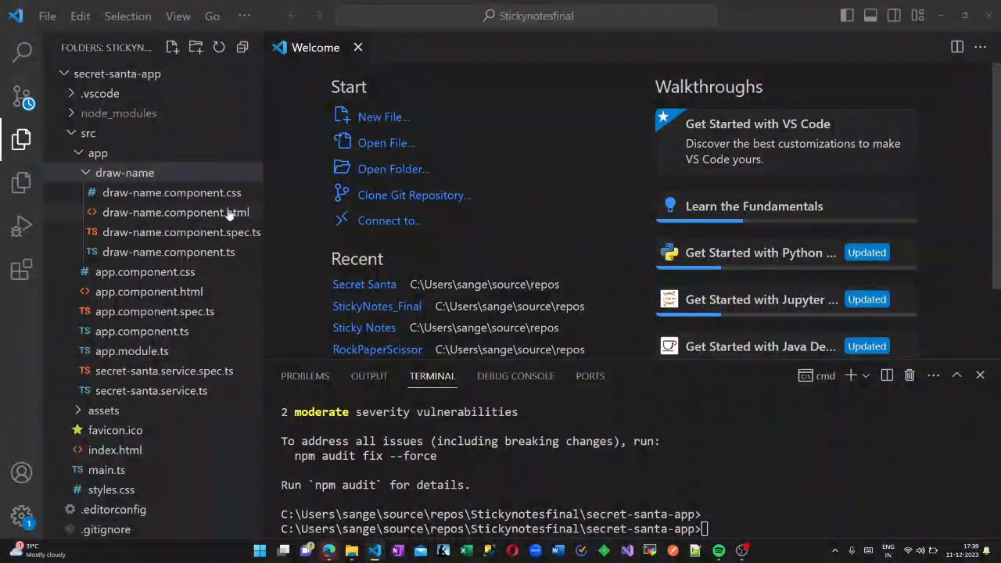
double_click(175, 213)
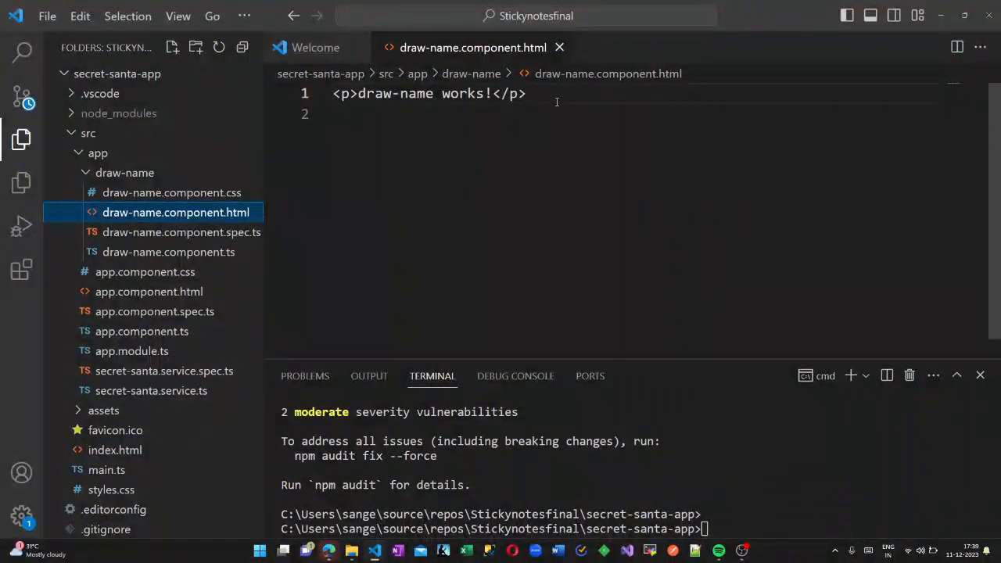
triple_click(430, 93)
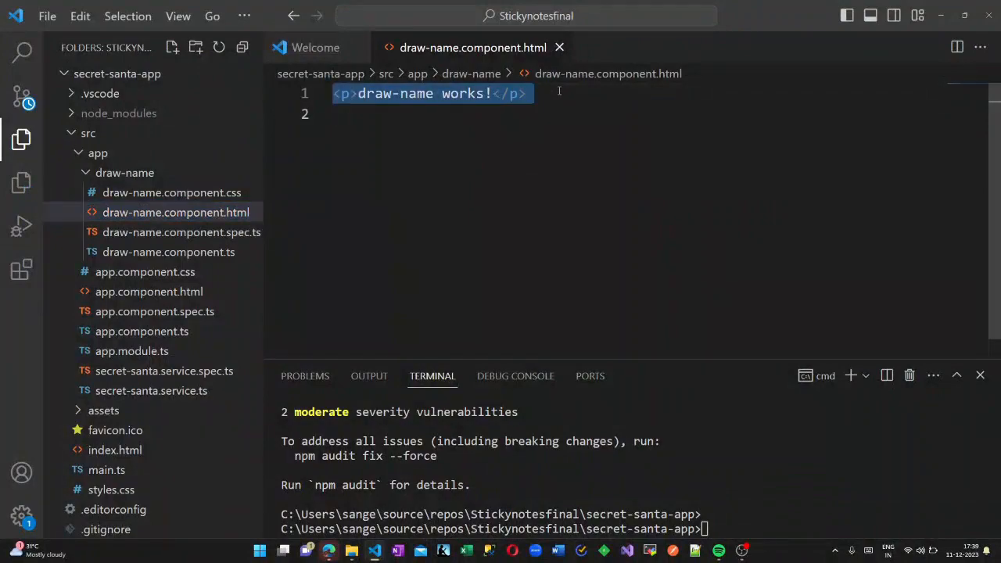
type("div.conta")
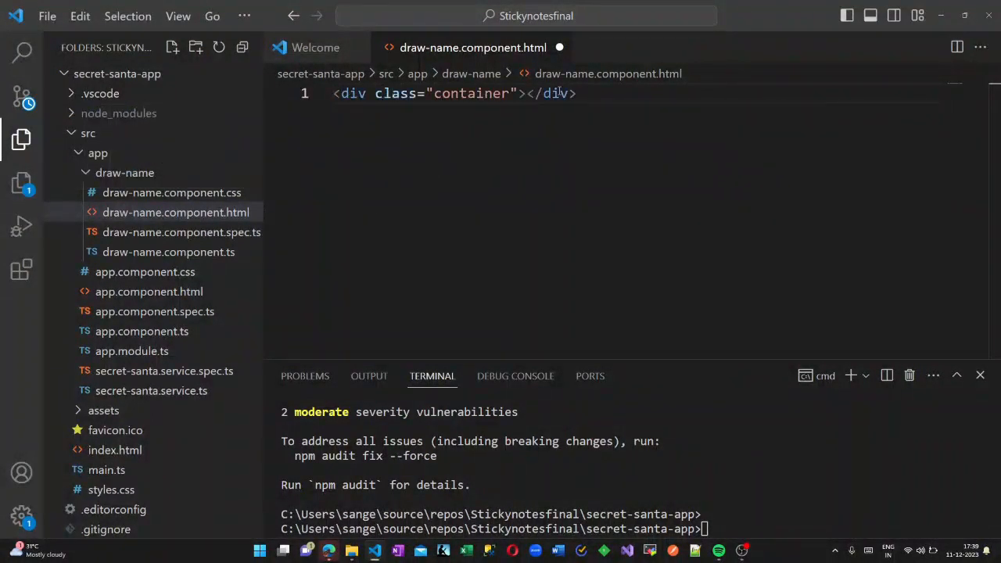
type("div.row")
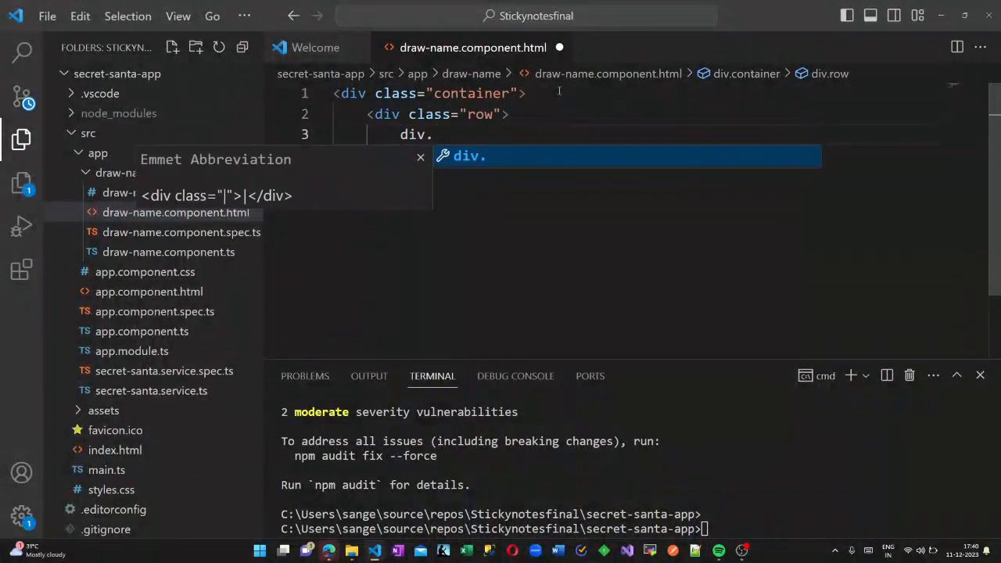
type("col-md-6")
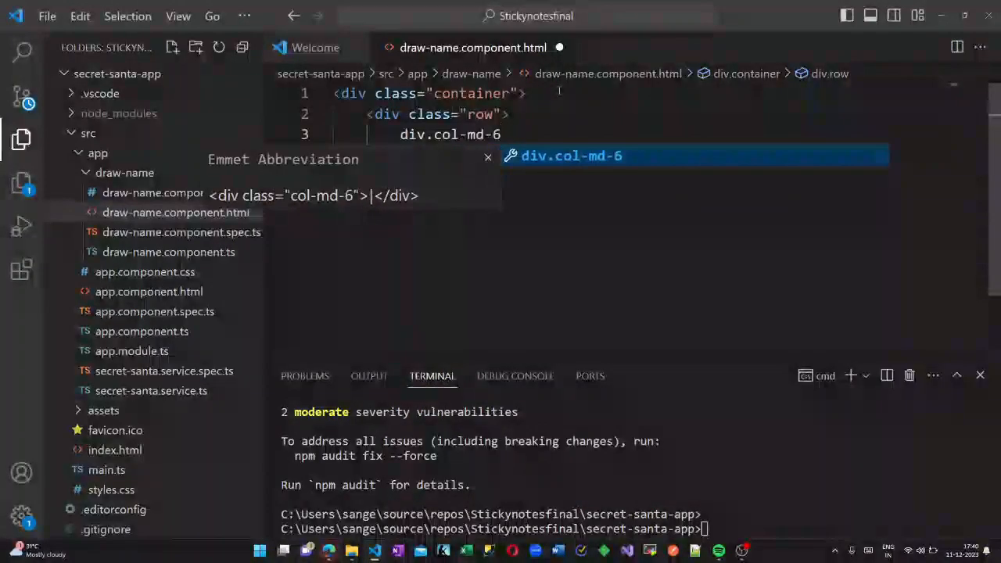
type(".offset")
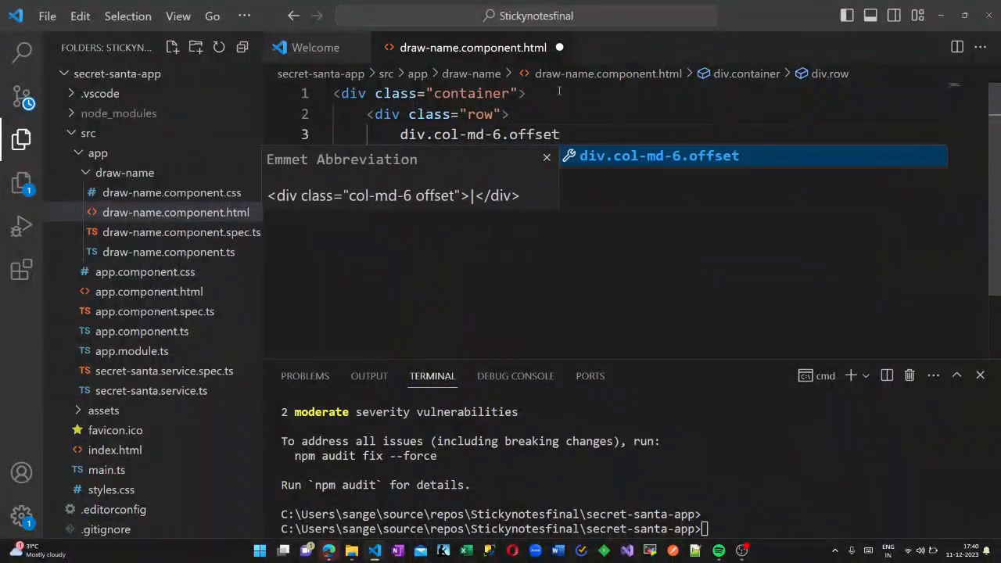
type("-md-3")
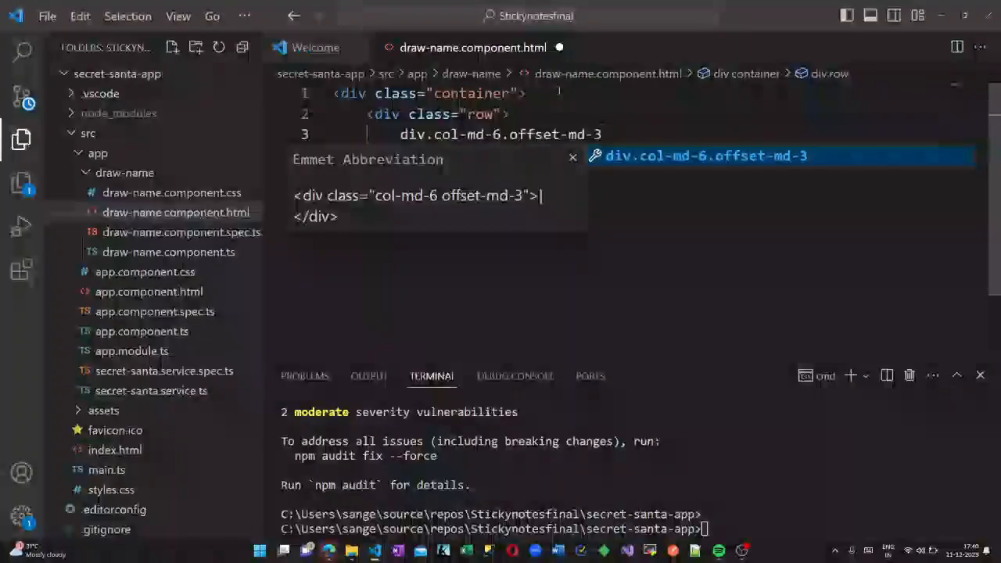
type(".mt-5")
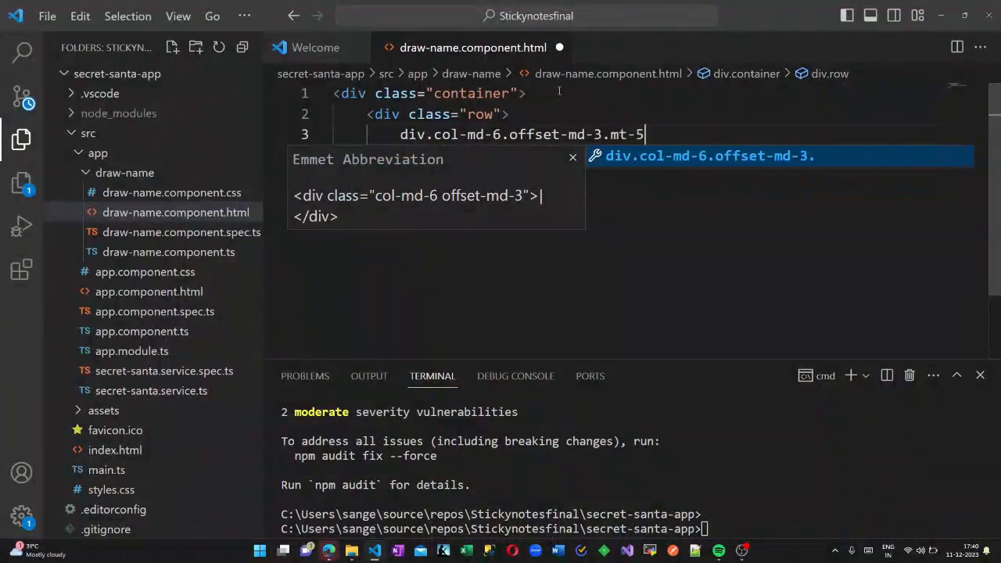
key("Tab")
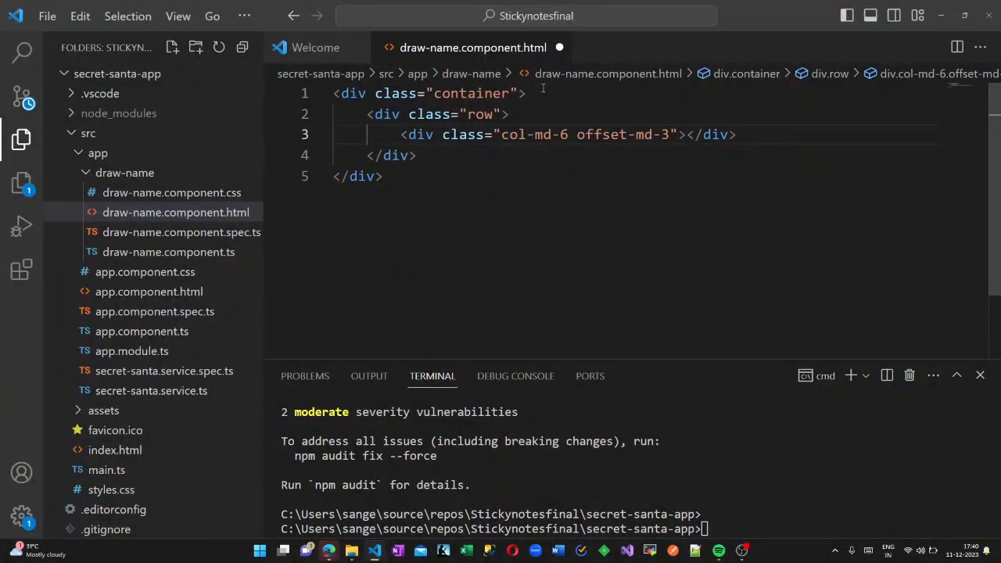
type("m")
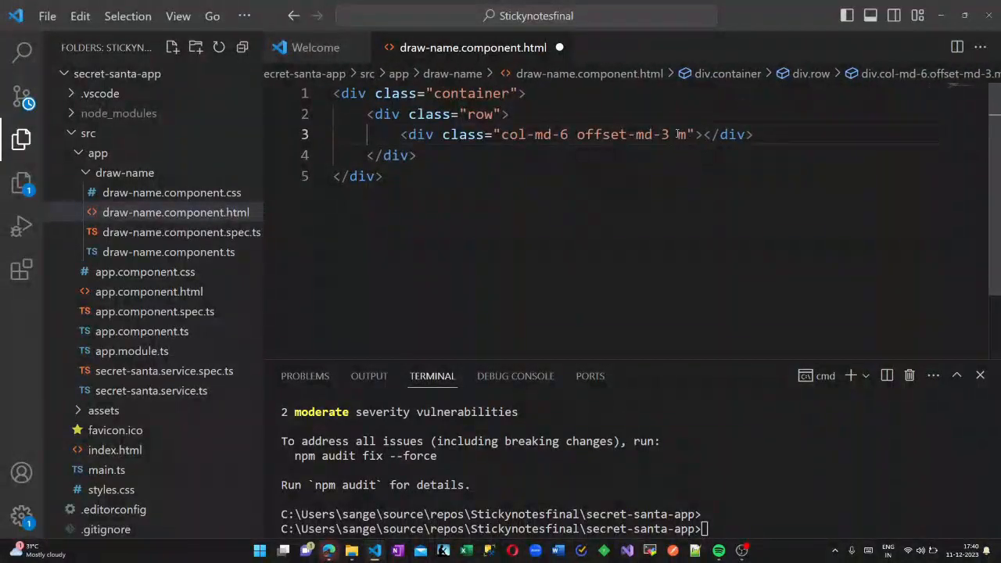
type("t-5")
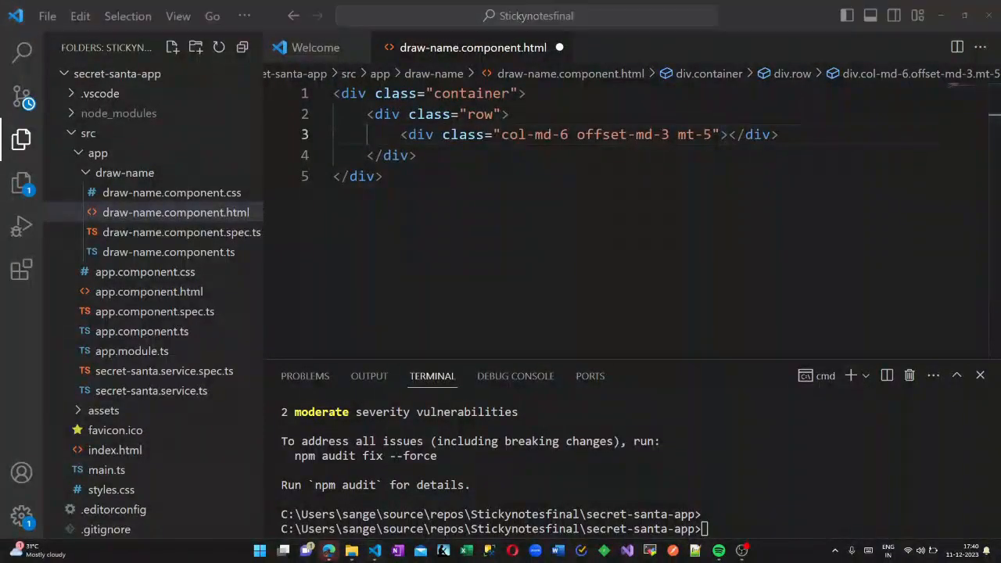
key("Enter")
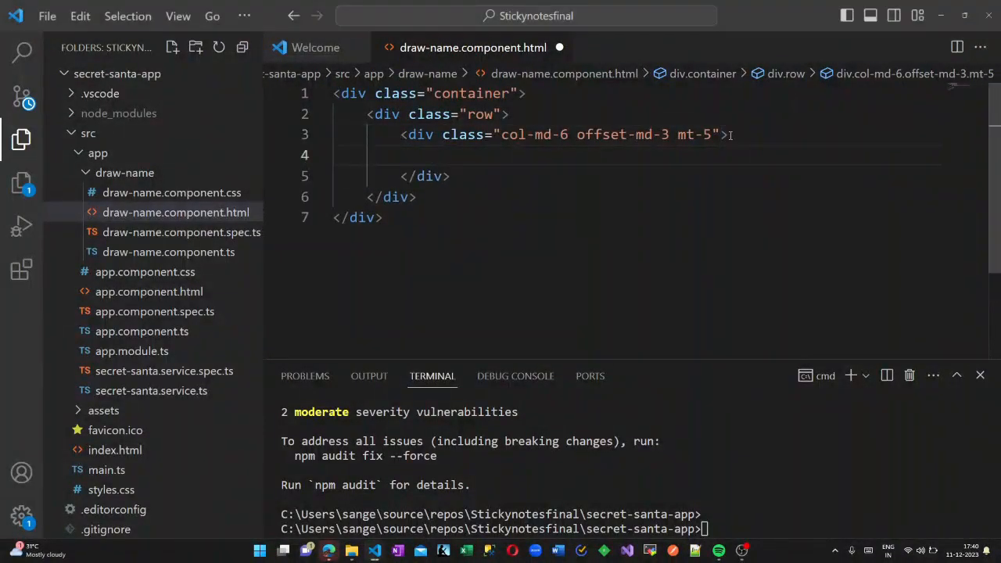
Add a centred h2 'Secret Santa Draw' heading and a form containing a form-group div.
type("h2.text-")
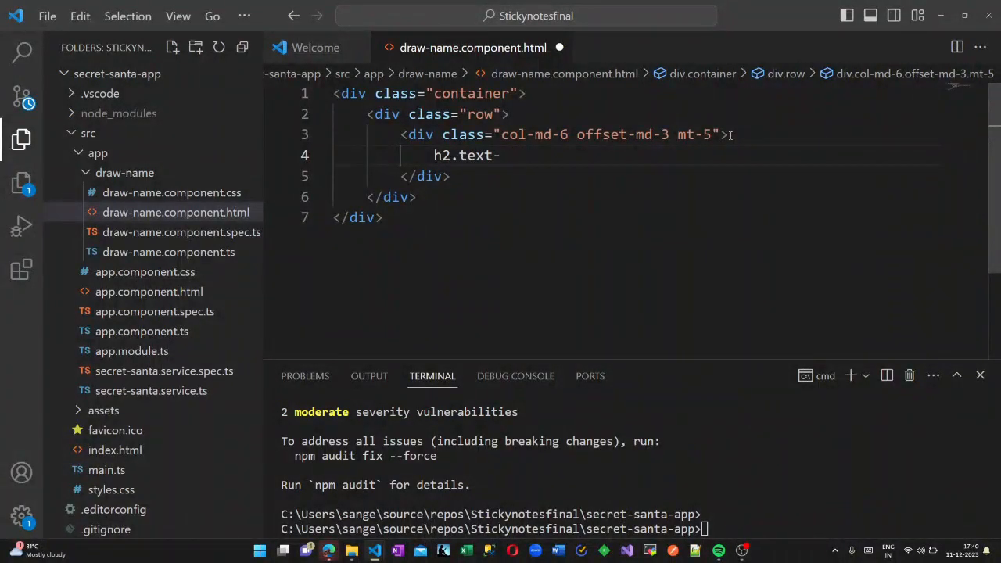
type("container")
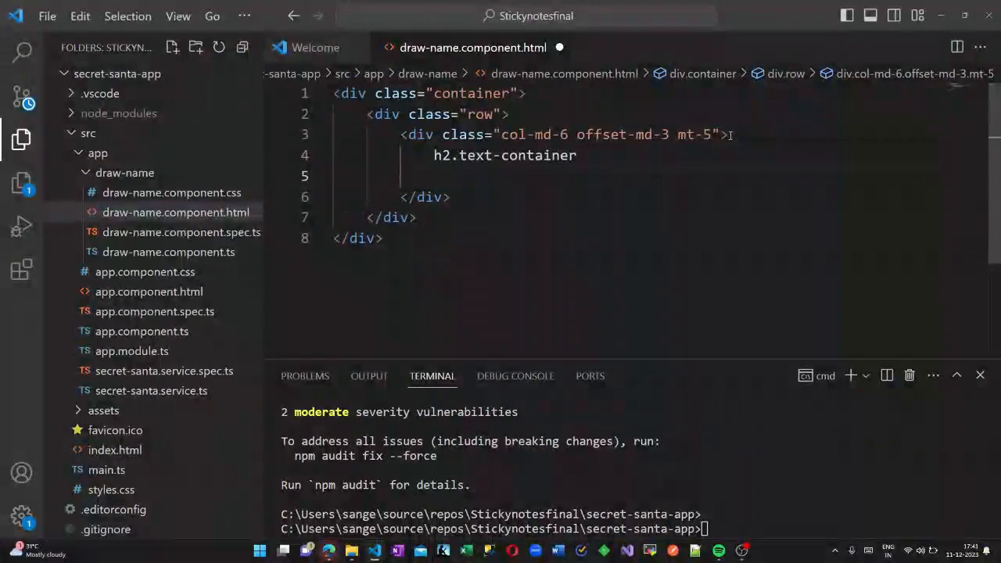
key("Backspace")
type("<")
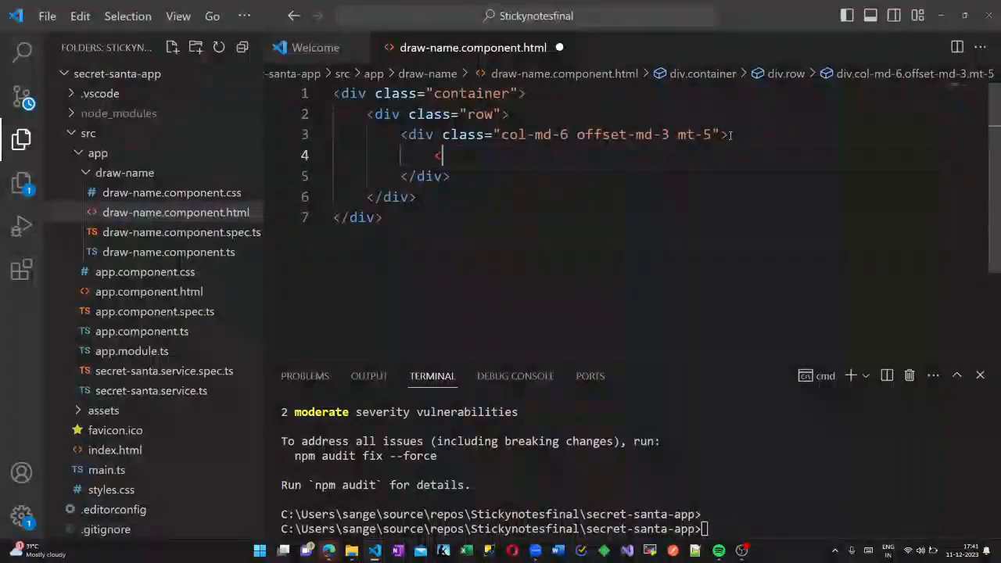
type("h2 class=\"text-center")
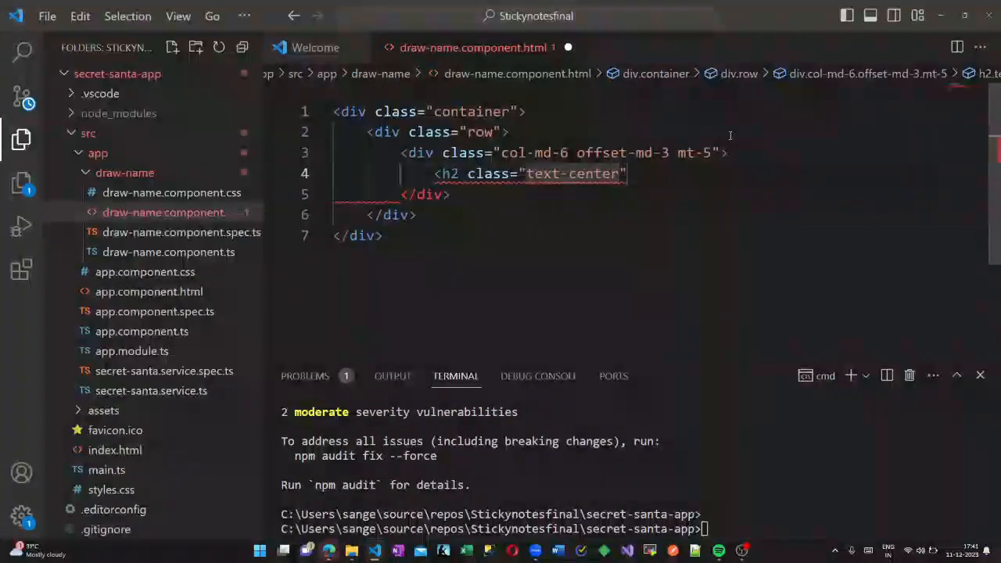
type("Sect")
type("<form action=\"\"></form>")
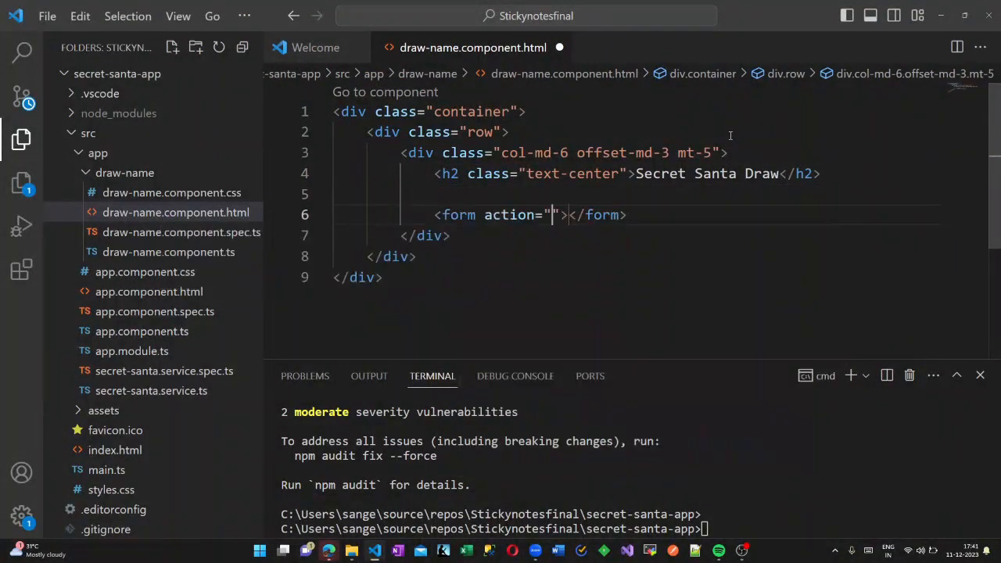
key("Enter")
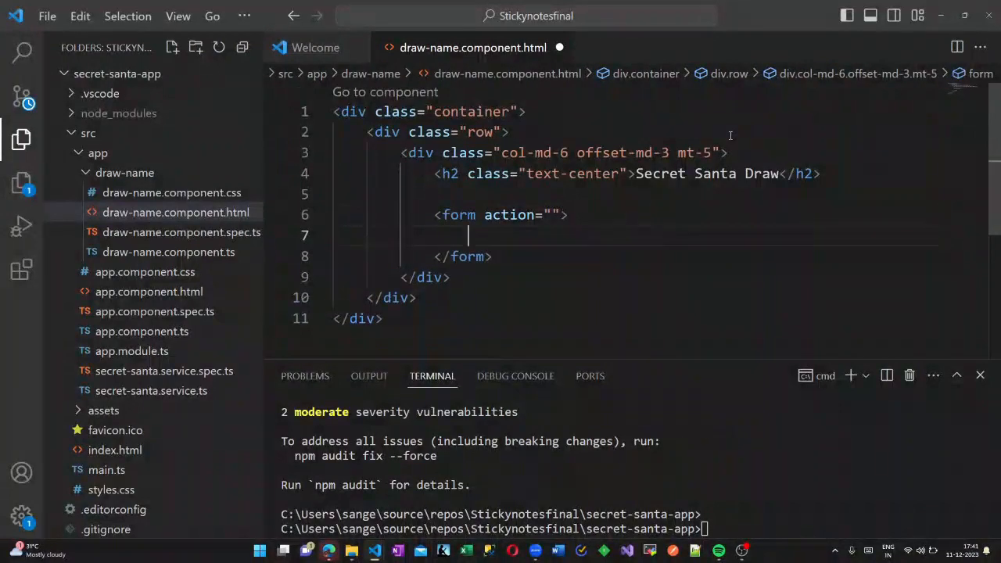
type("div.form-group")
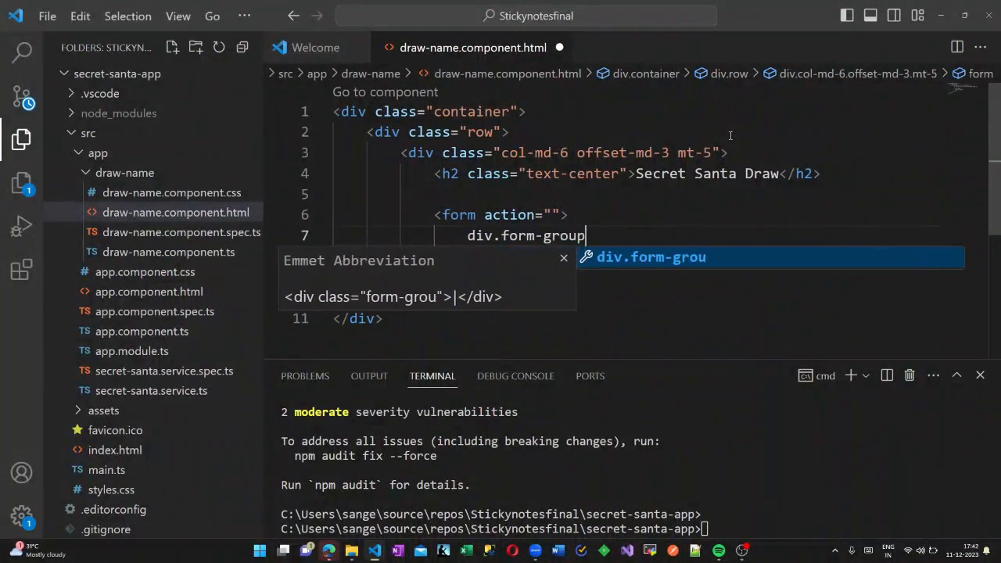
type("label")
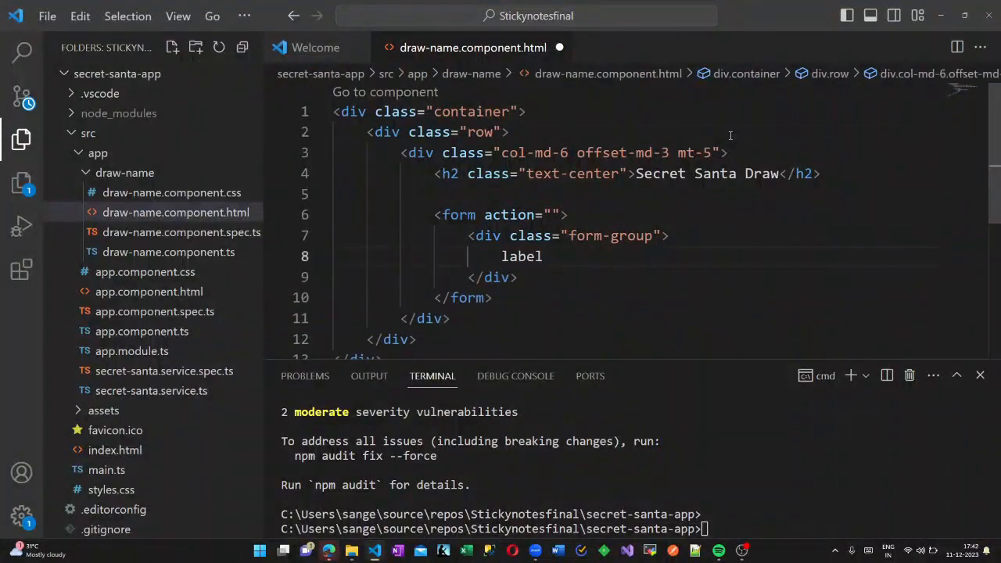
Start a label tag in the form-group and visit angular.json at its styles list.
type("<")
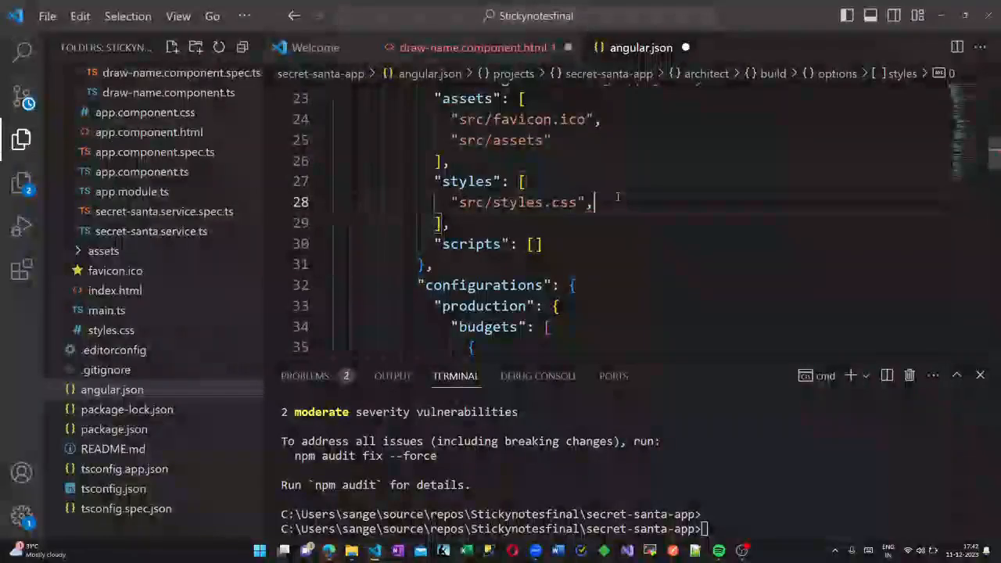
scroll("down", 3)
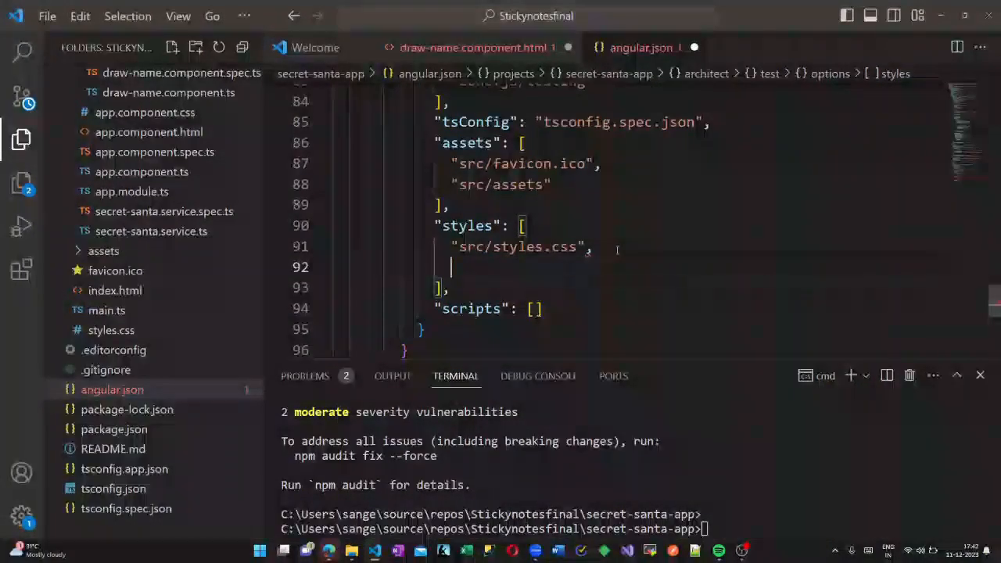
left_click(47, 16)
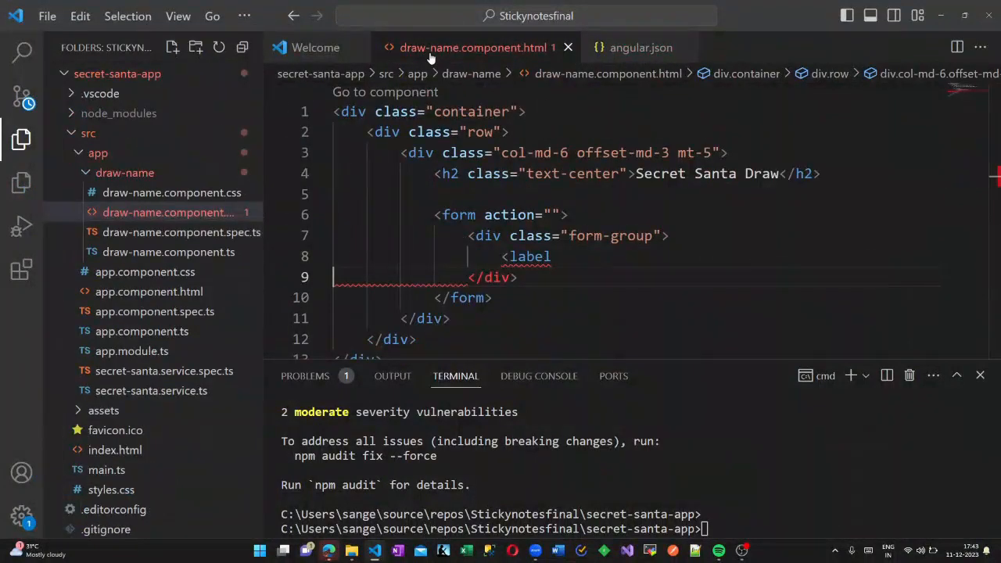
Add a Participant Name label and a text input bound with ngModel to newParticipant.
double_click(529, 256)
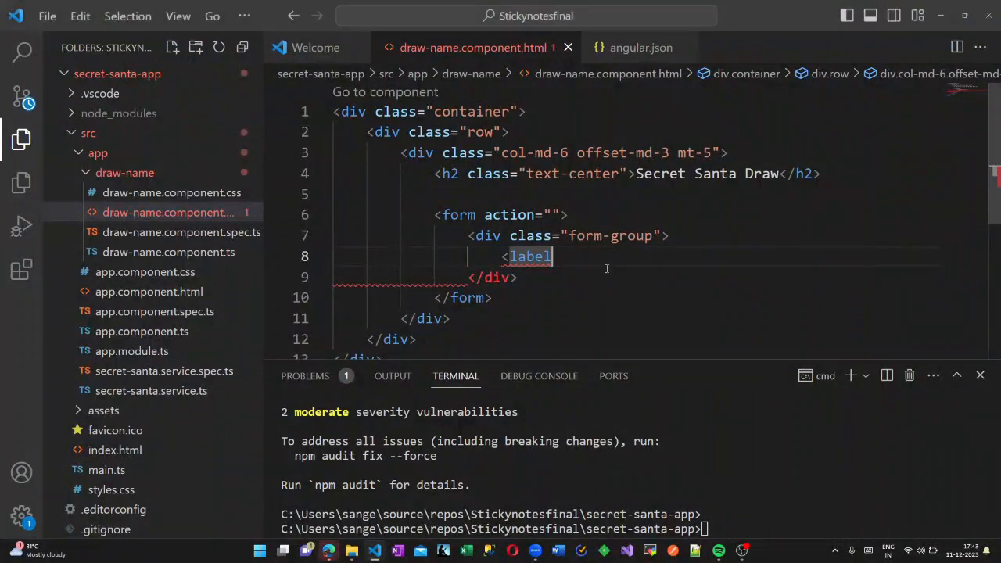
type("for=\"\"")
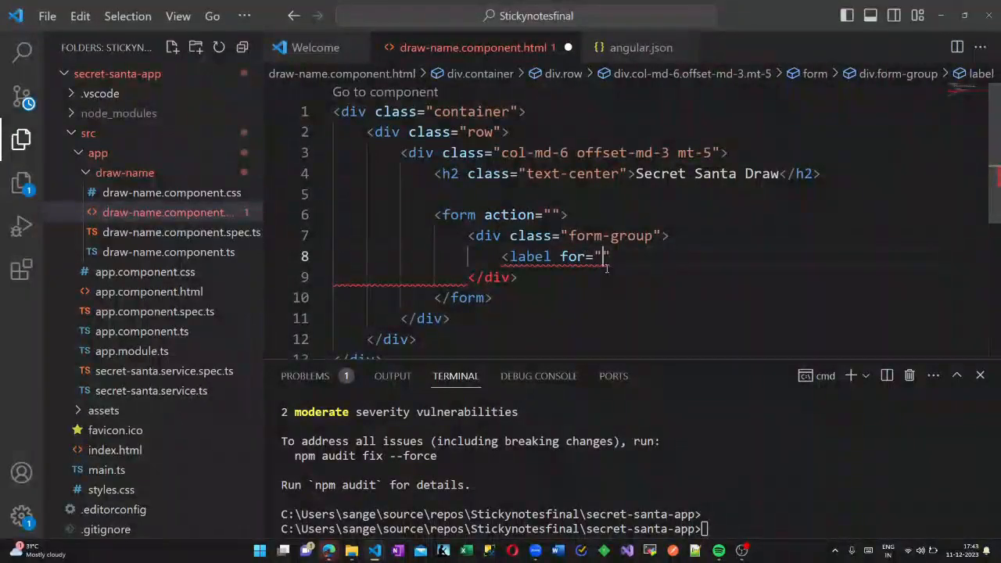
type("participant")
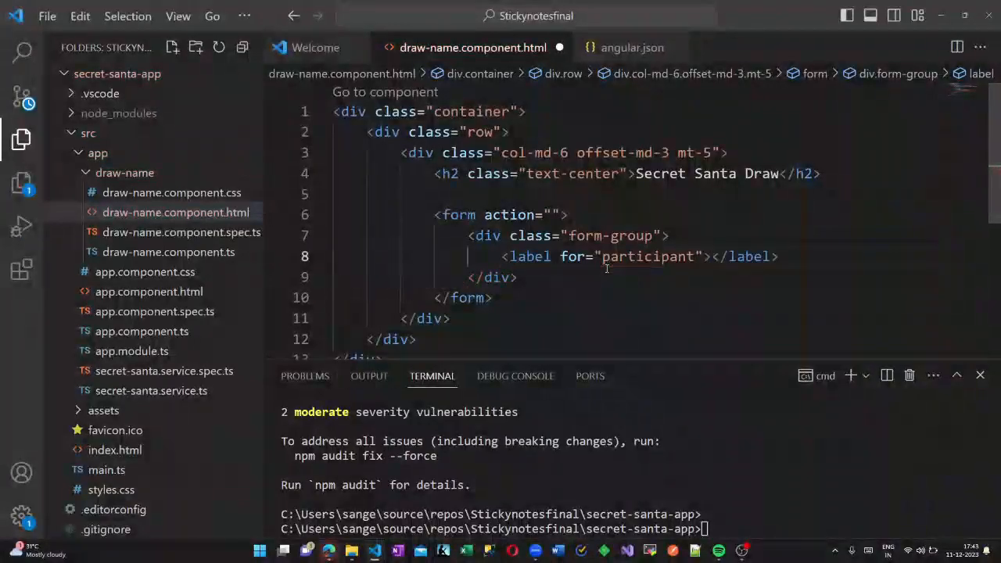
type("Participant Name :")
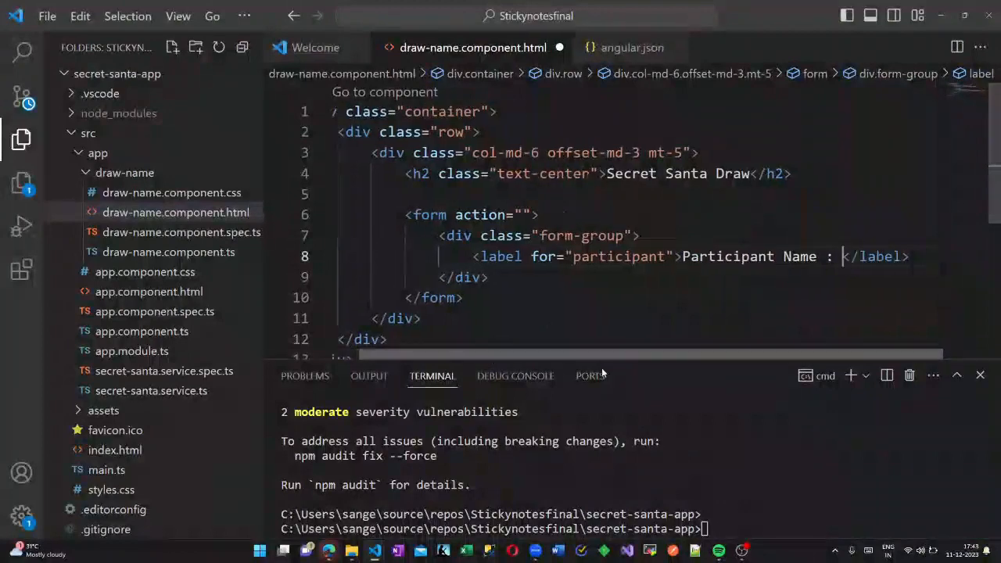
type("<input type=\"")
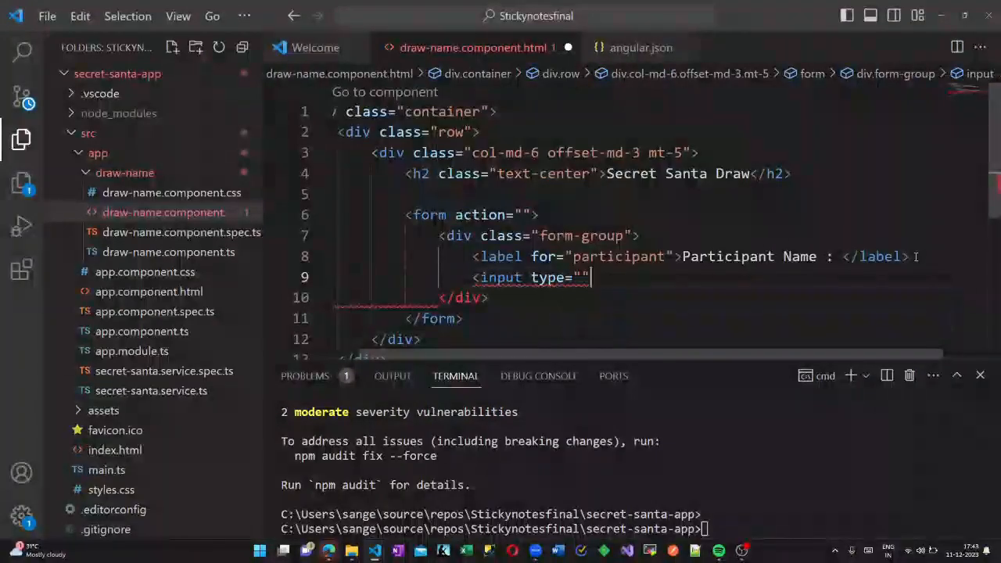
type("text")
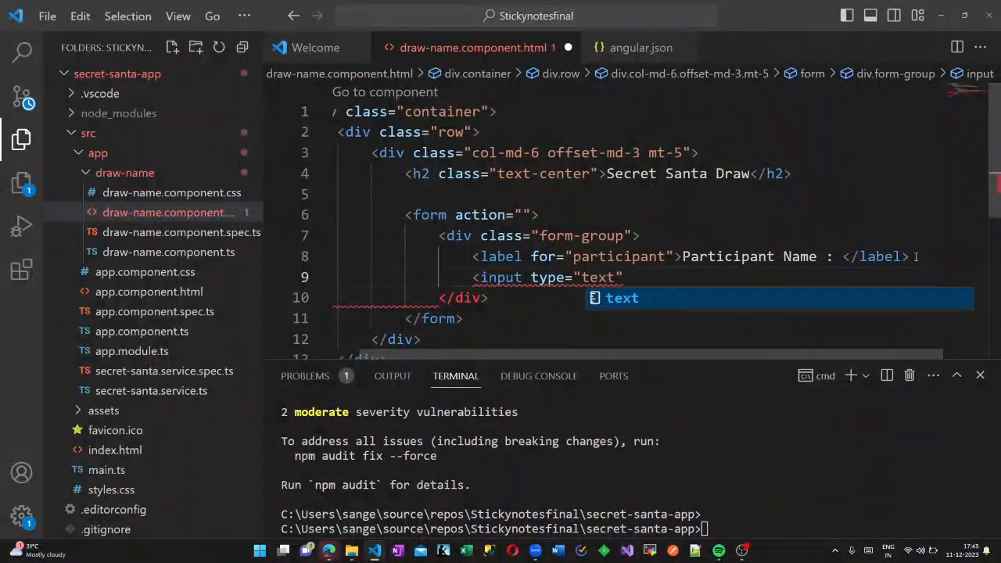
type("id=\"\"")
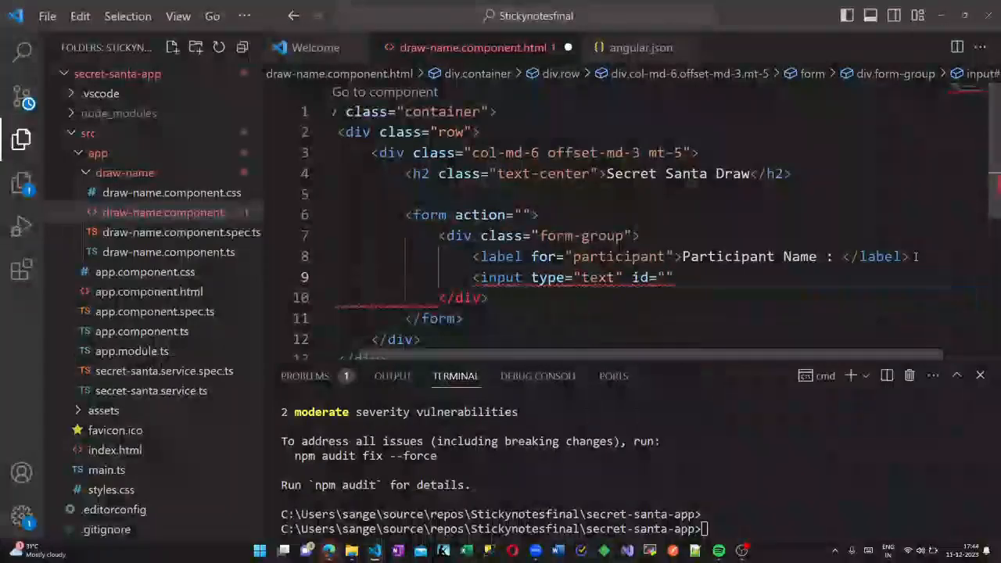
type("participant")
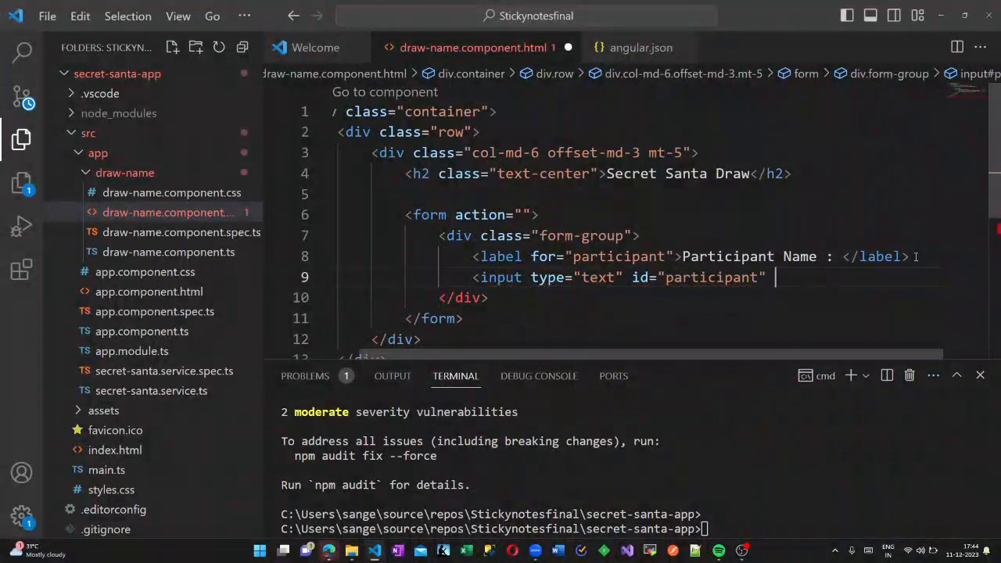
type("name=\"participant")
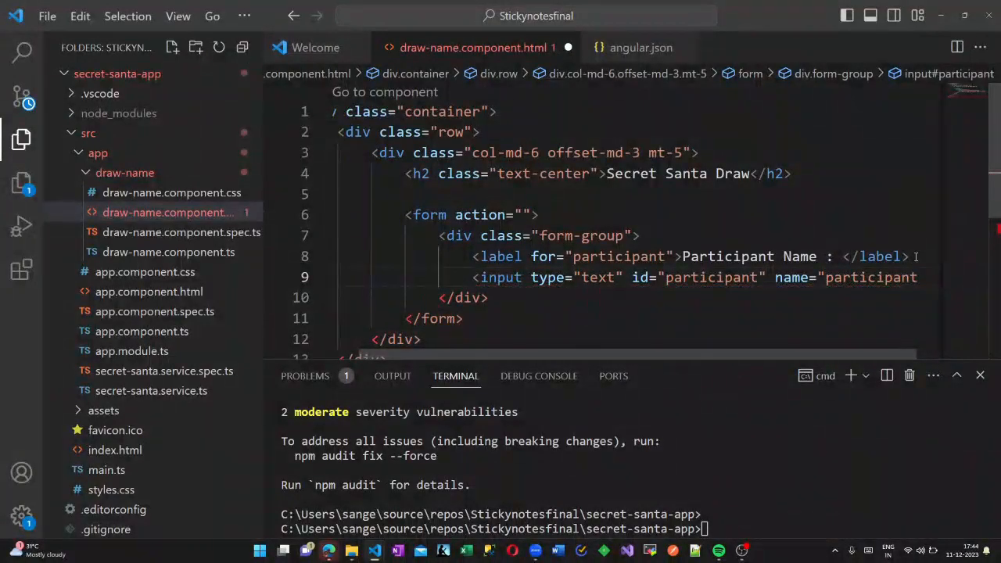
type("class=")
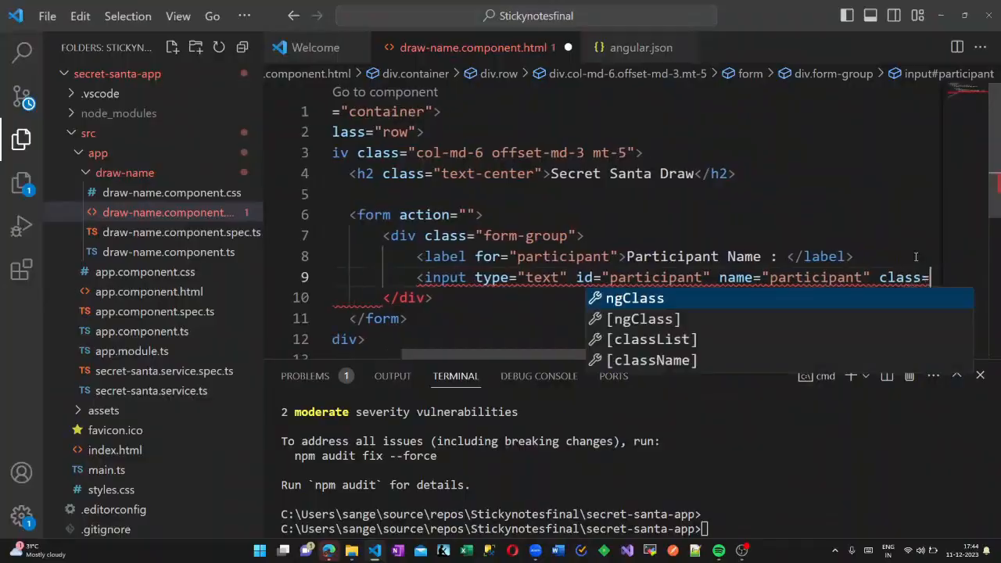
type("\"\"")
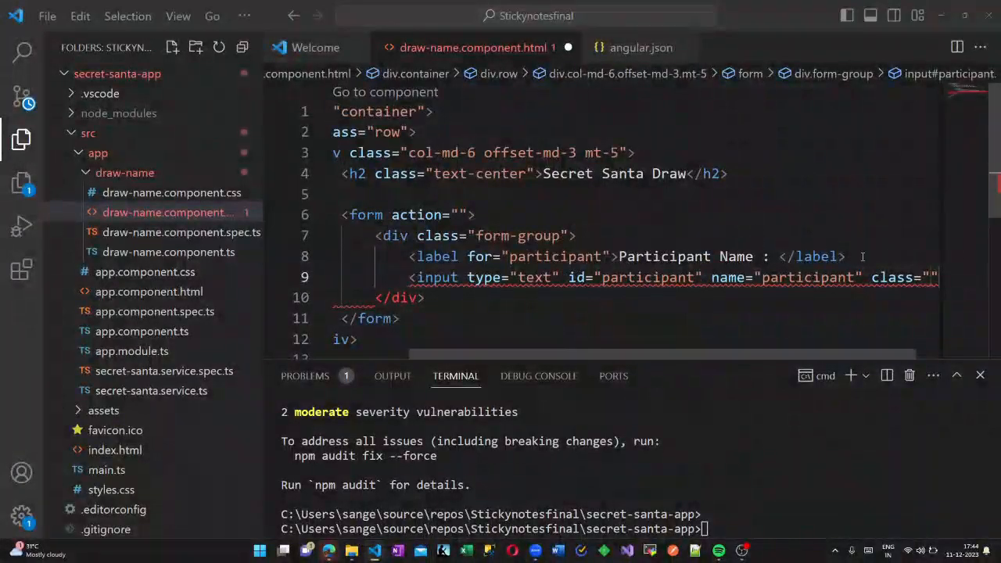
type("form-control")
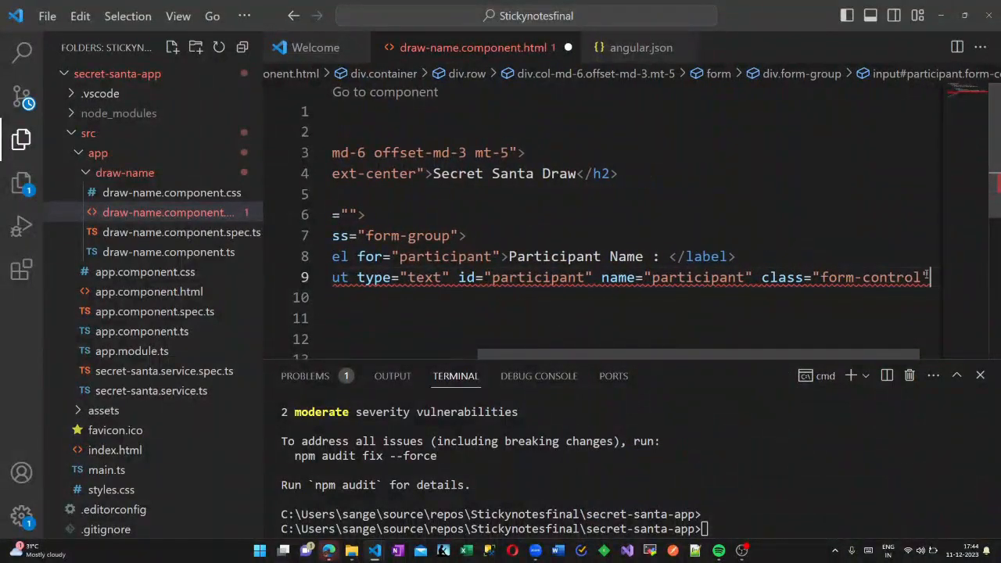
scroll("left", 3)
type("[(ngModel)]=\"binding")
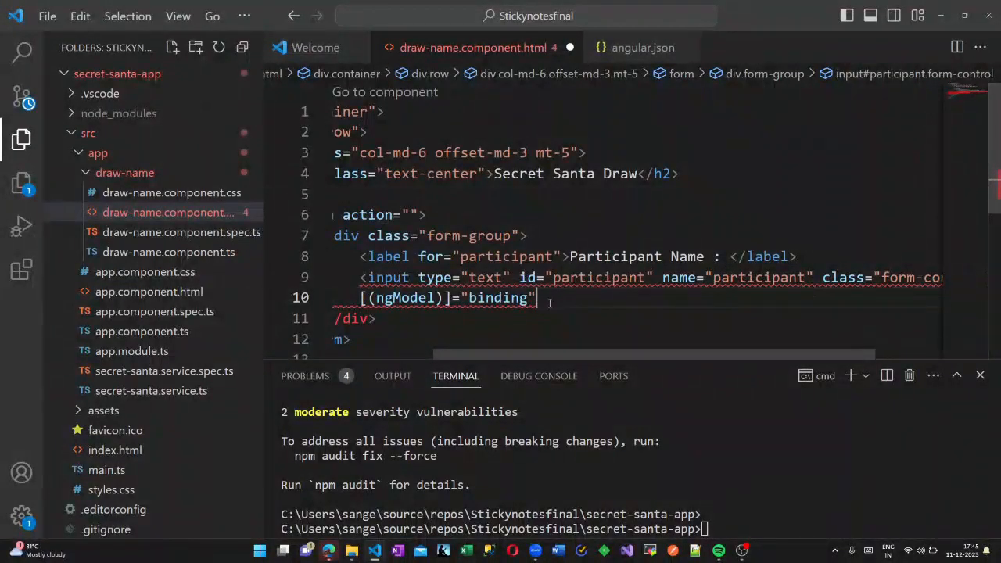
type("newParticipant\" require")
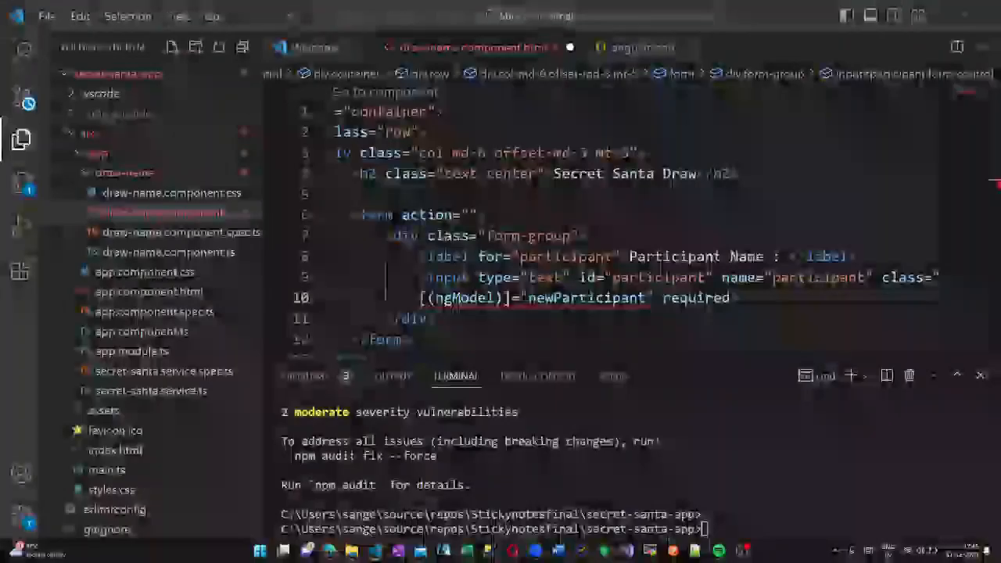
Add FormsModule to the imports array in app.module.ts.
left_click(47, 15)
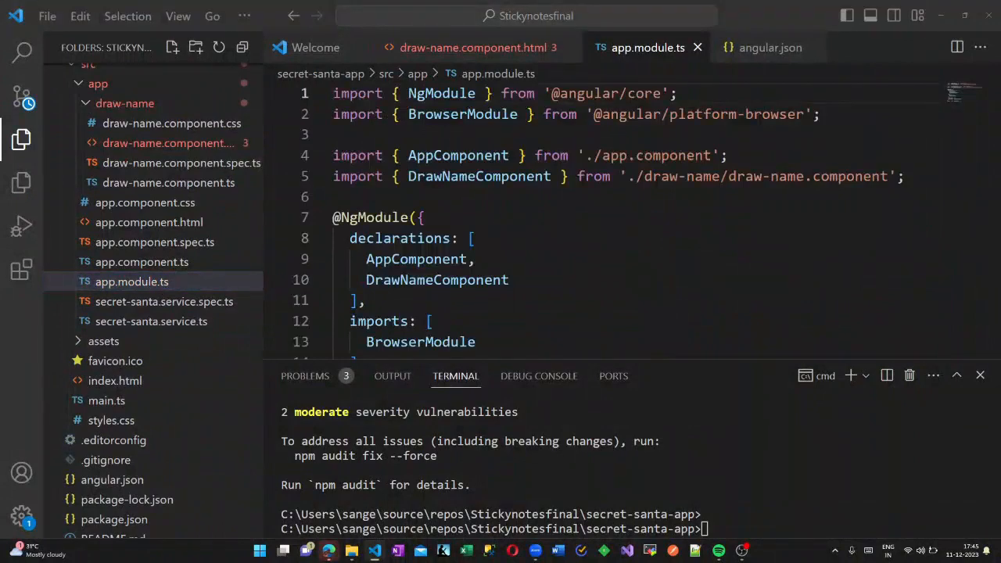
scroll("down", 3)
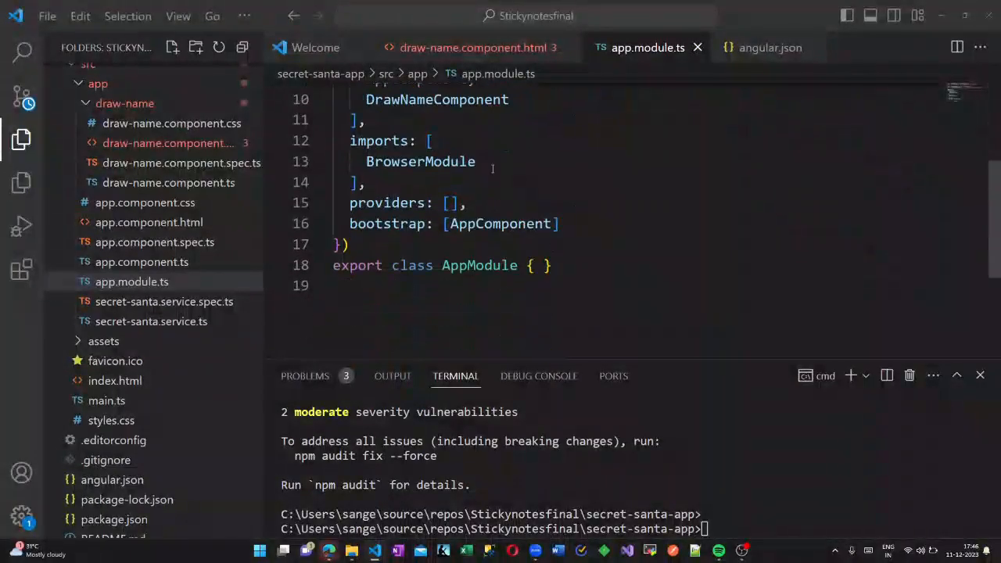
type(",F")
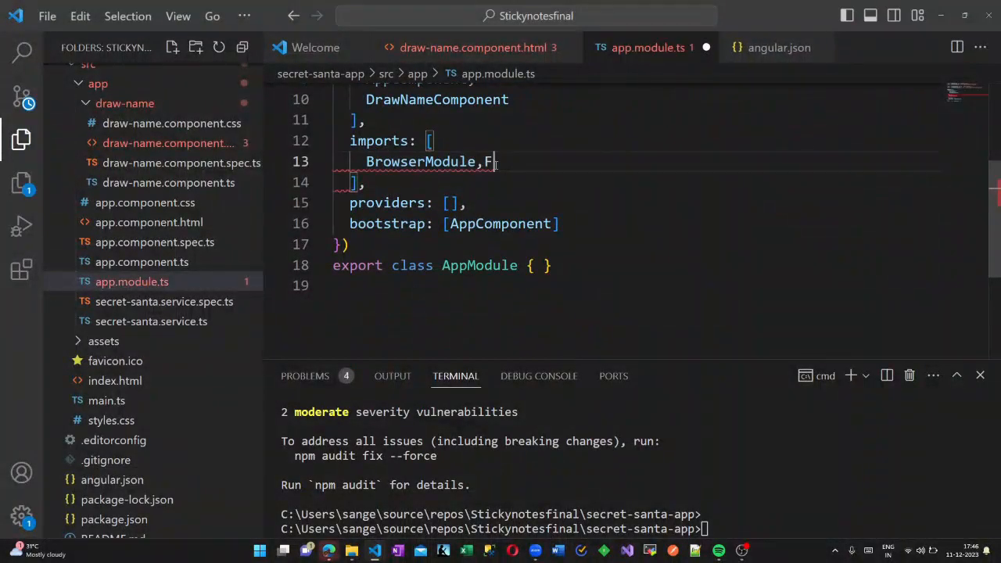
type("ormsModule")
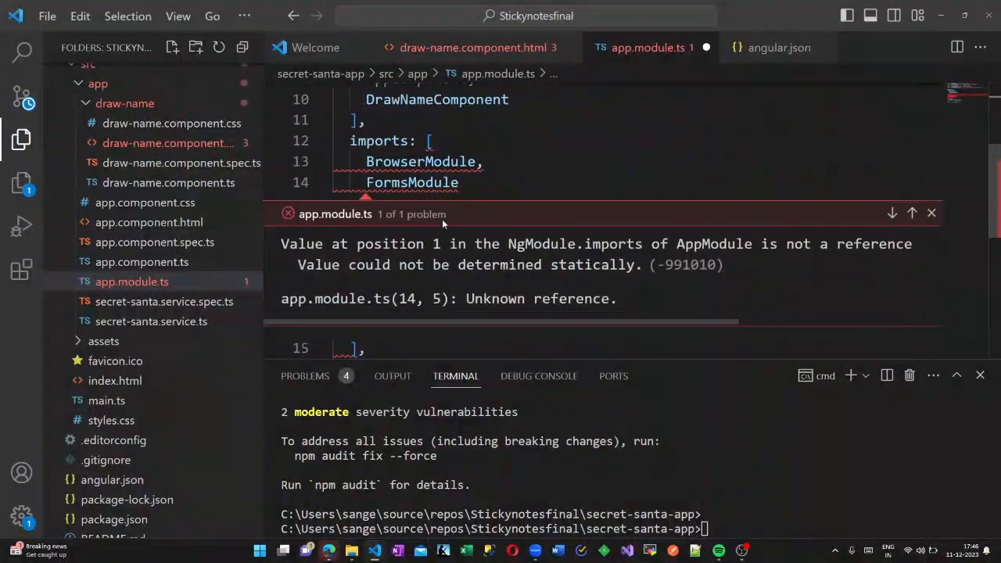
left_click(931, 213)
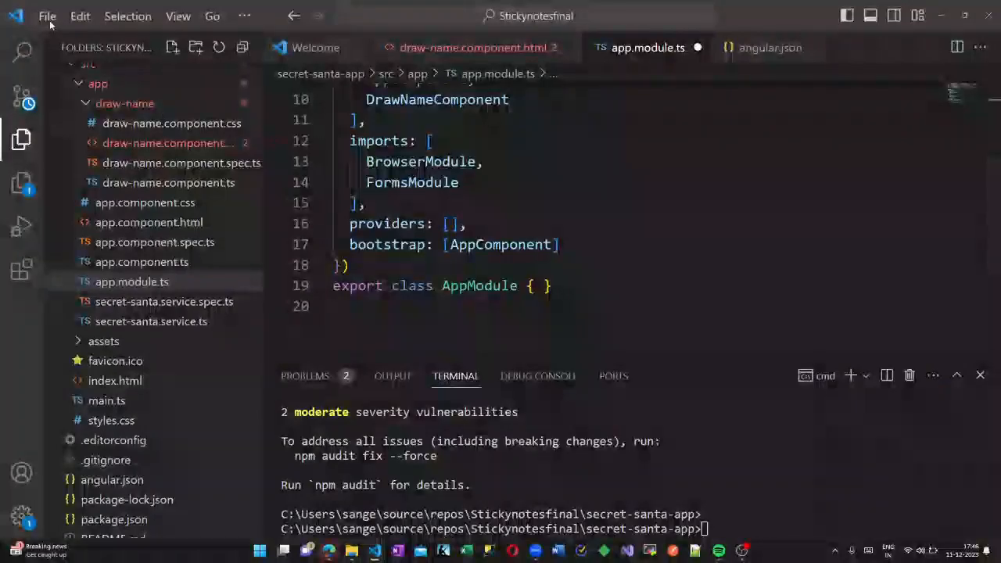
Declare drawNames(participants: string[]): Map<string,string> in secret-santa.service.ts.
left_click(469, 47)
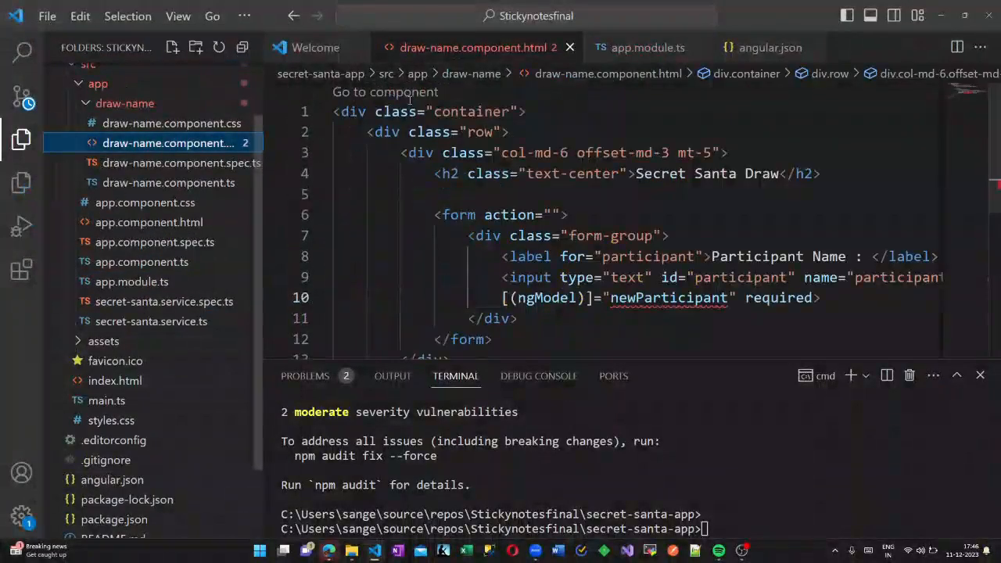
left_click(150, 322)
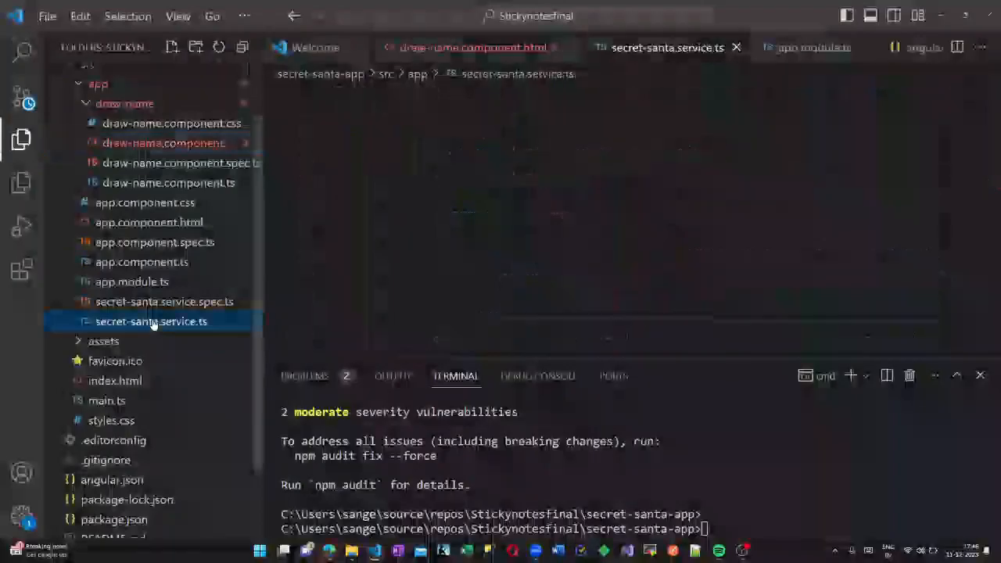
left_click(150, 323)
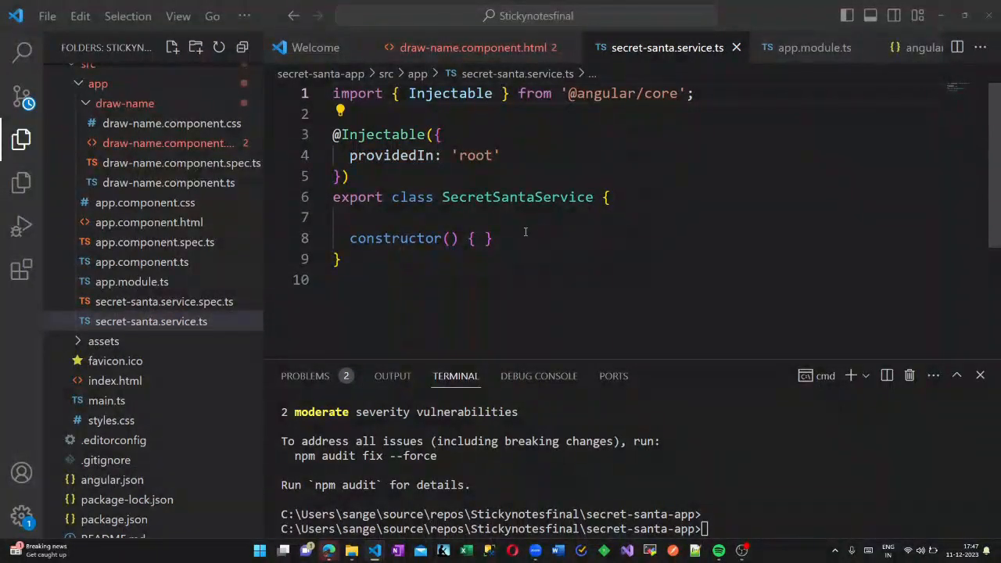
key("Enter")
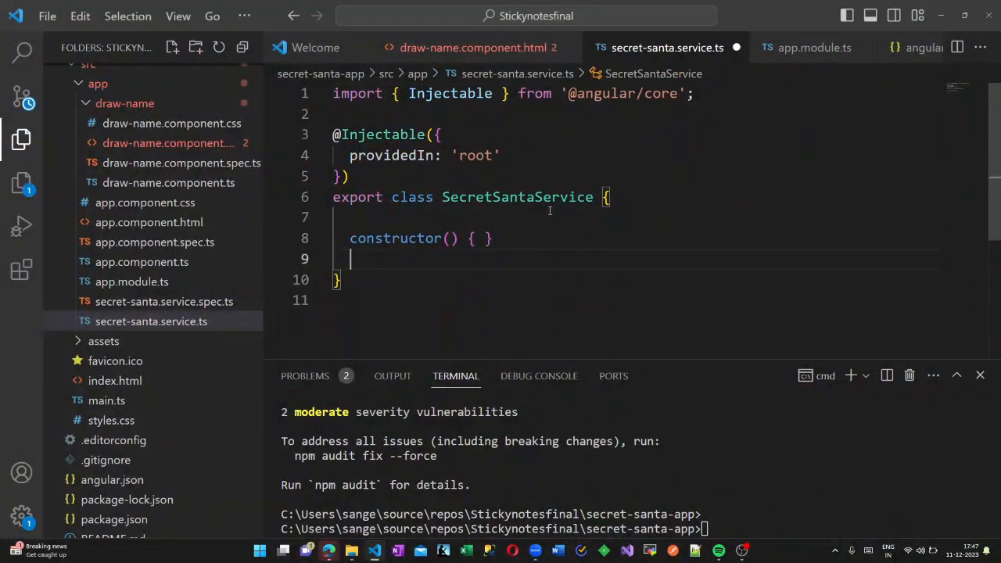
type("drawNa")
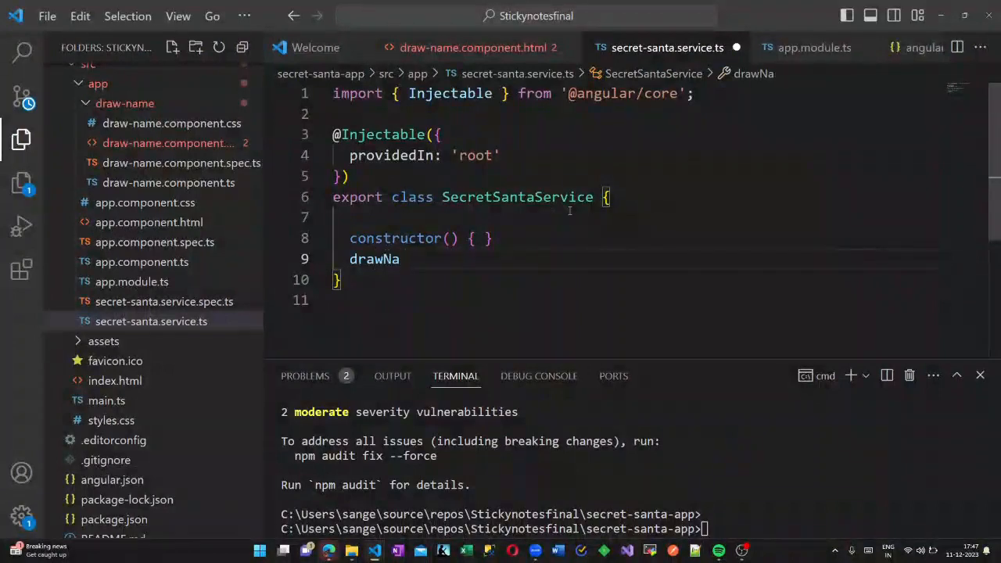
type("mes()")
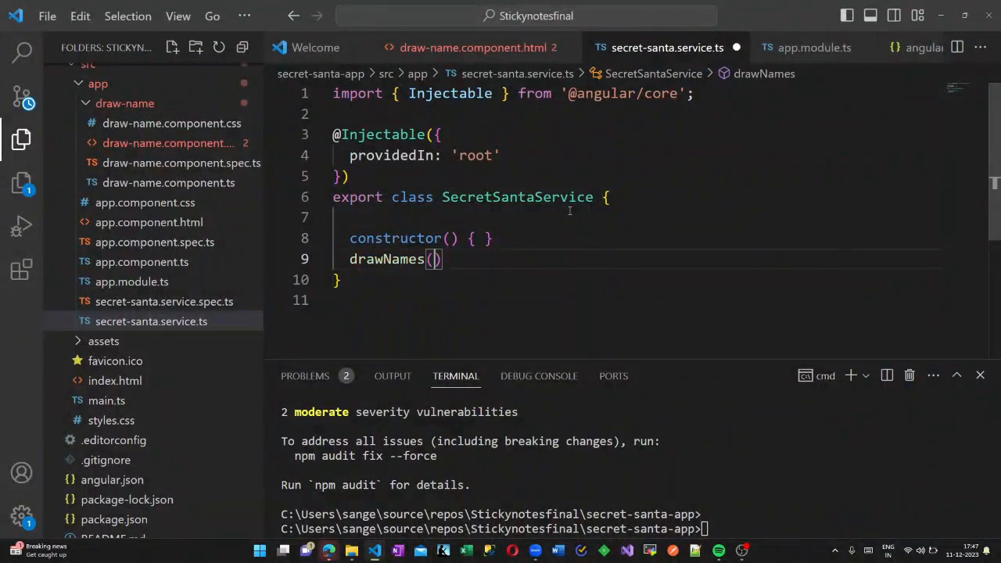
type("participants")
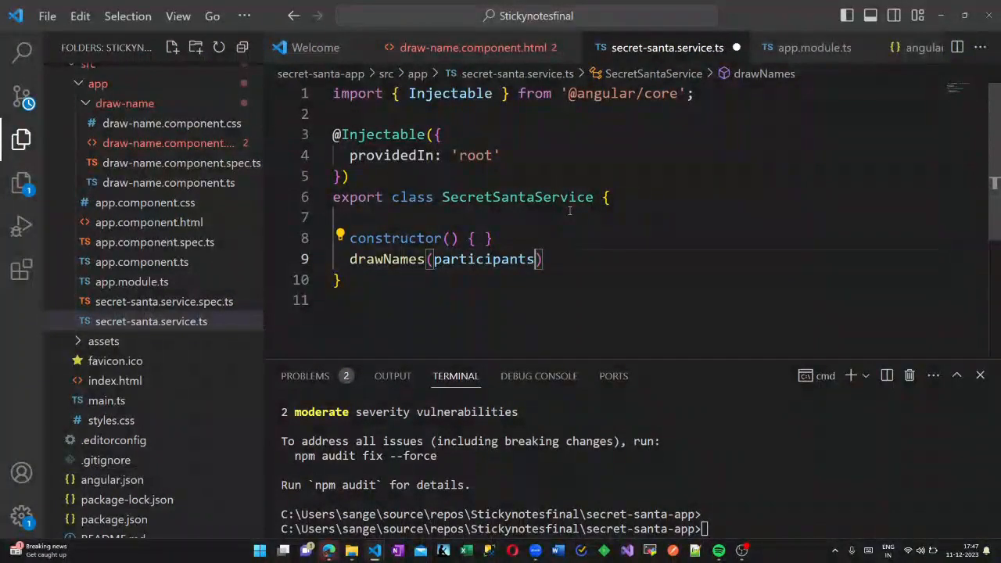
type(": string")
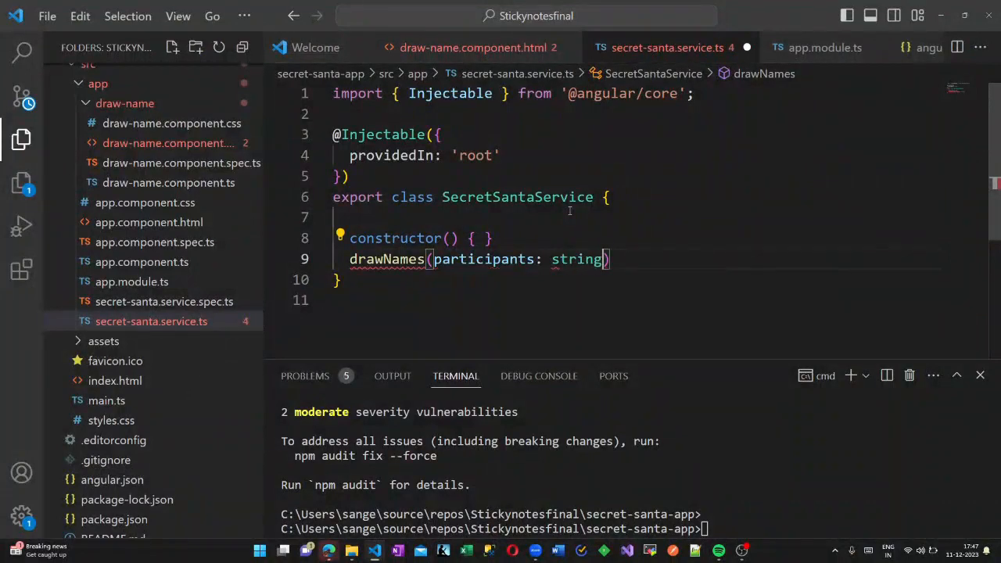
type("[]:")
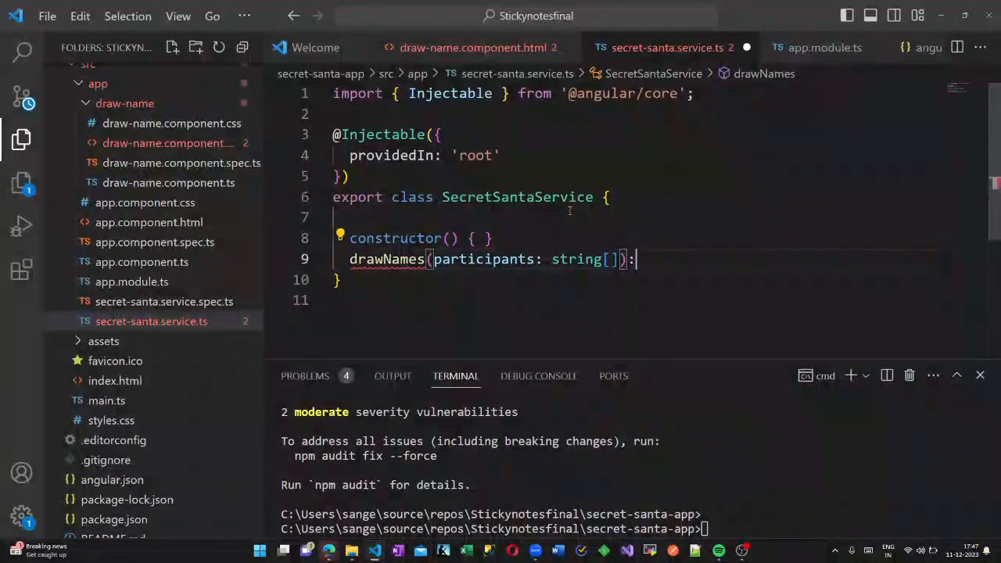
type("Map")
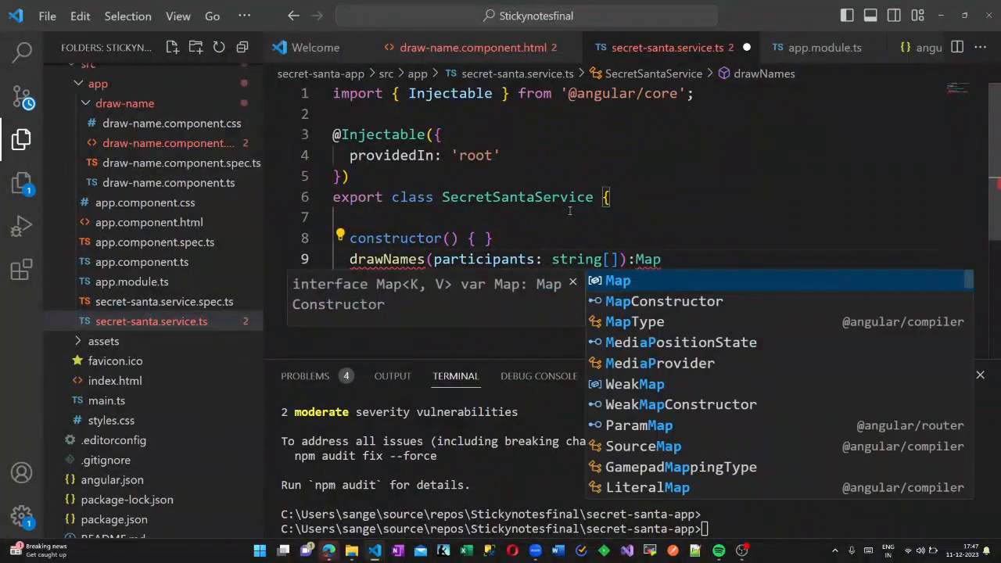
type("string")
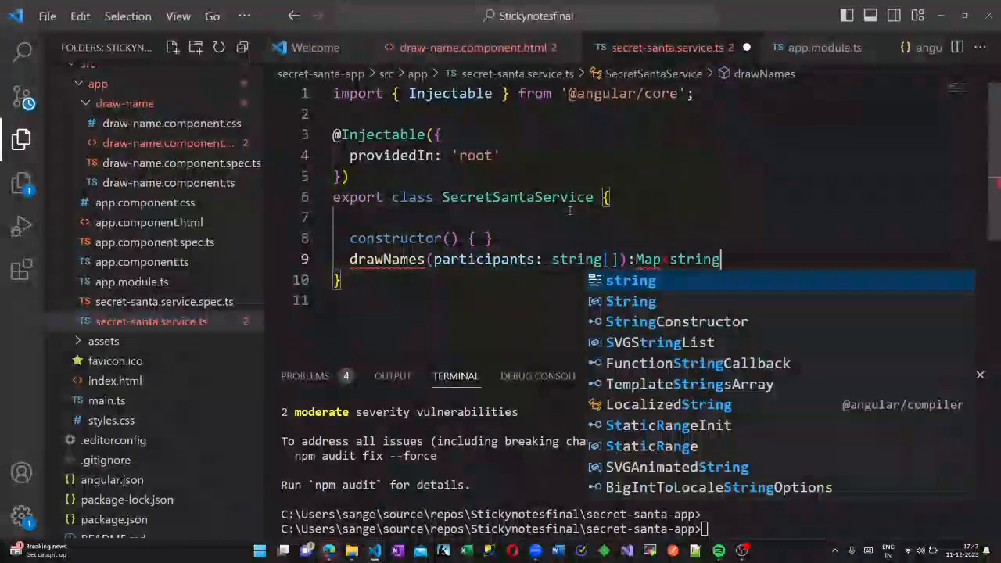
type("<string,string>")
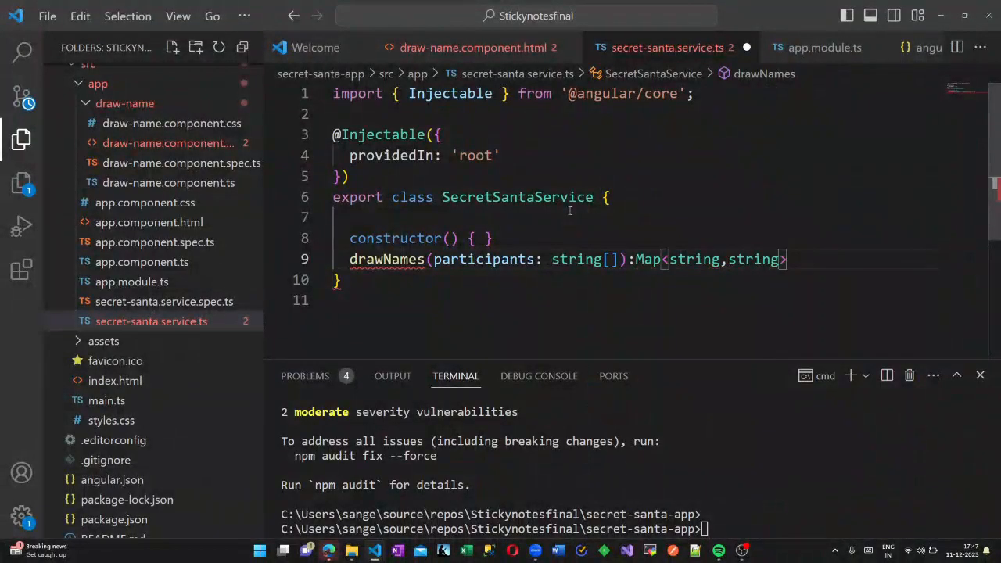
type("{")
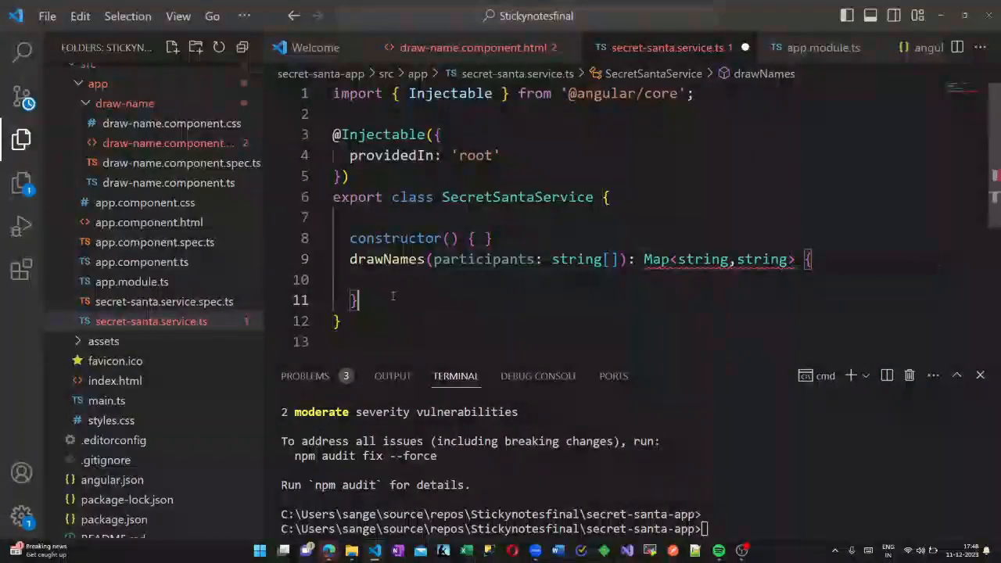
type(";")
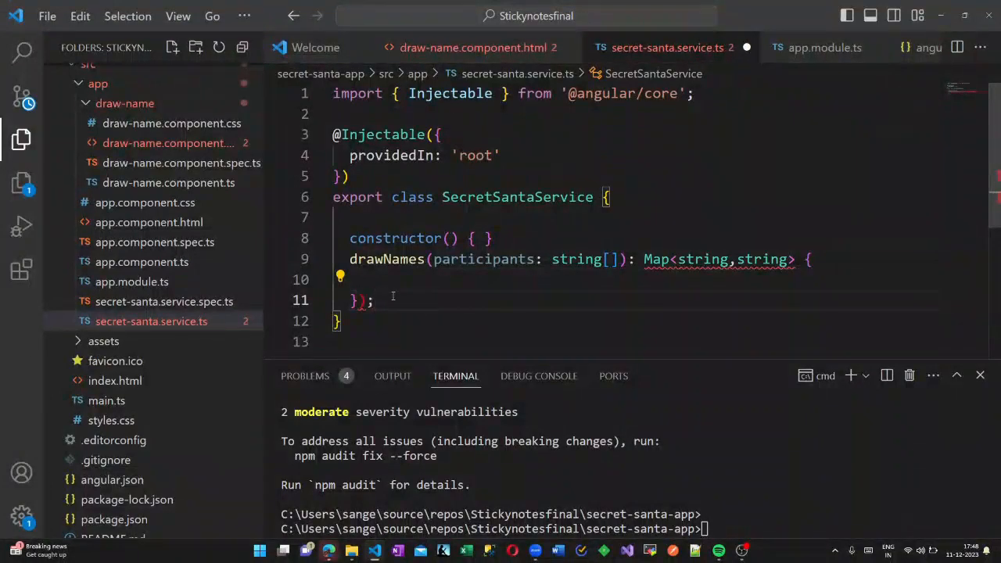
mouse_move(460, 292)
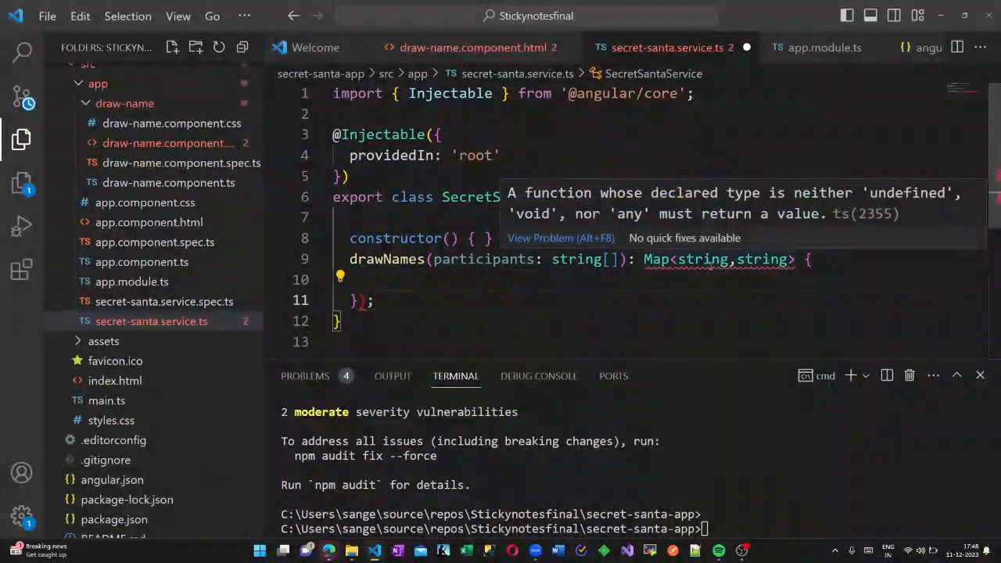
Fill a results map pairing each participant with participants[(index+1)%length] and return it.
type("const results=new Ma")
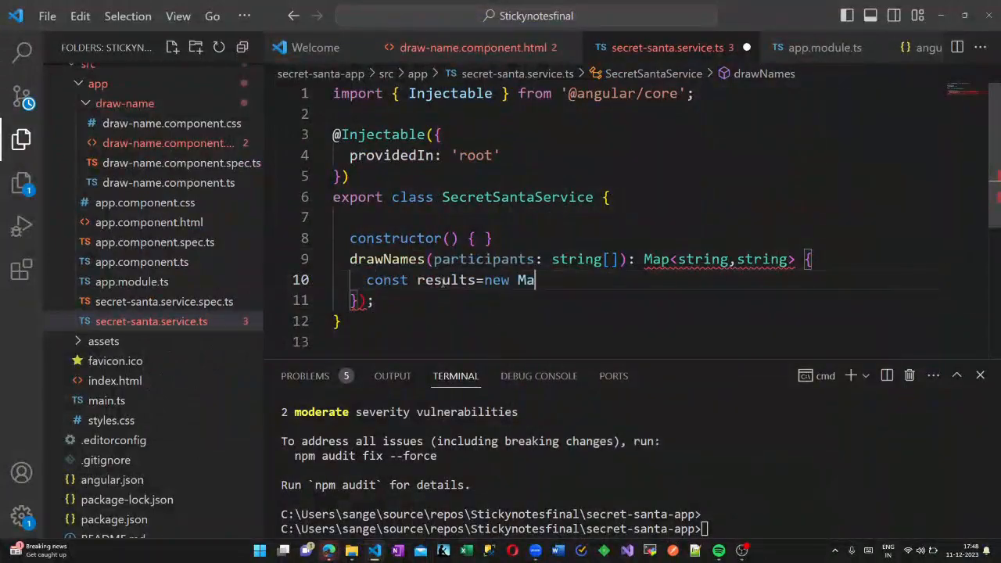
type("p<string")
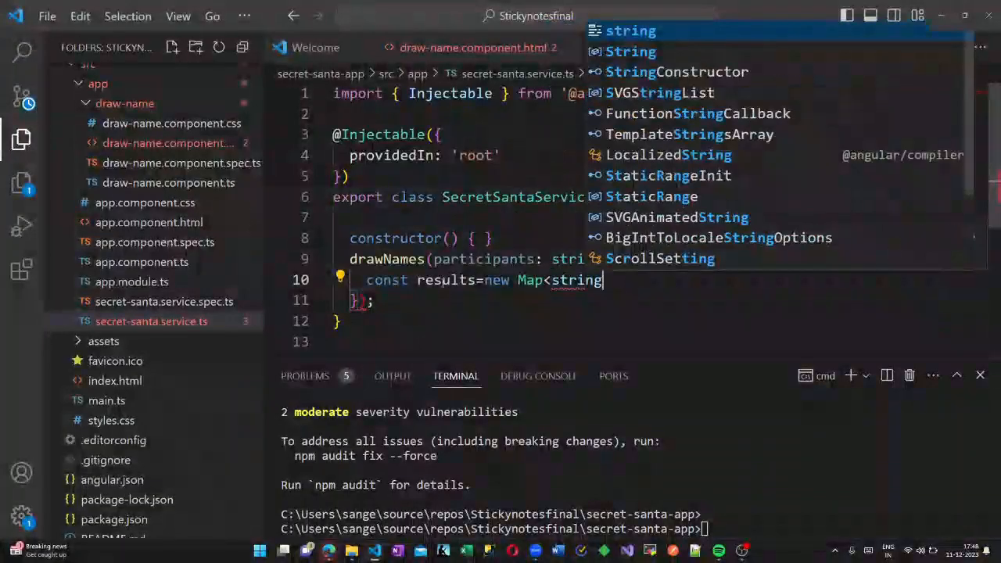
type(",string>();")
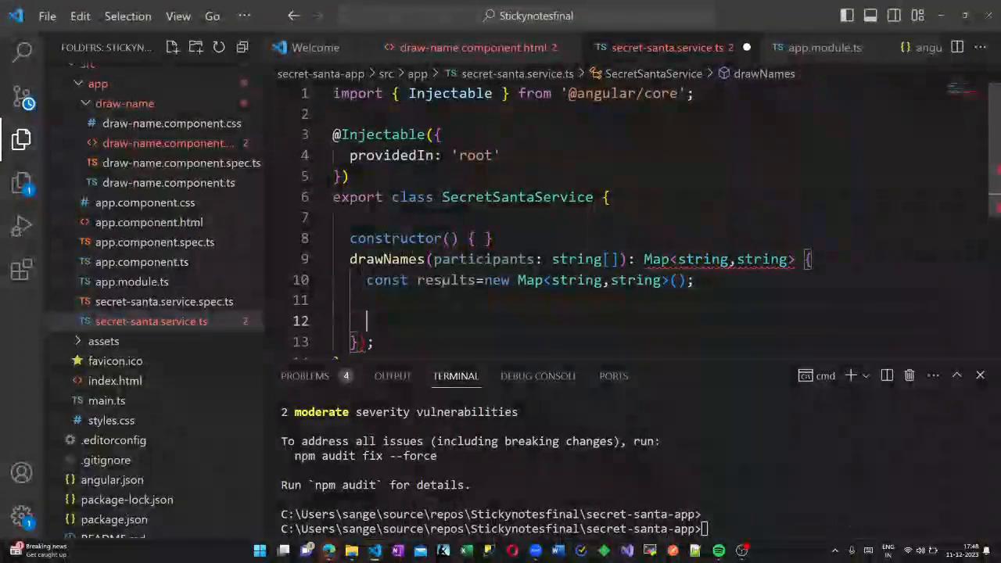
type("participants.forEach((p")
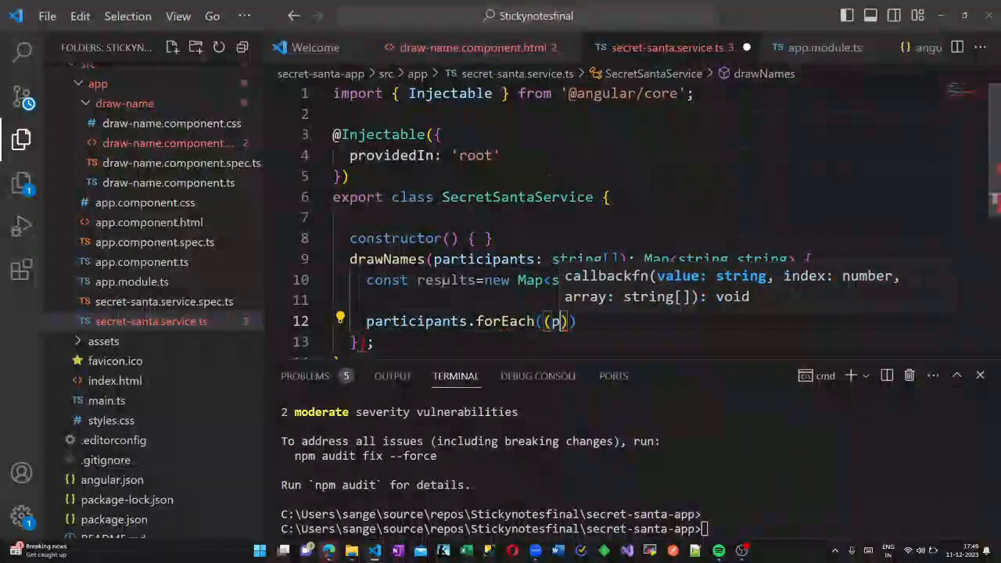
type("articipant,index")
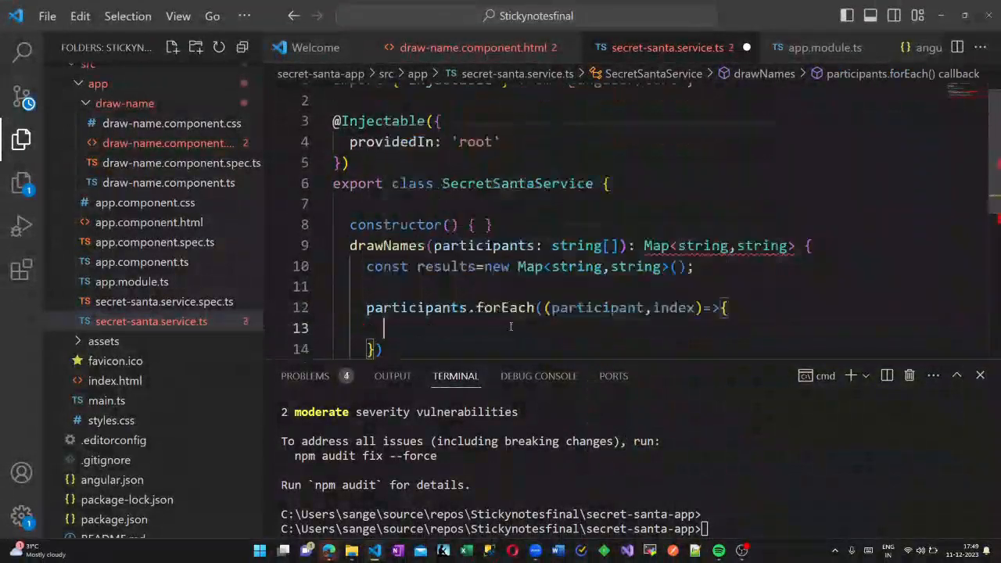
type("const=santaInd")
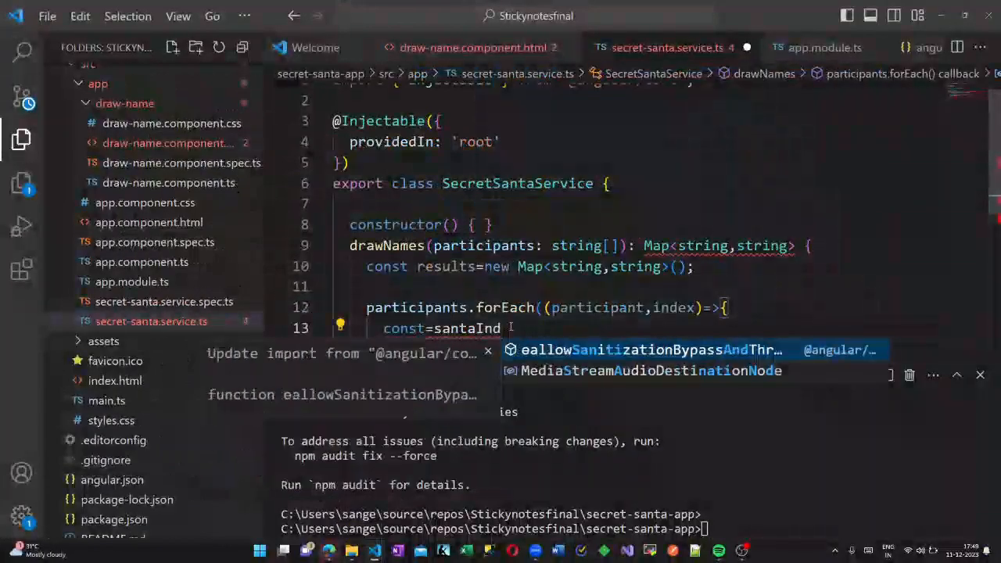
type("(index")
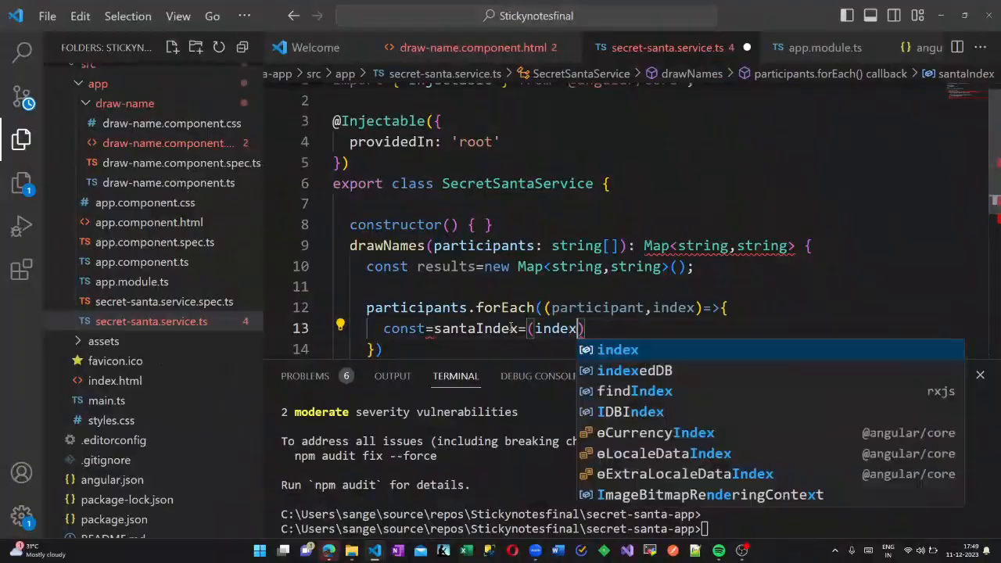
type("+1")
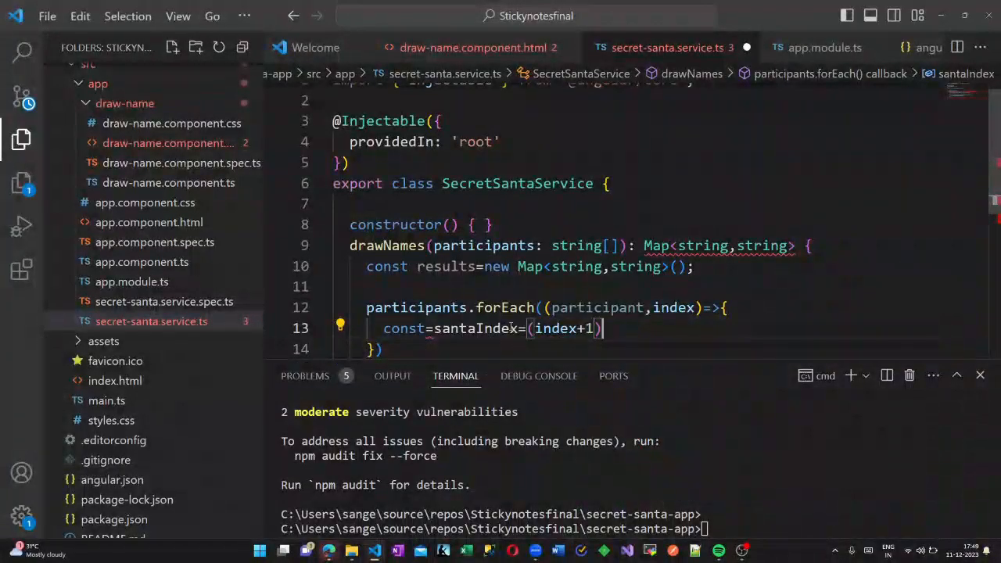
type("%participants.length;")
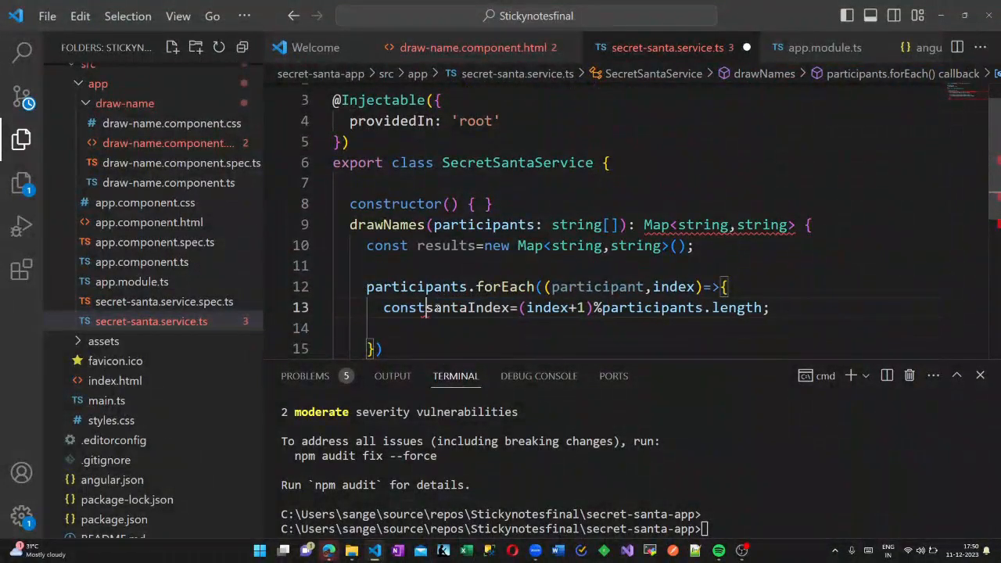
type("cpnst")
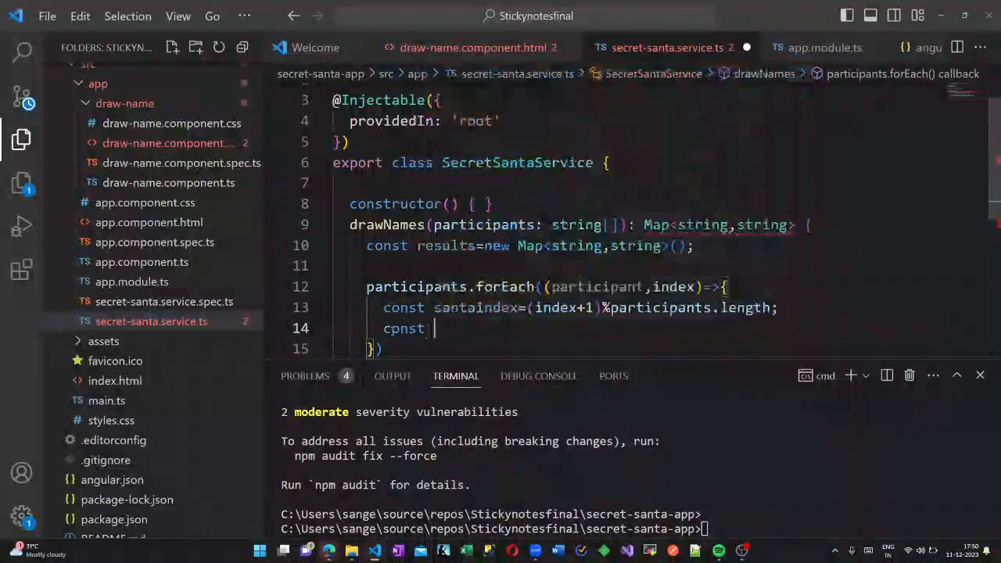
type("santa=")
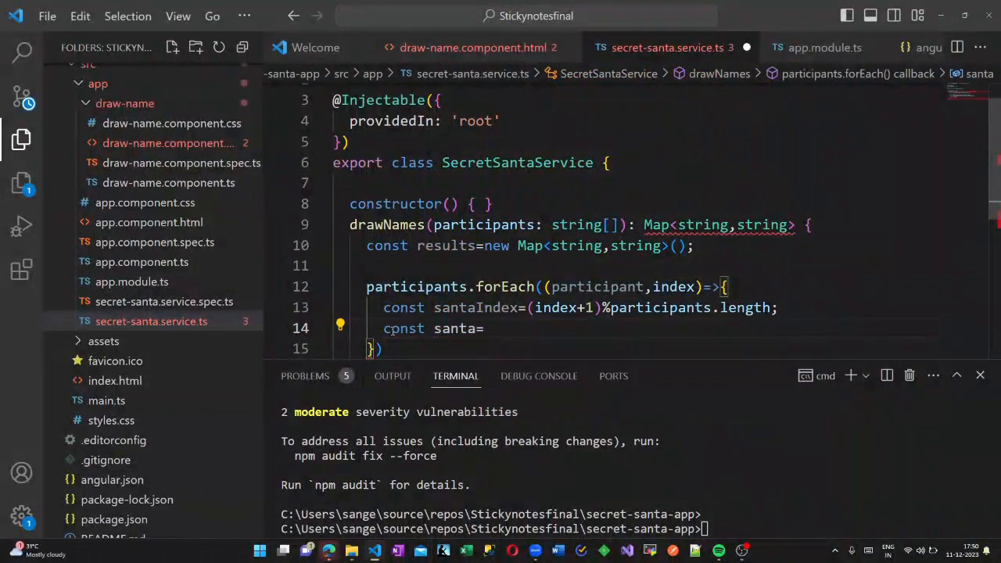
type("participants")
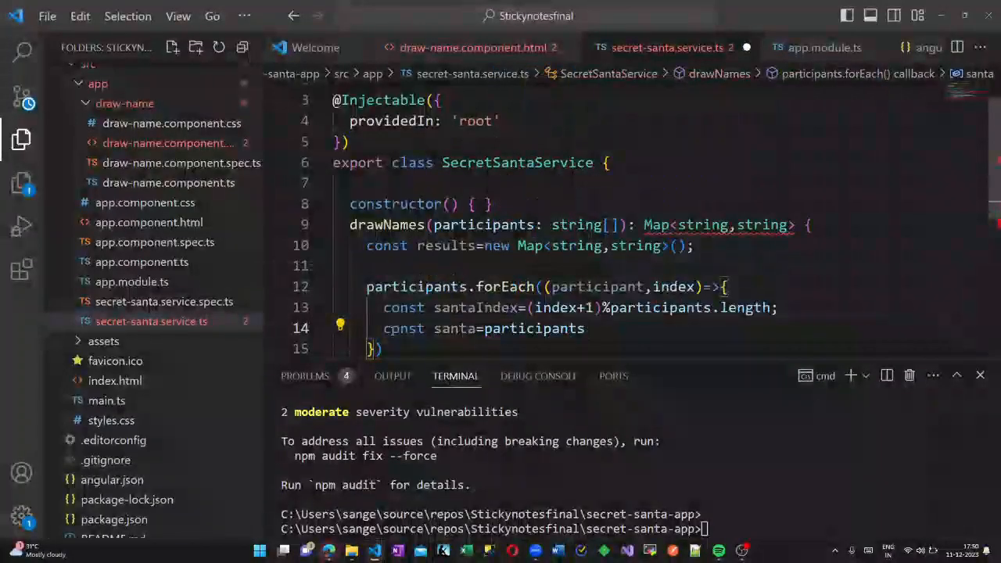
type("[santaIndex]")
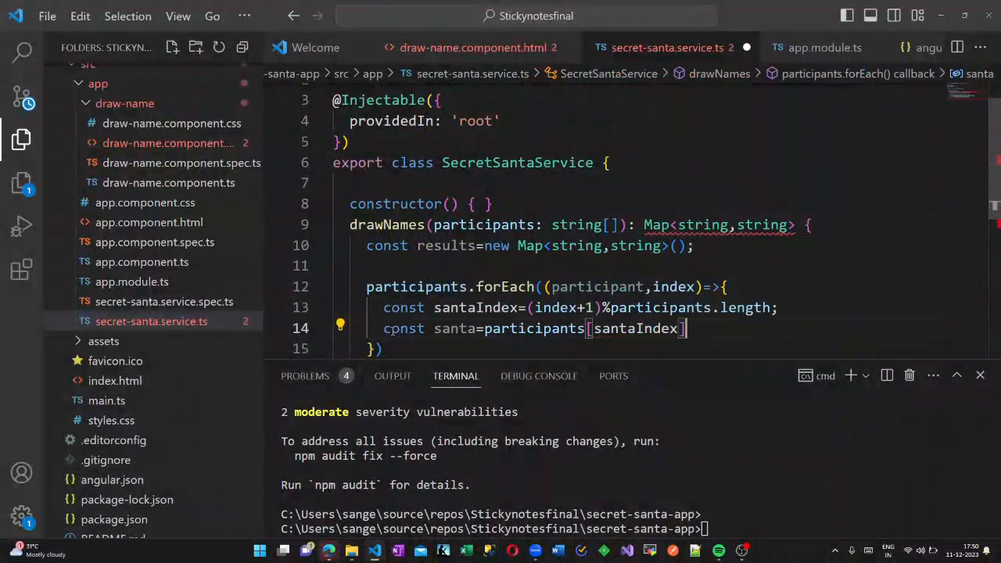
type("results.set(participant,santa);")
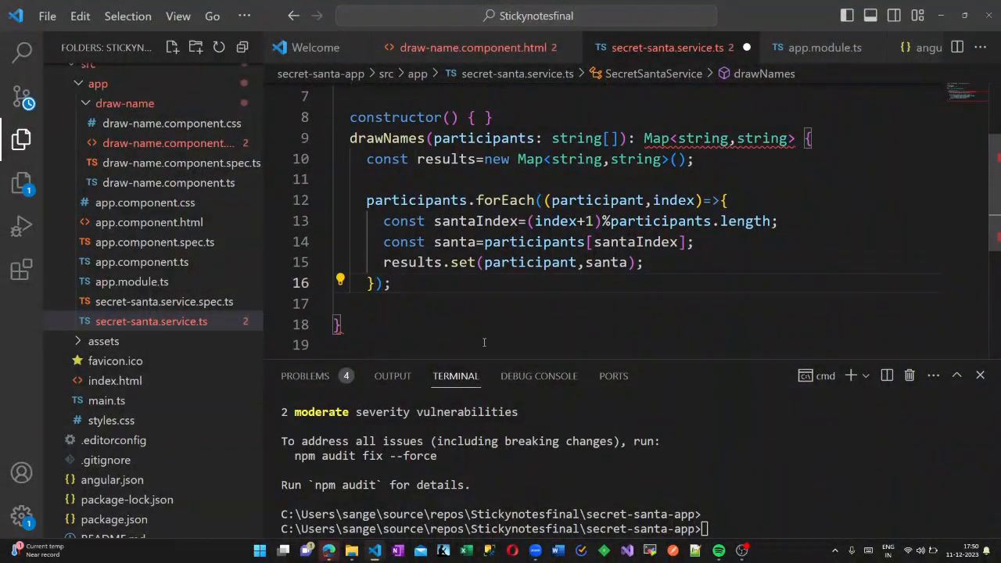
type("return r")
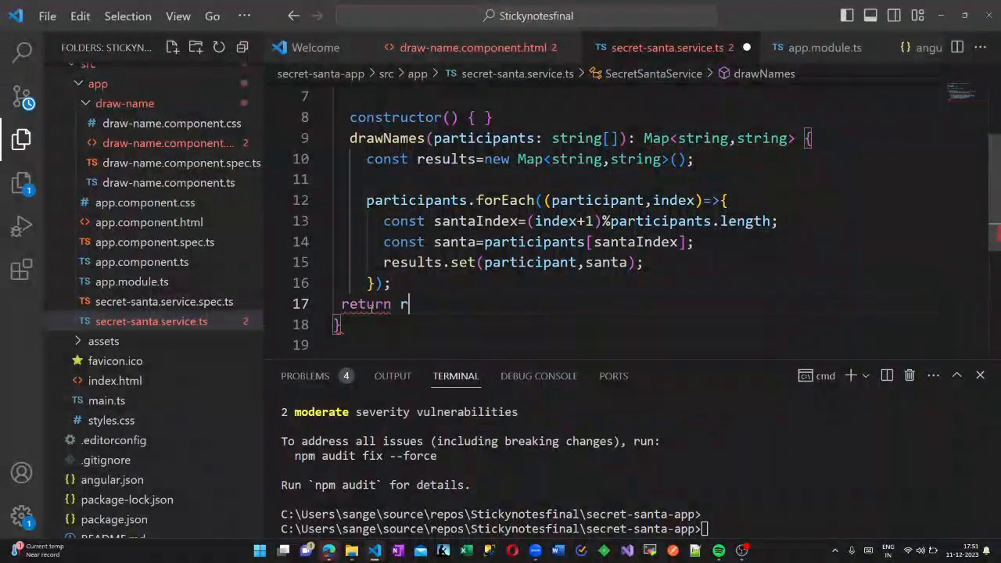
type("esults;")
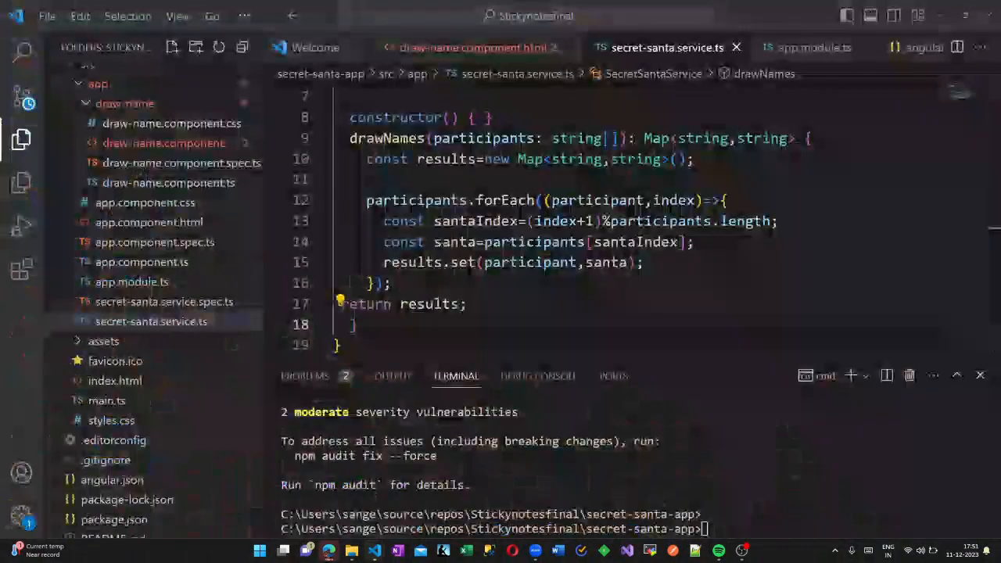
Add a btn btn-primary button whose click calls addParticipant() to the draw-name form.
left_click(466, 47)
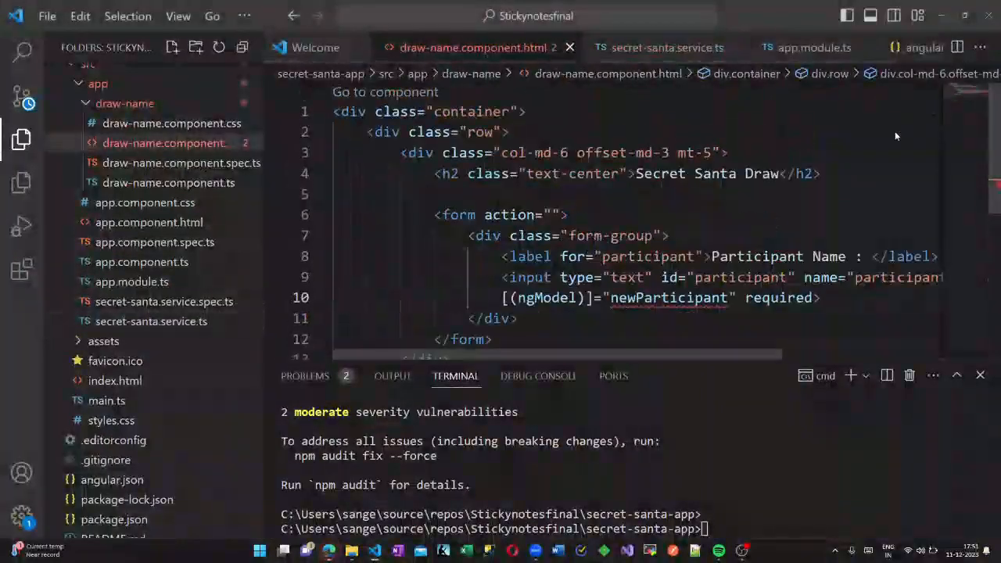
scroll("down", 3)
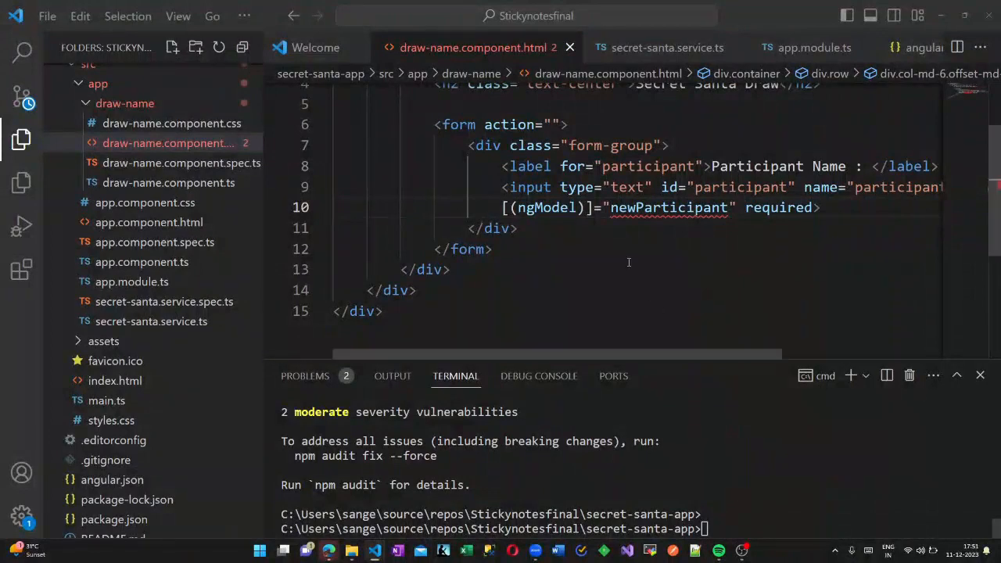
type("button")
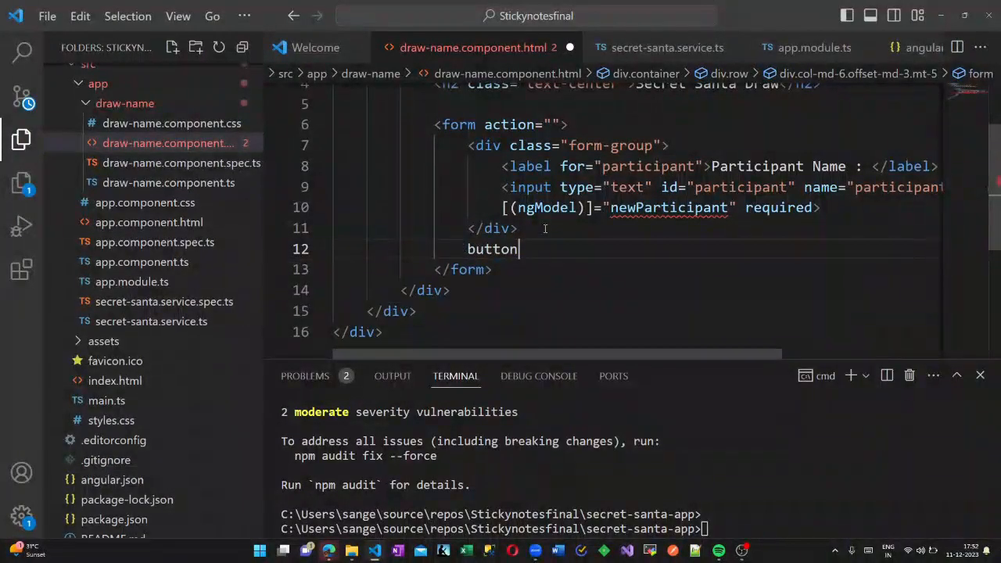
type("type=\"button\"> </button>")
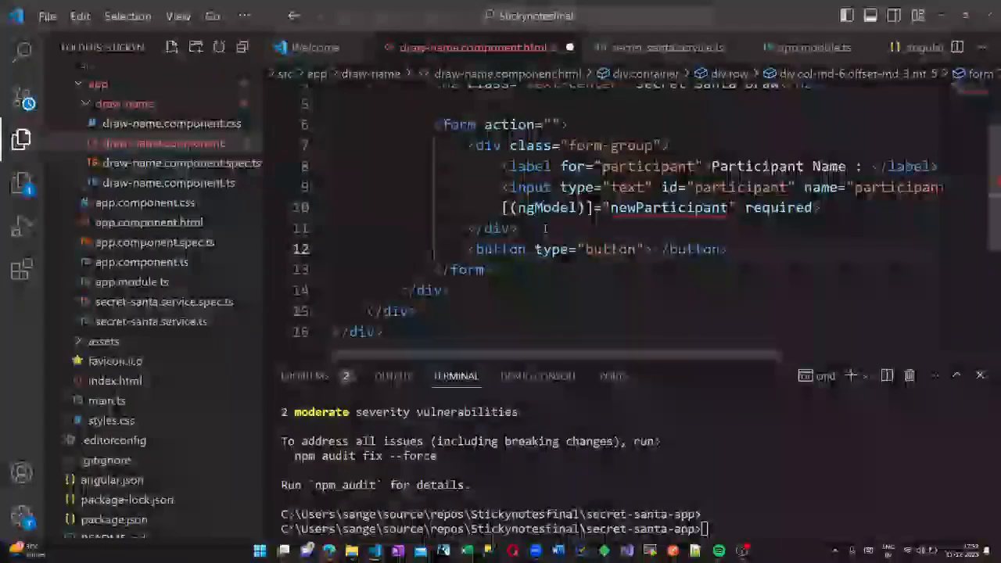
type("class=\"")
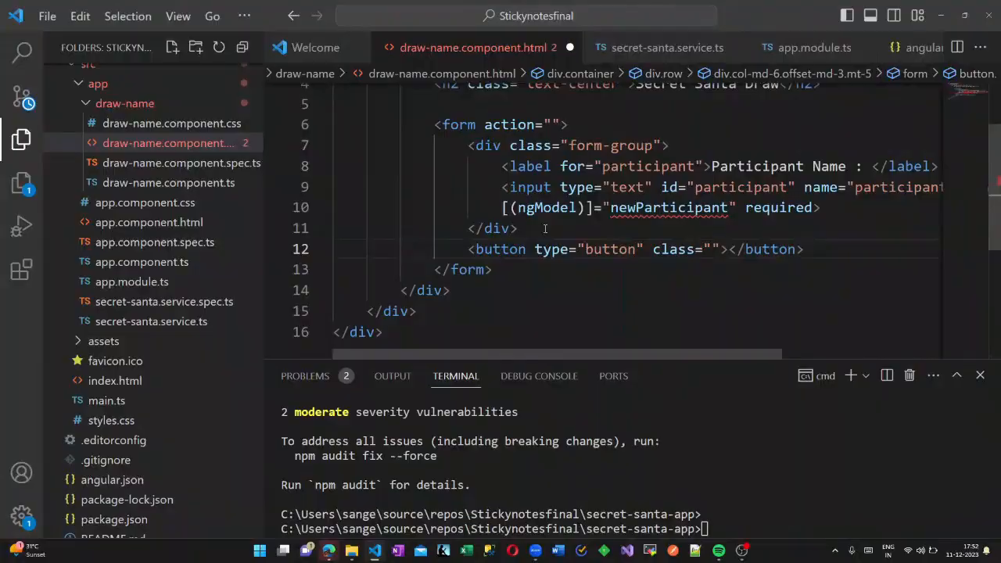
type("btn btn-primary")
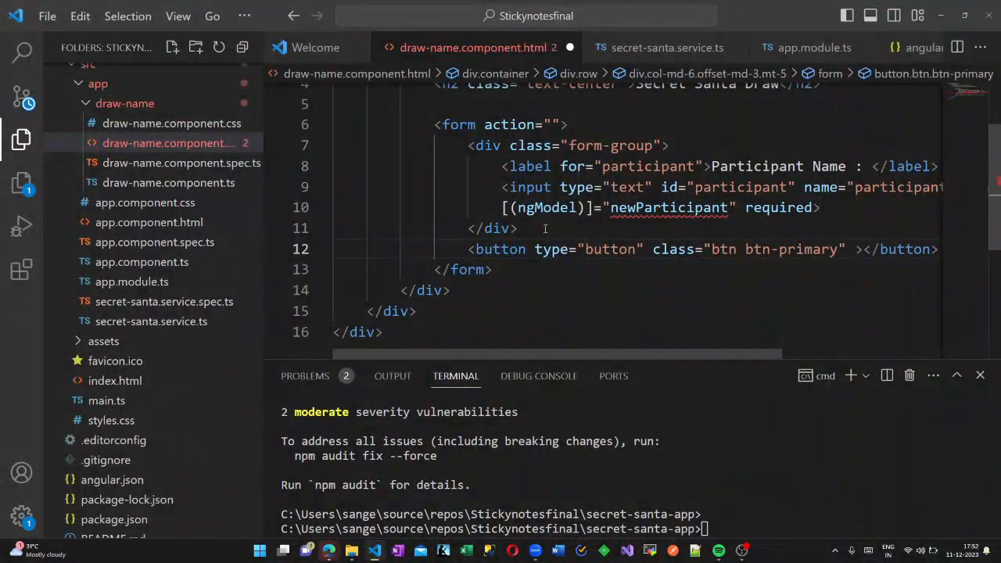
type("(click")
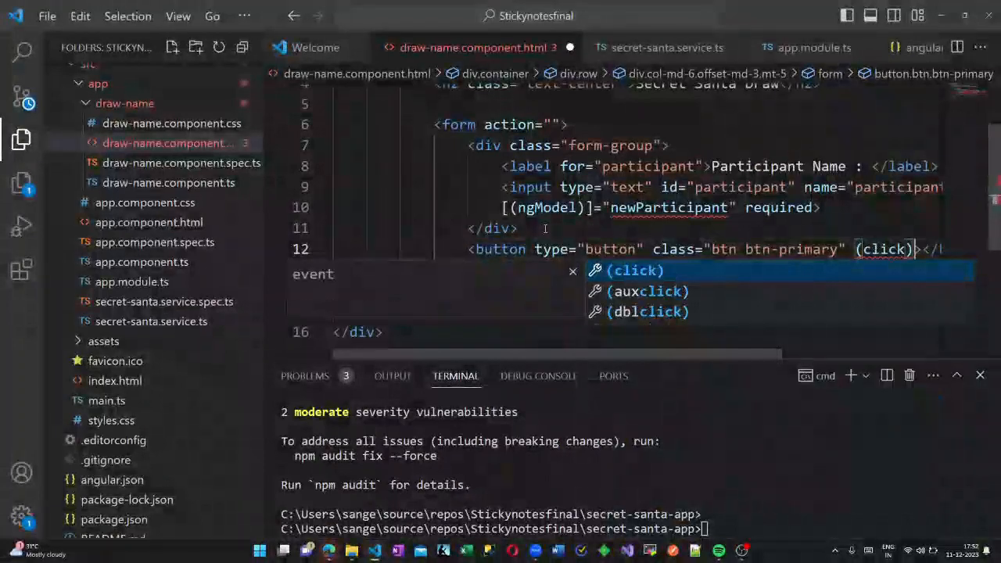
type("addParticipant\"")
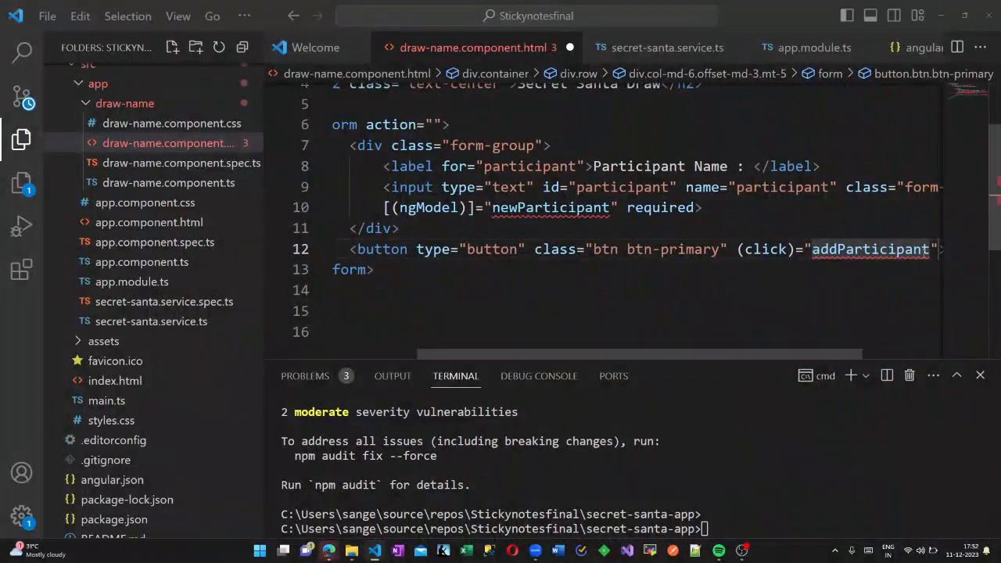
type("()")
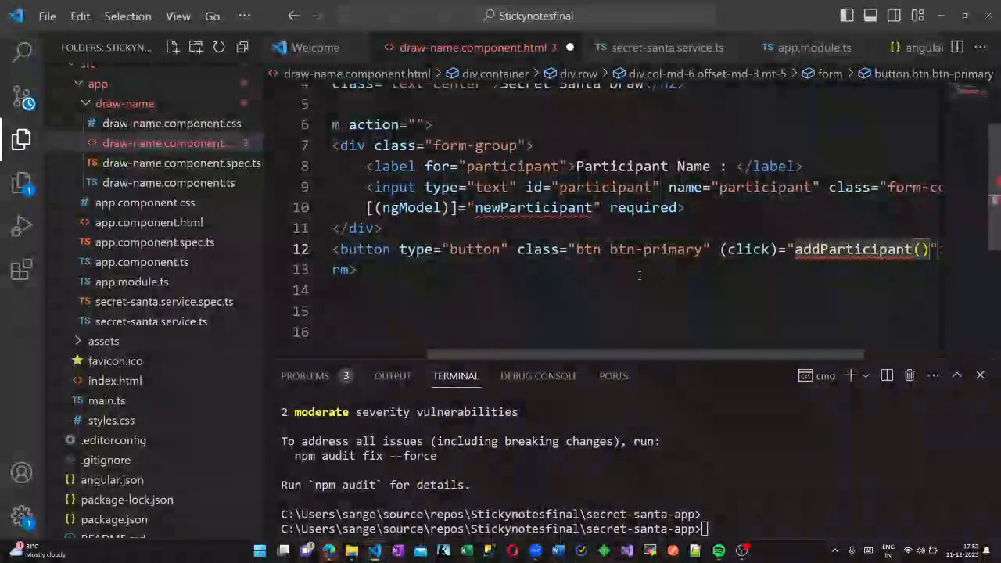
scroll("right", 3)
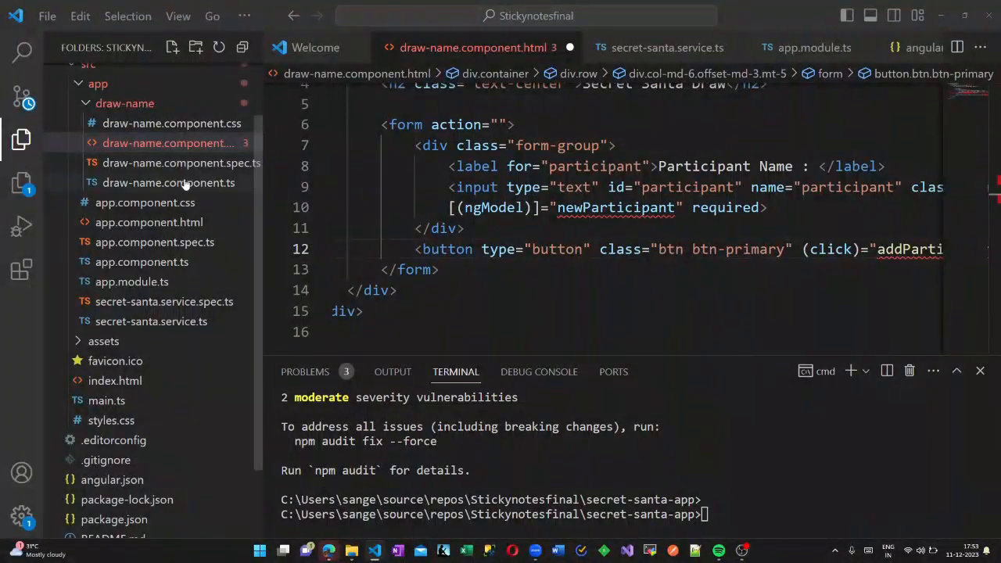
Declare newParticipant='', a participants string array and a results Map in DrawNameComponent.
left_click(169, 181)
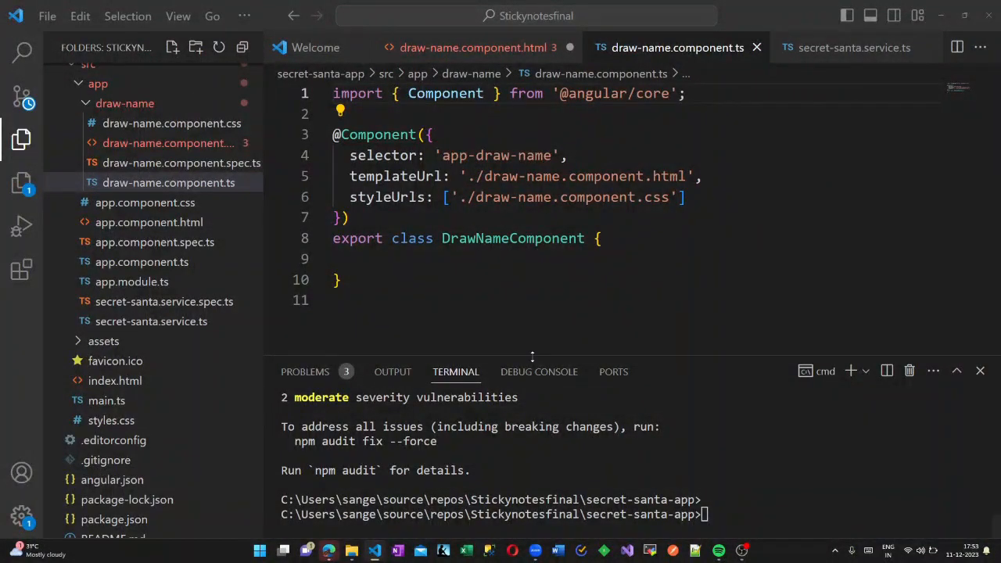
type("new")
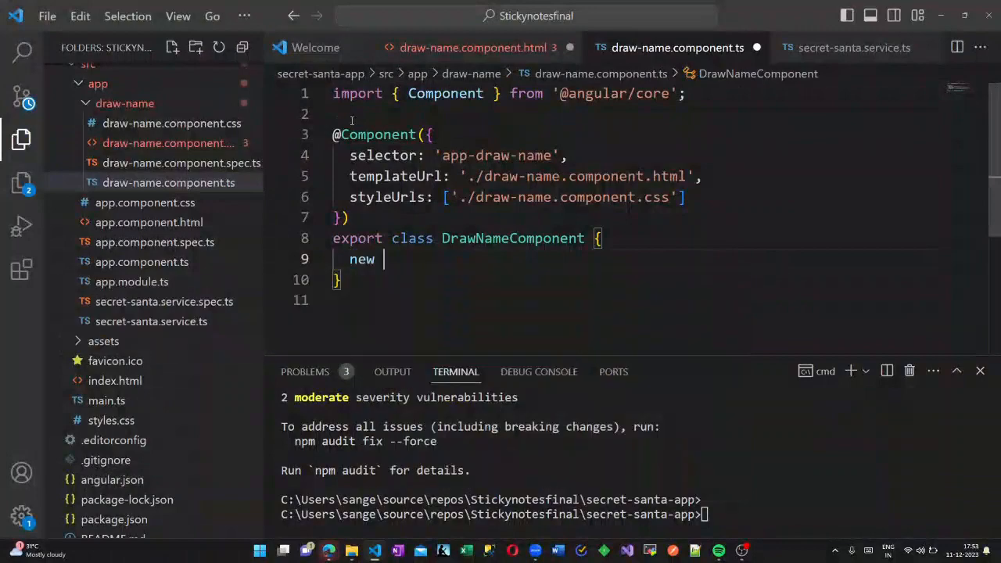
type("Participant:string")
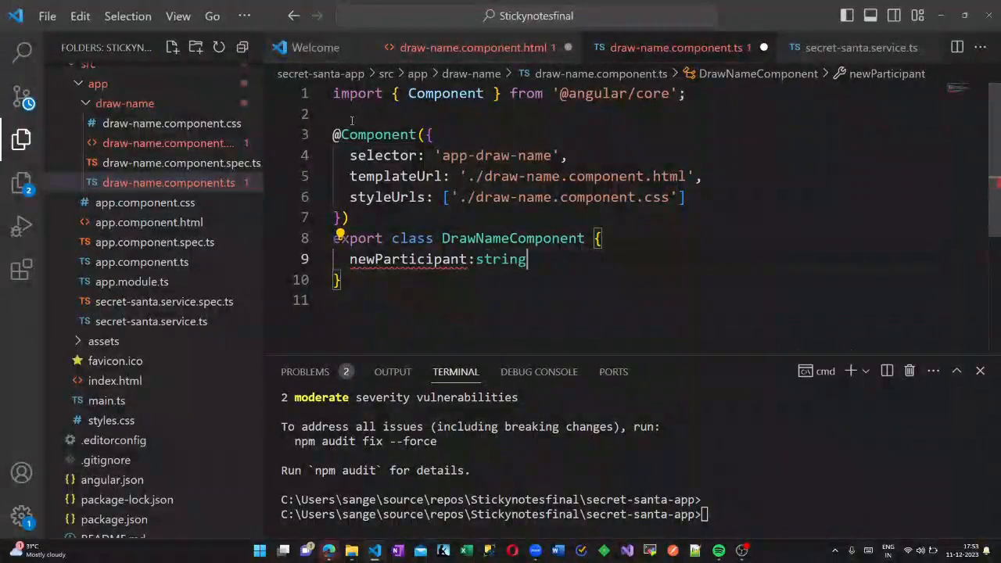
type("='';")
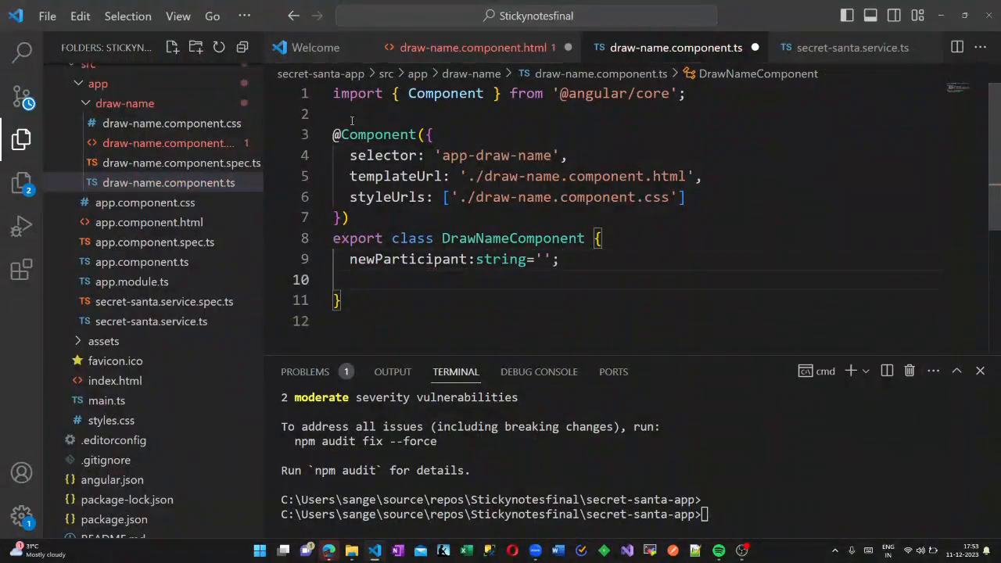
type("particip")
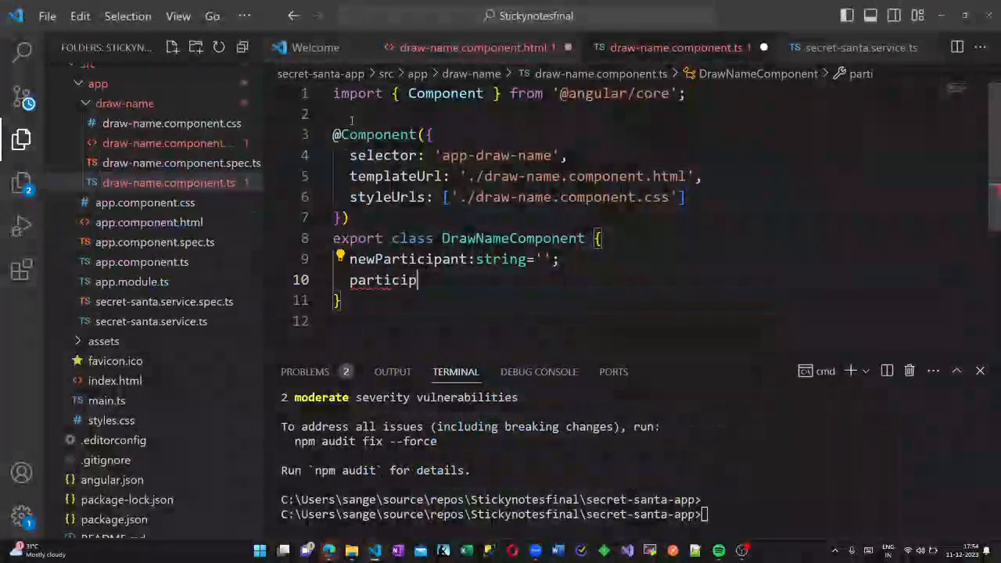
type("ants:string[]=[];")
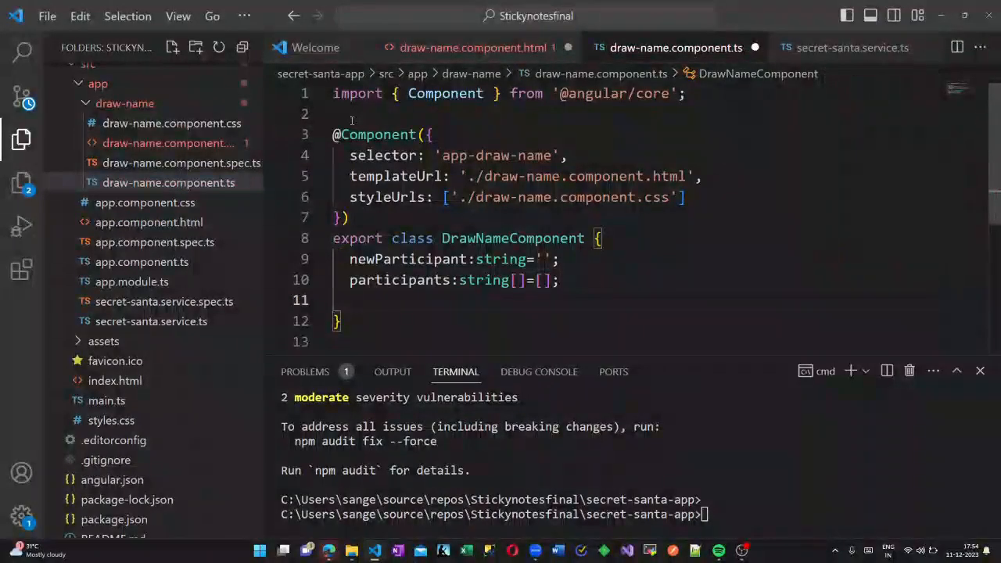
type("results")
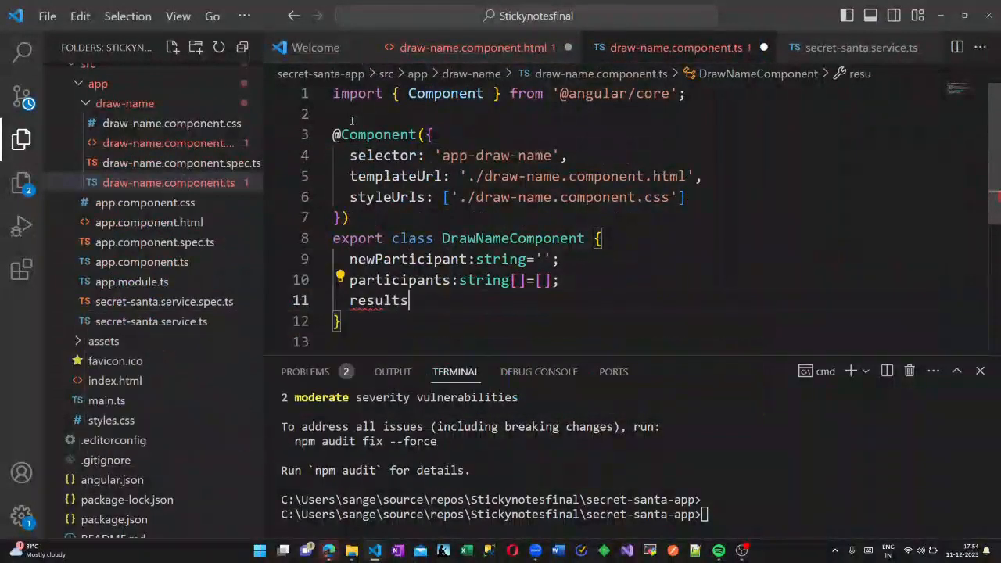
type(":Map st")
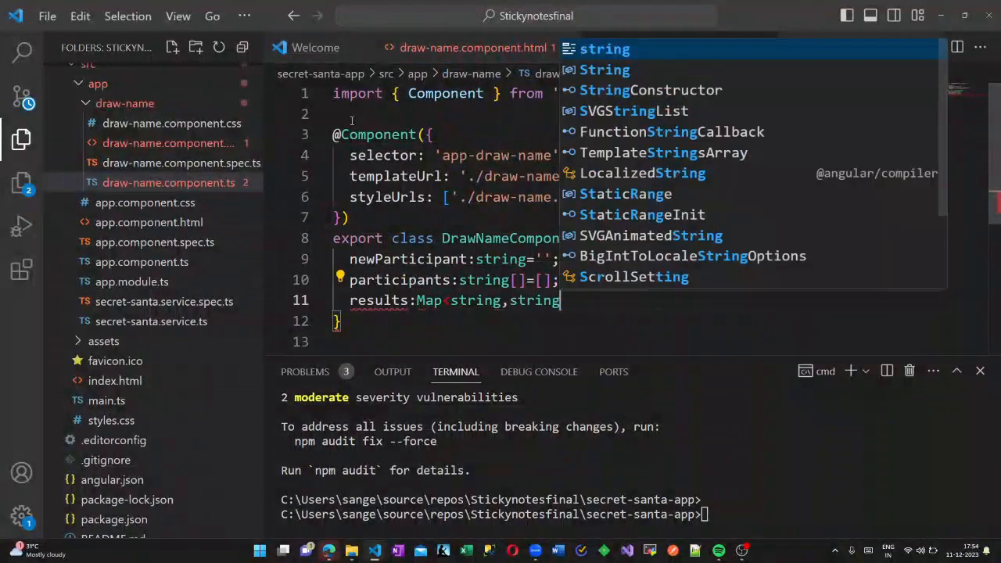
type("=new")
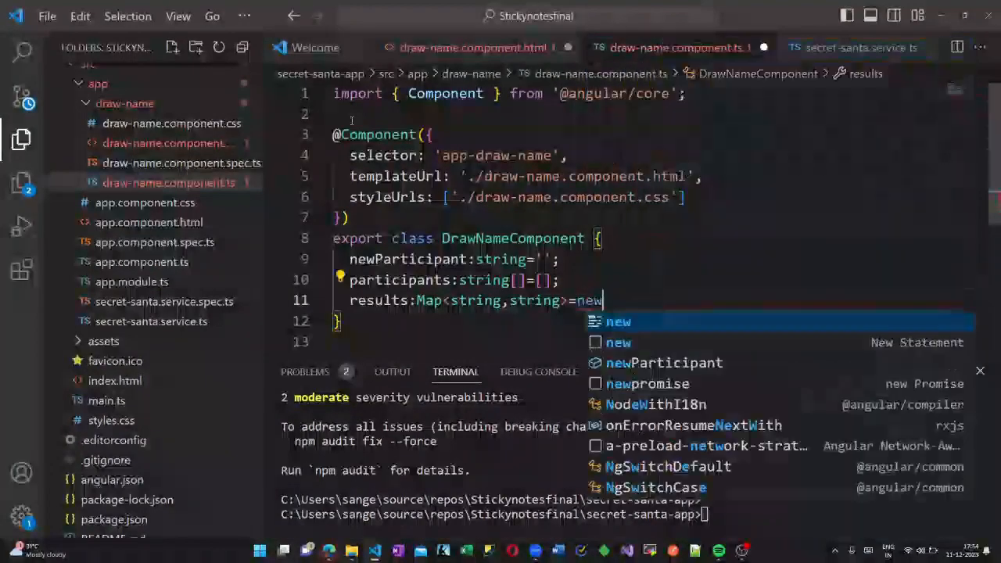
type("Map();")
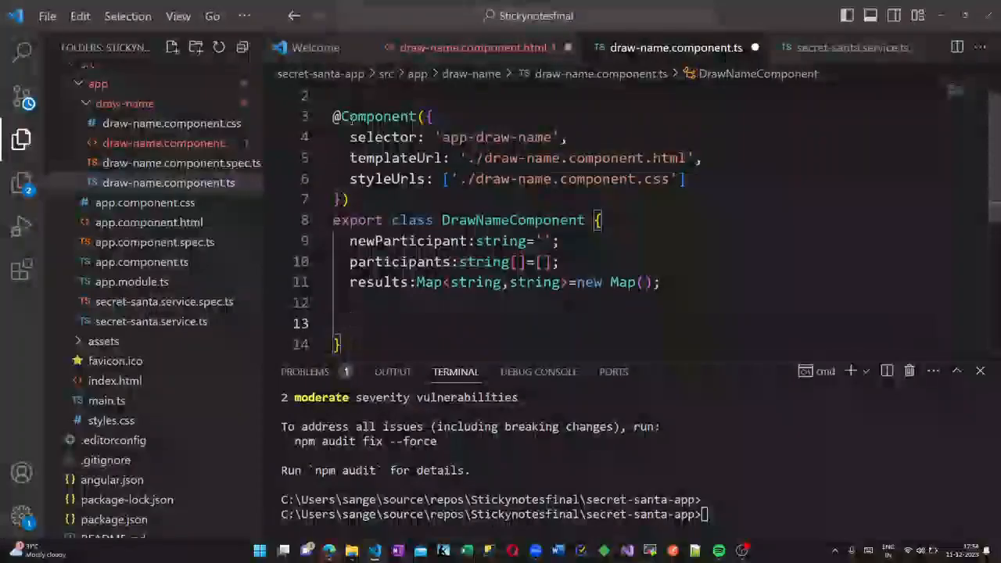
Add a constructor injecting private secretSantaService: SecretSantaService.
type("constructor(private")
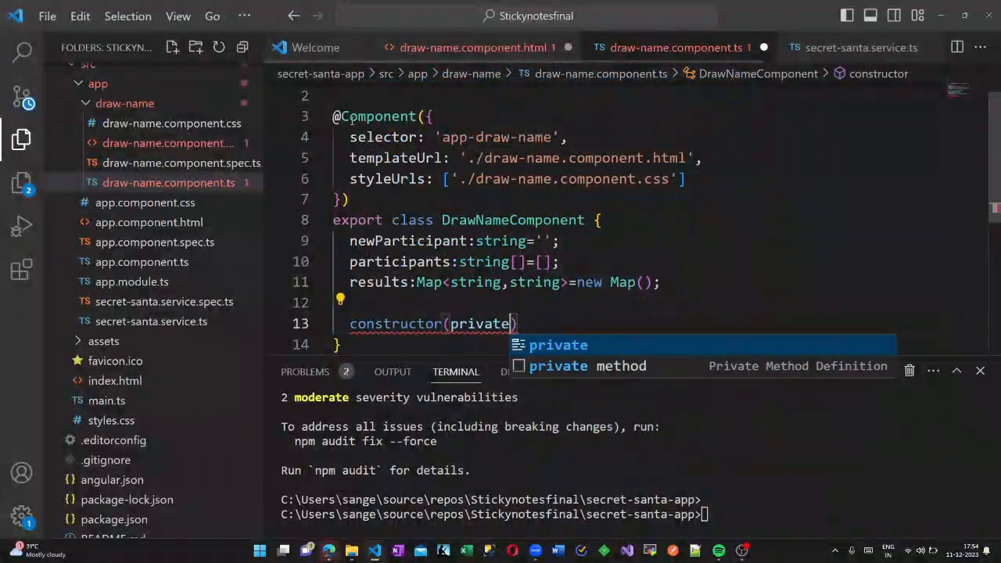
type("secretSantaService:")
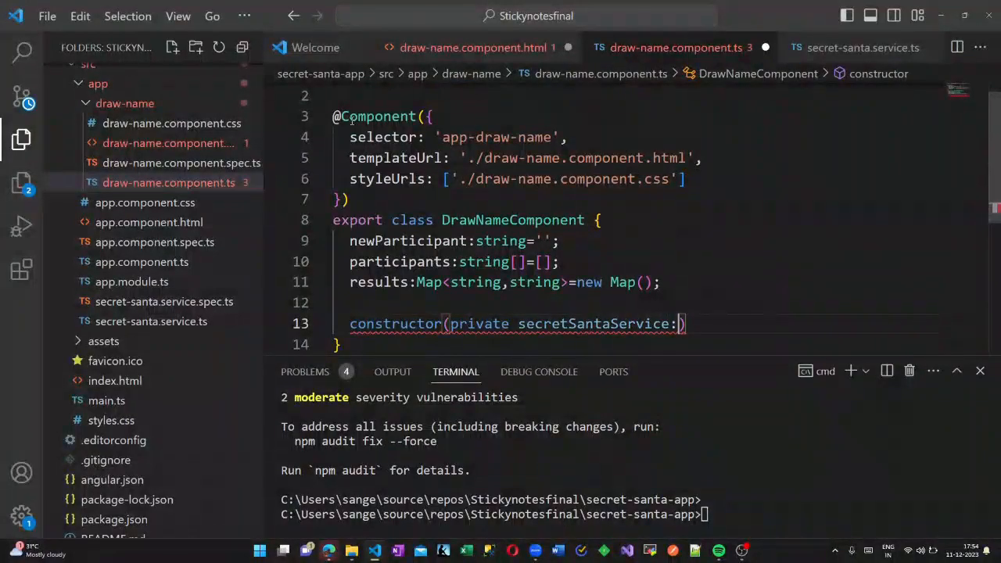
type("SecretSantaService")
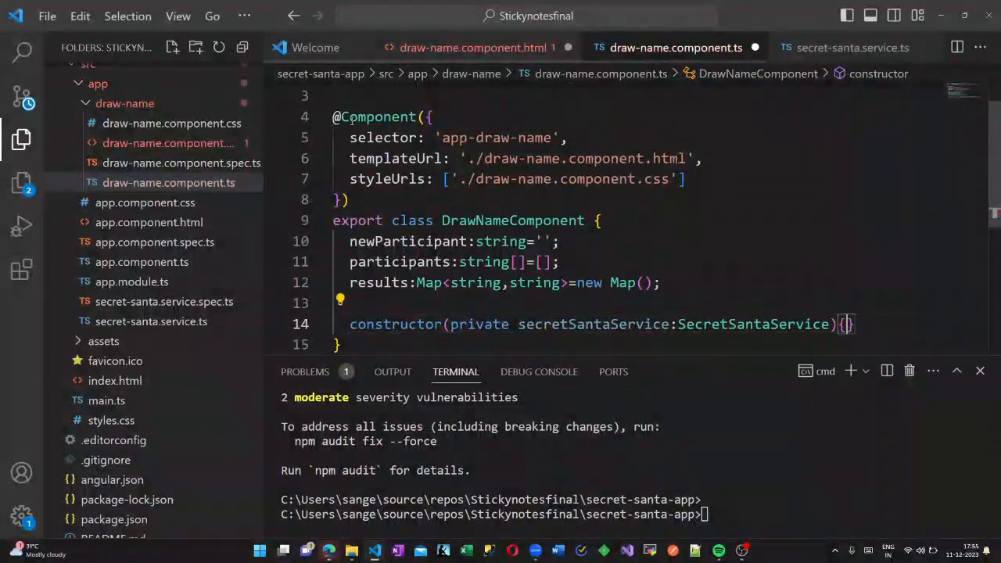
Write addParticipant() pushing the trimmed non-empty name and clearing newParticipant.
type("addPa")
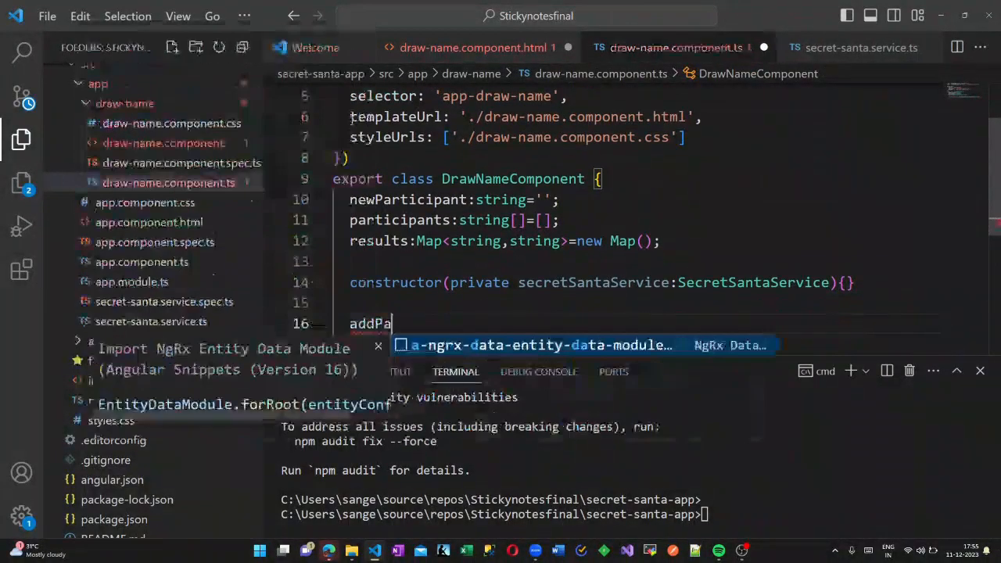
type("rticipant")
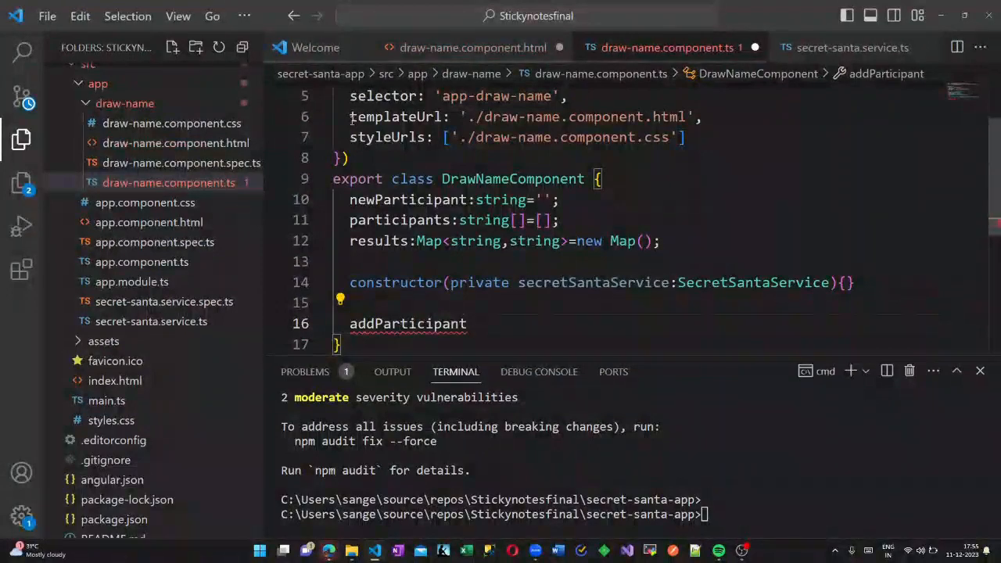
type("(){")
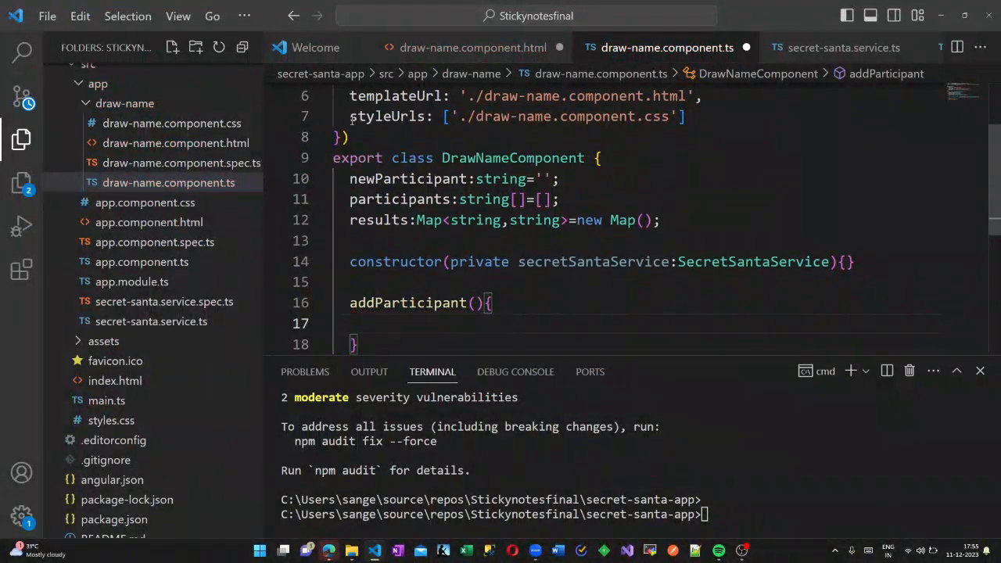
type("if(this.")
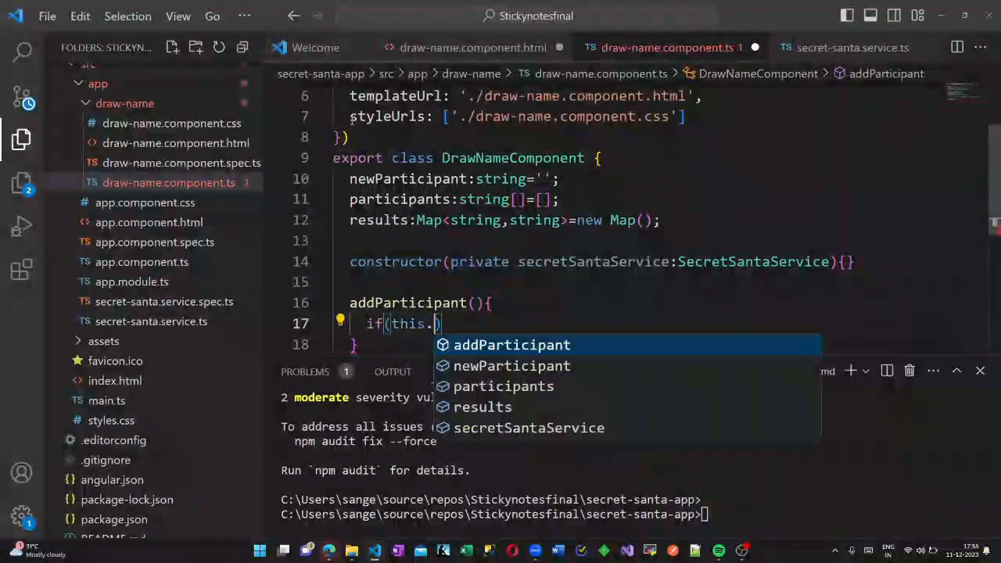
type("newParticipant.trim(")
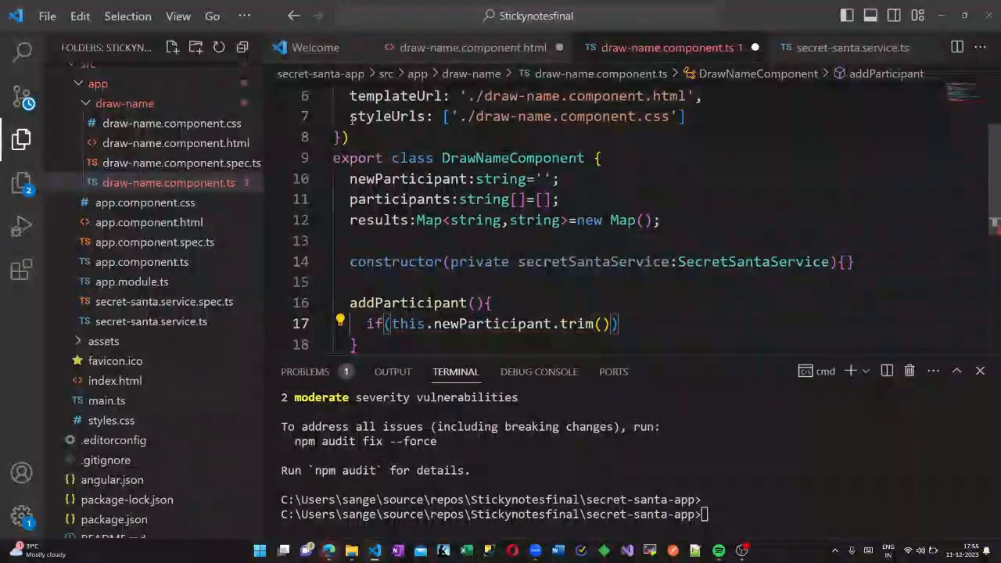
type("!== ''")
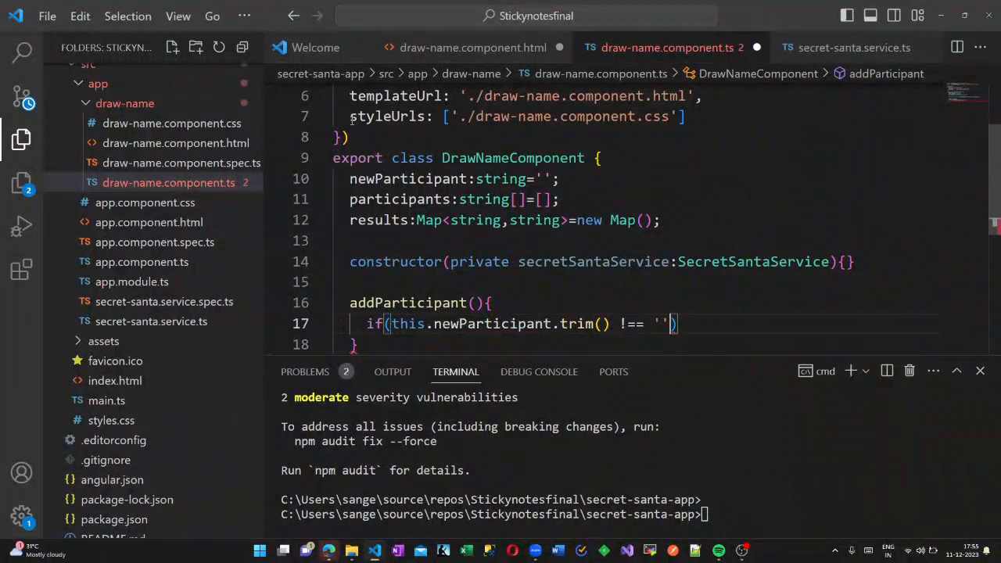
type("{")
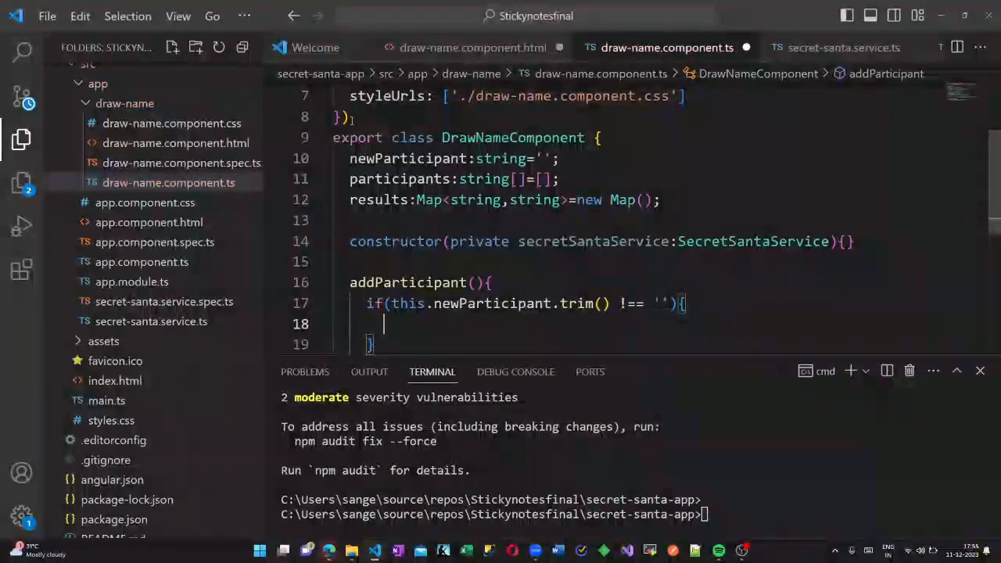
type("this.p")
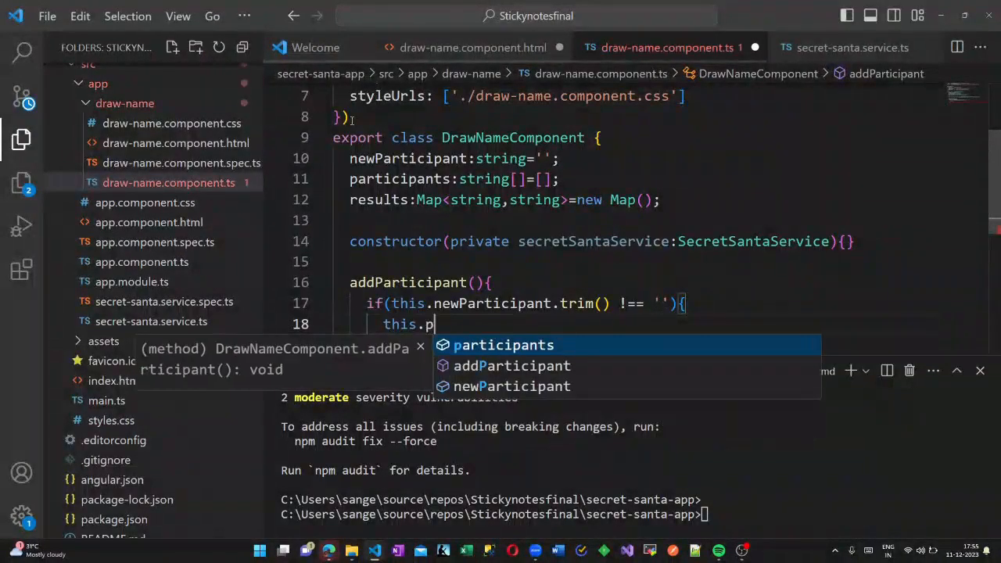
type("articipants.")
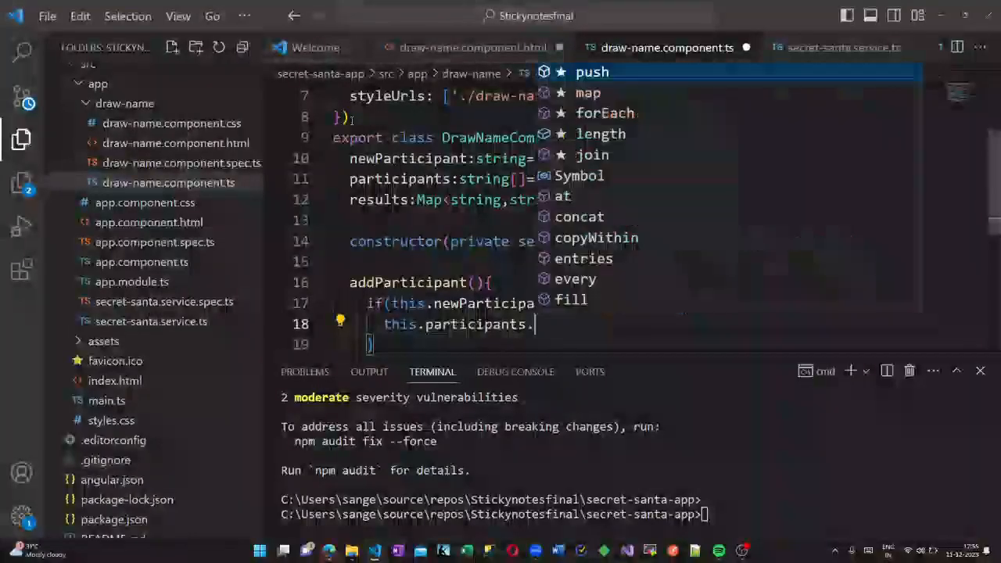
type("push(this.newParticipant);")
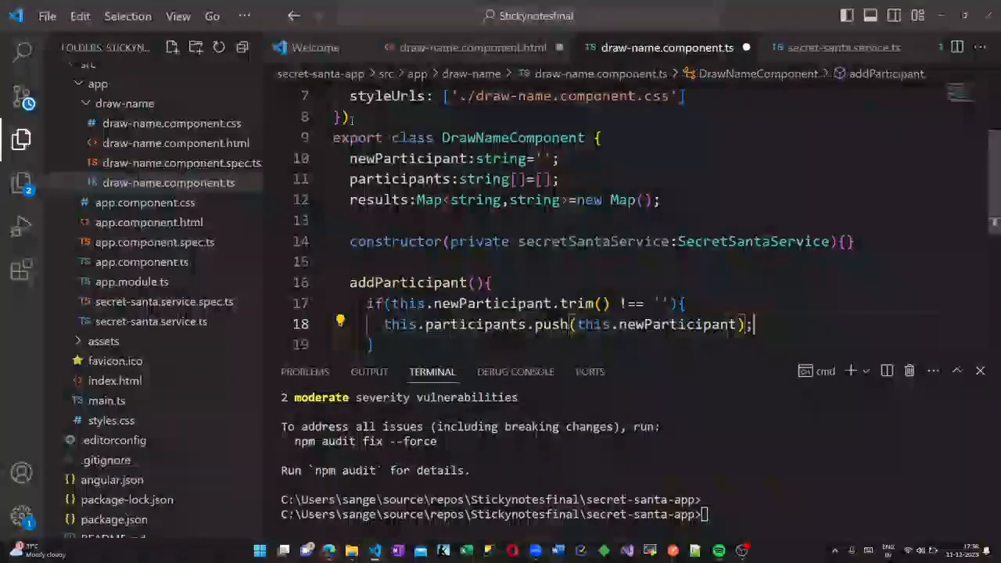
type("this.")
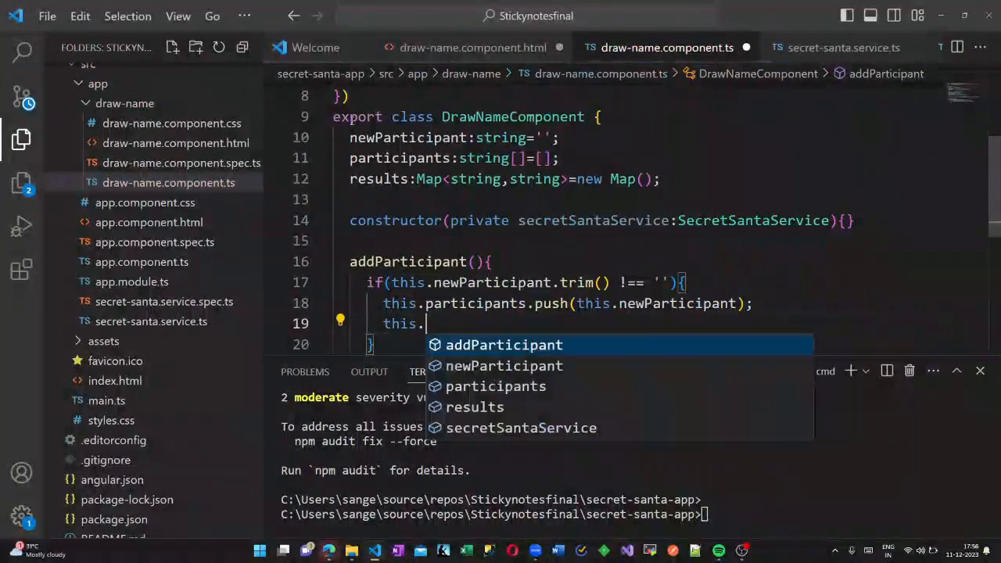
type("newParticipant='';")
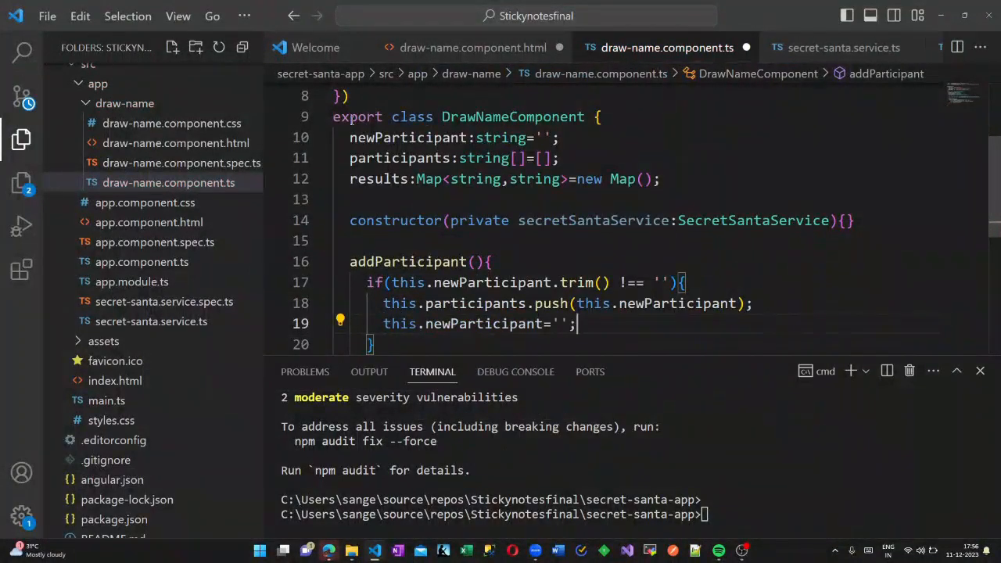
Write drawNames() assigning this.results from secretSantaService.drawNames(this.participants).
scroll("down", 3)
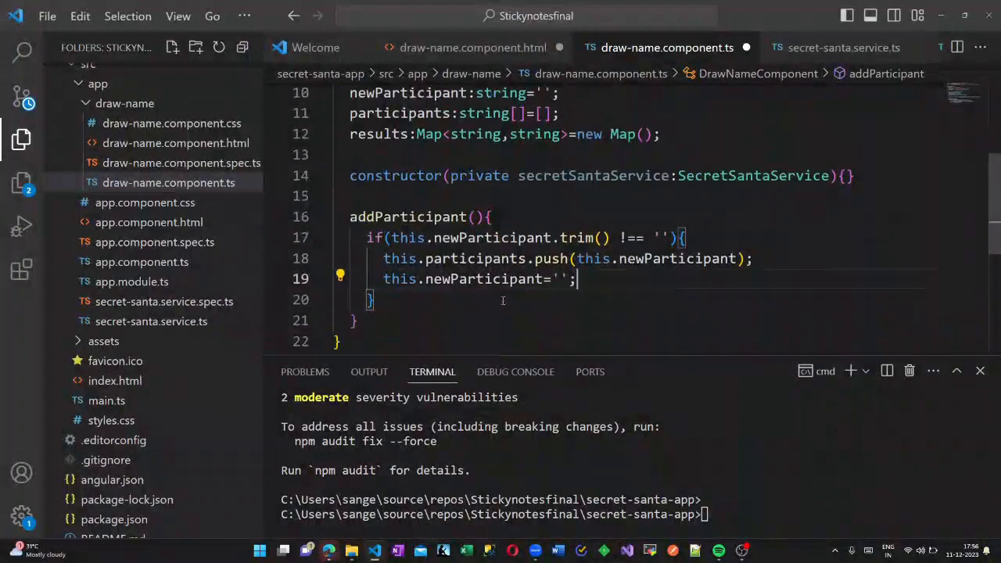
type("draw")
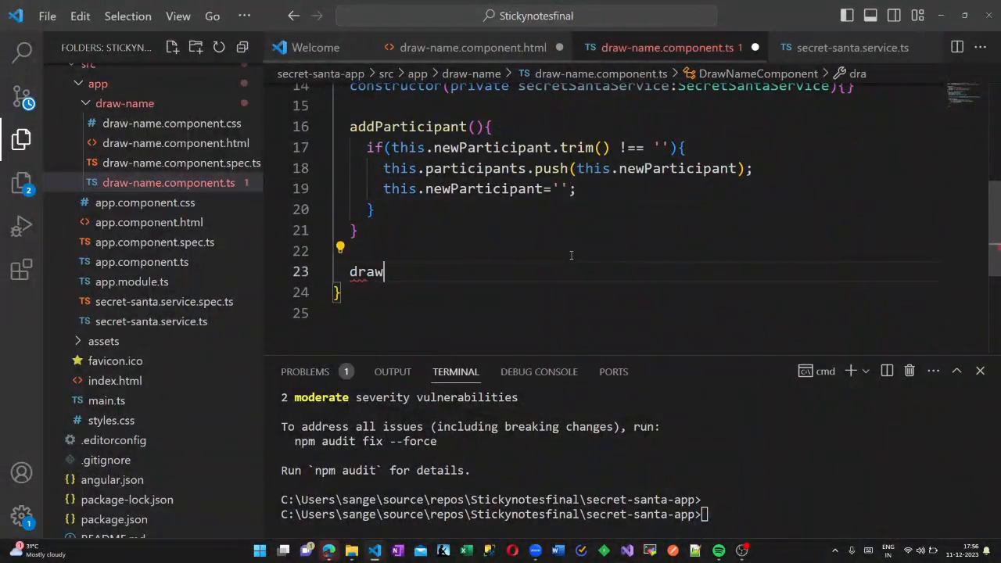
type("Names(){")
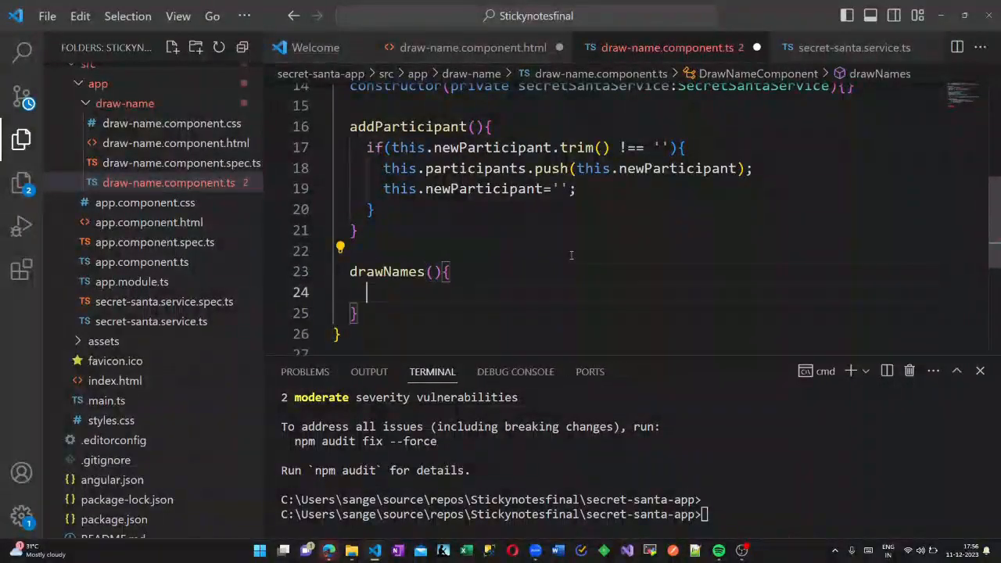
type("this.results")
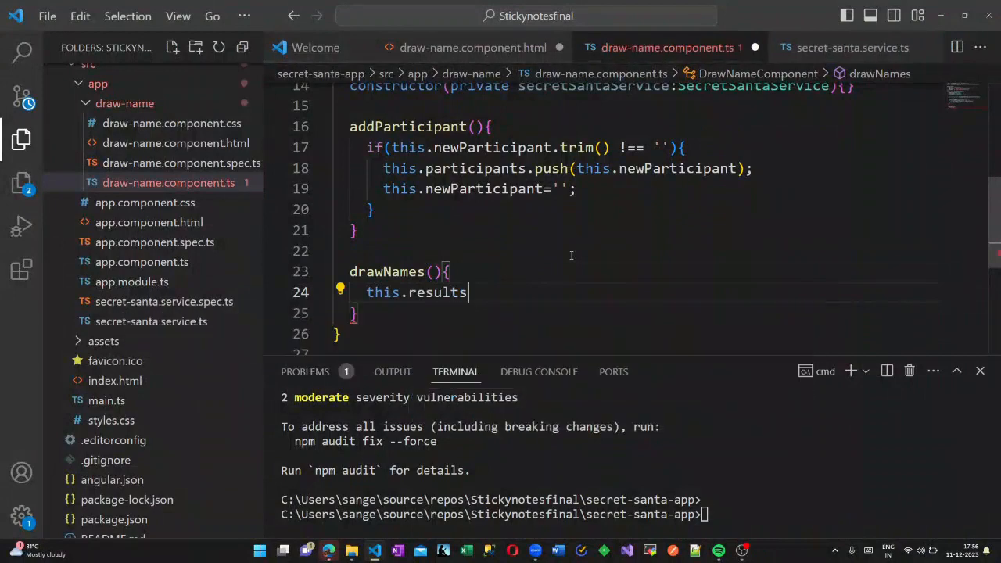
type("=this.")
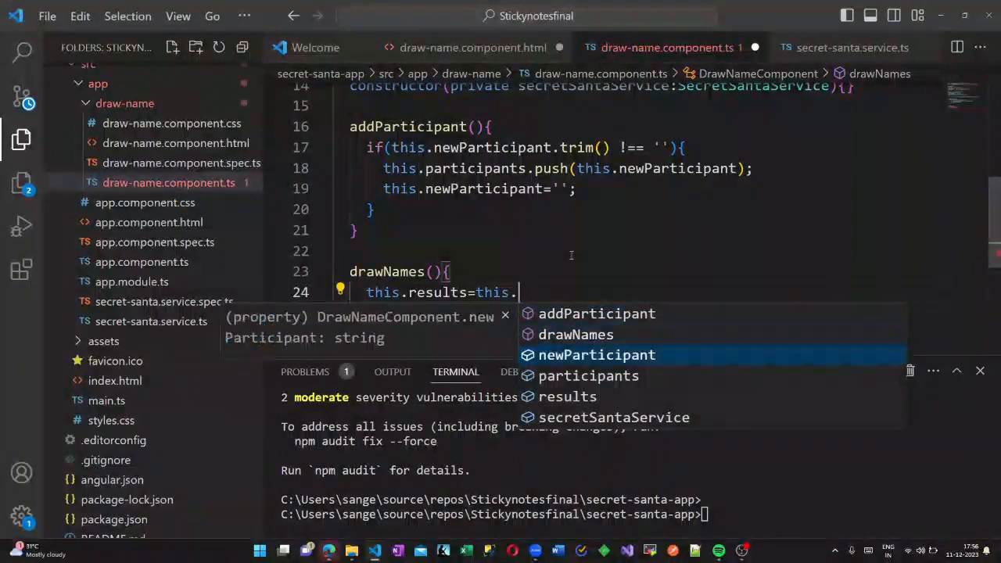
type("secretSantaService.drawNames")
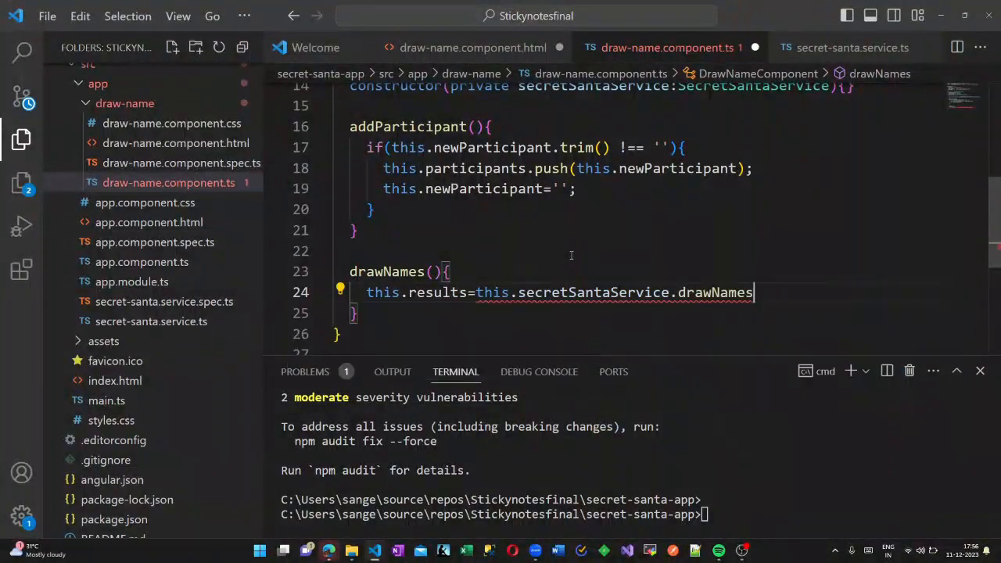
type("(this.participants);")
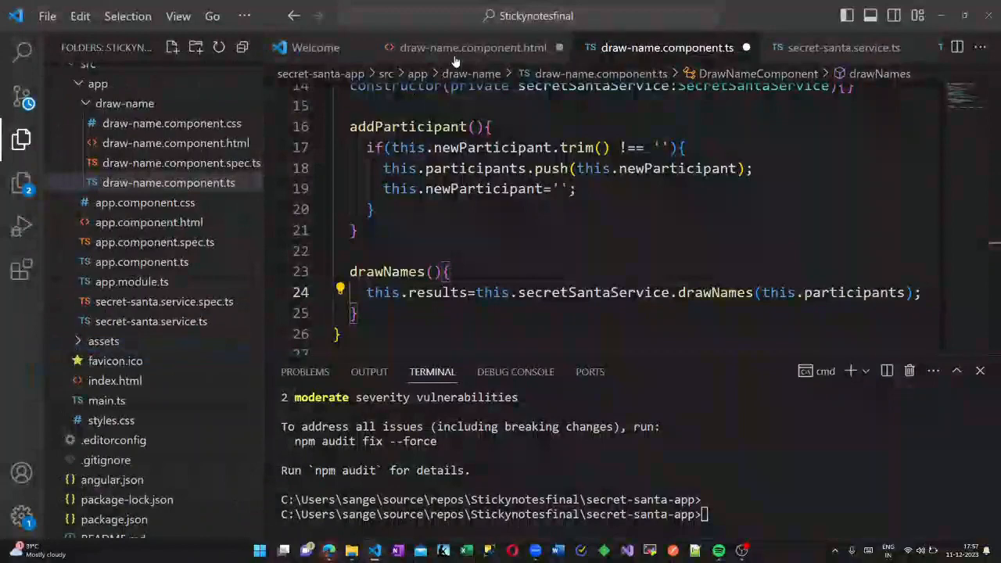
Add a ul.list-group with li *ngFor listing each participant as a list-group-item.
left_click(473, 47)
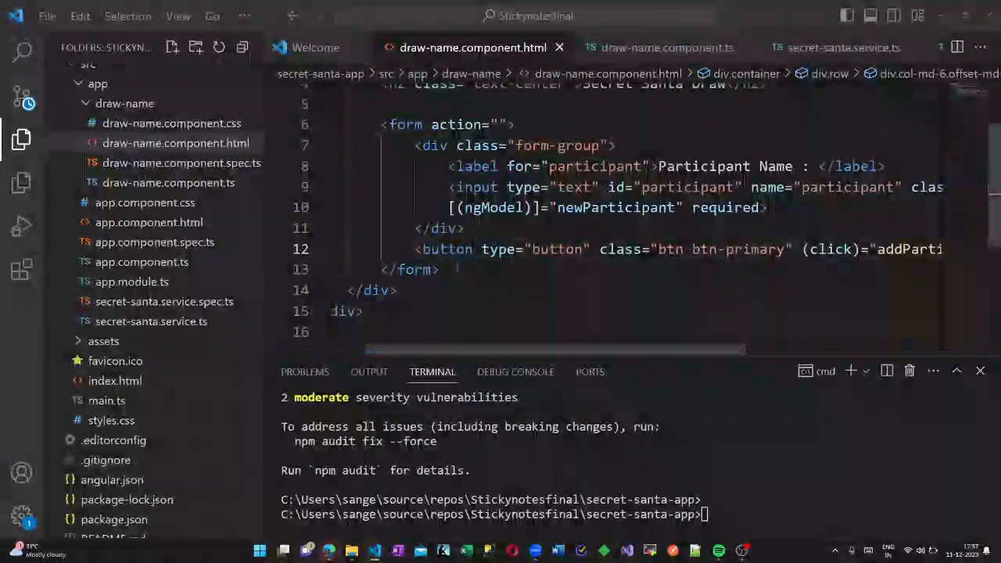
type("ul")
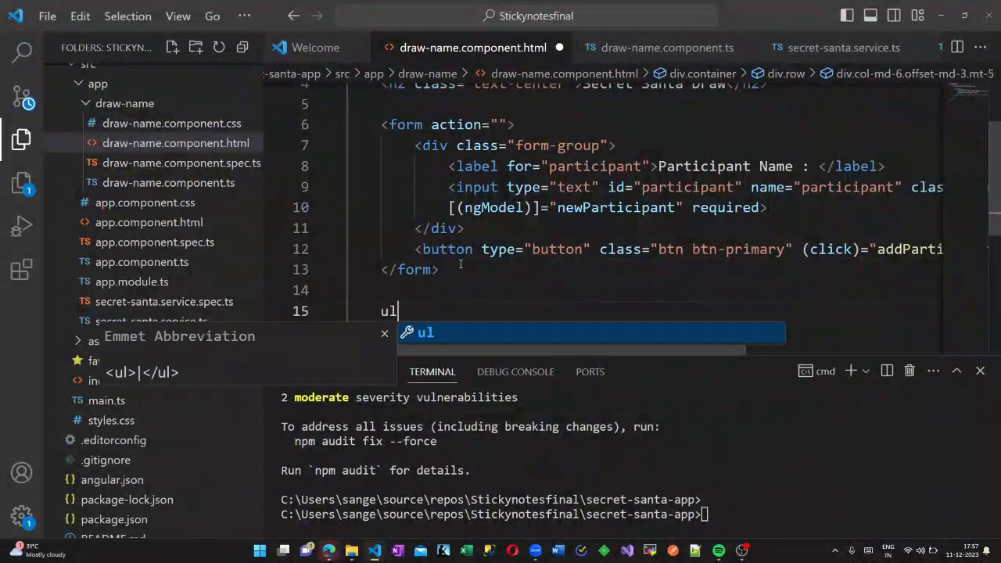
type(".list")
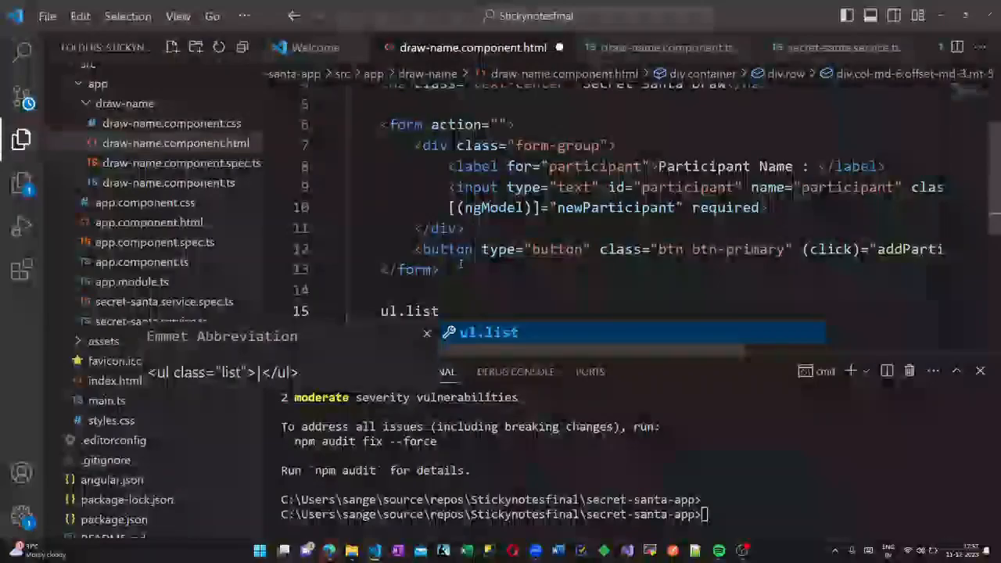
type("-group.mt")
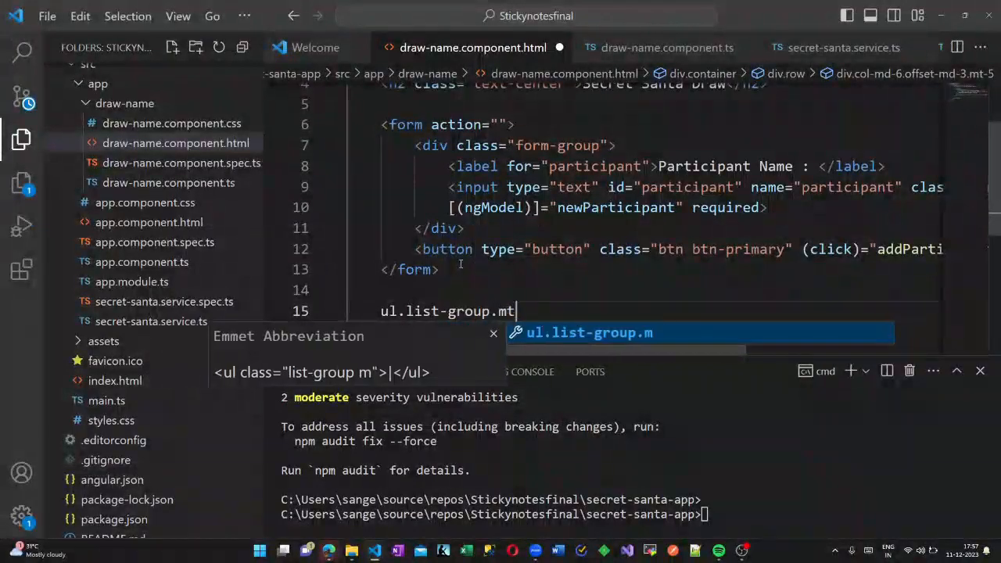
key("Tab")
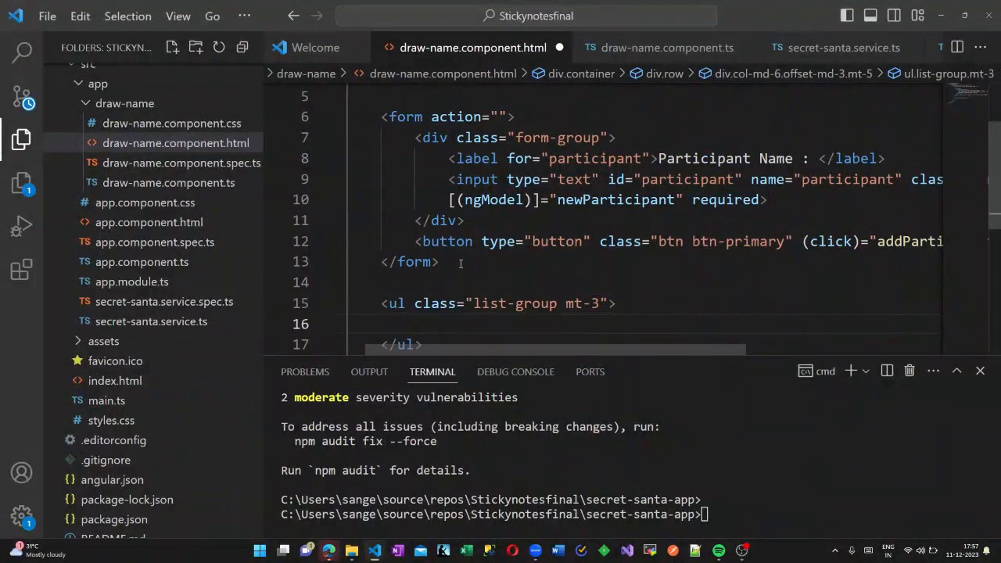
type("<li *ngFor=\"\"></li>")
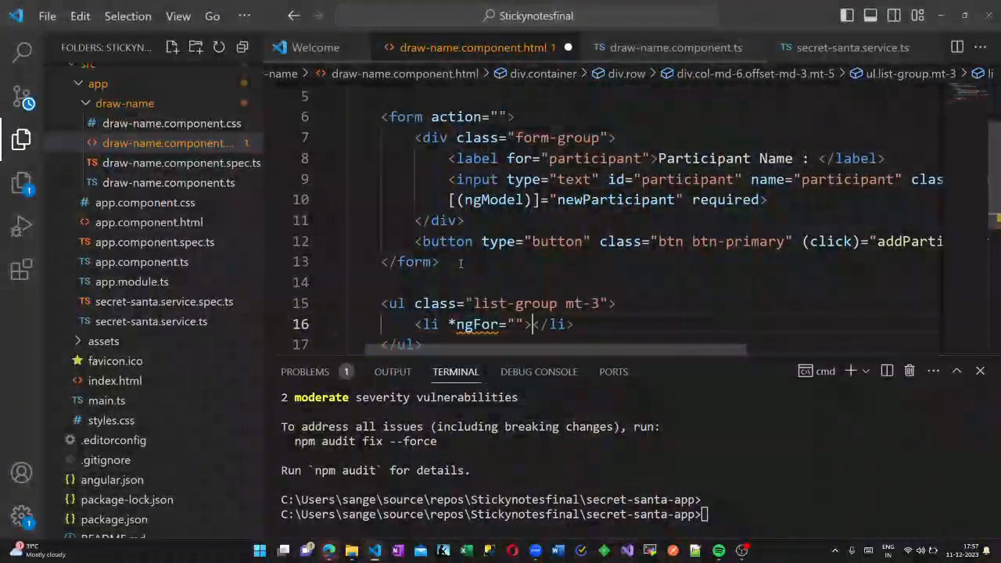
type("let pa")
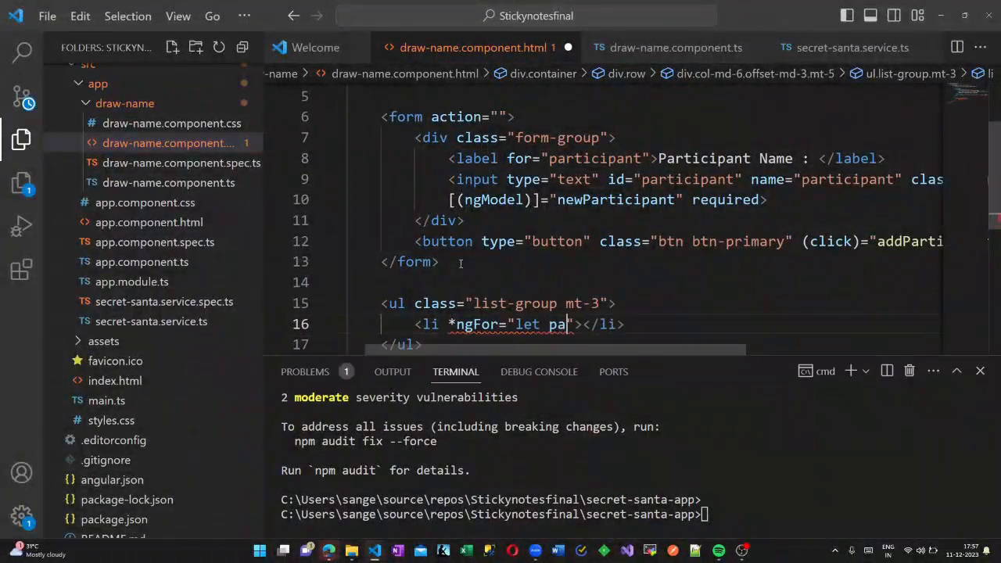
type("rticipant of participants")
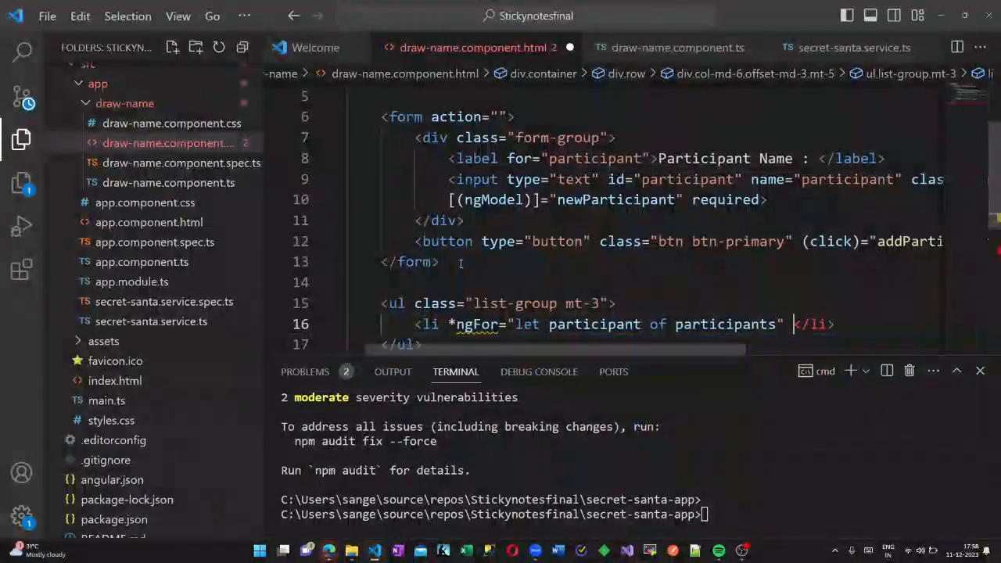
type("class=\"\">")
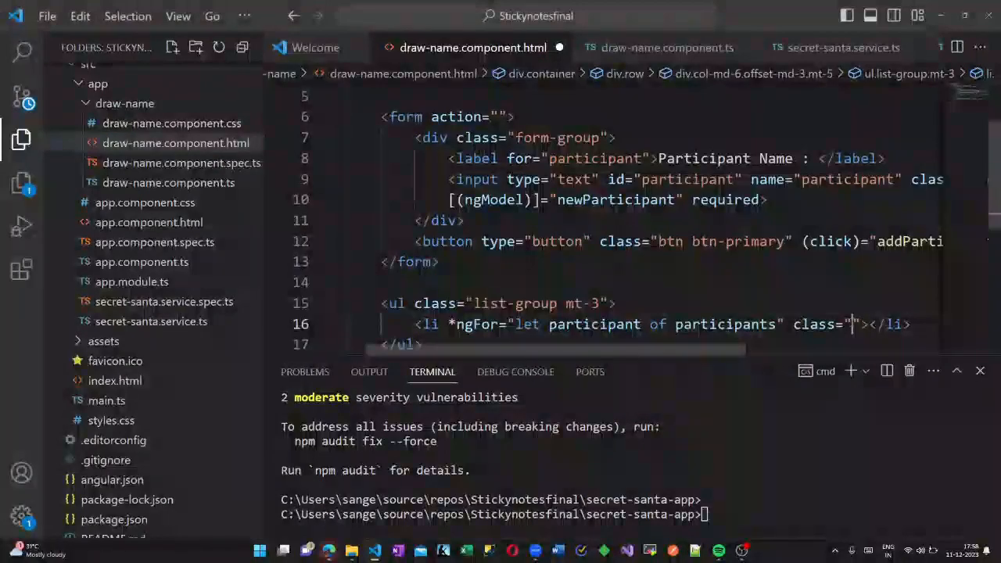
type("list-group-item")
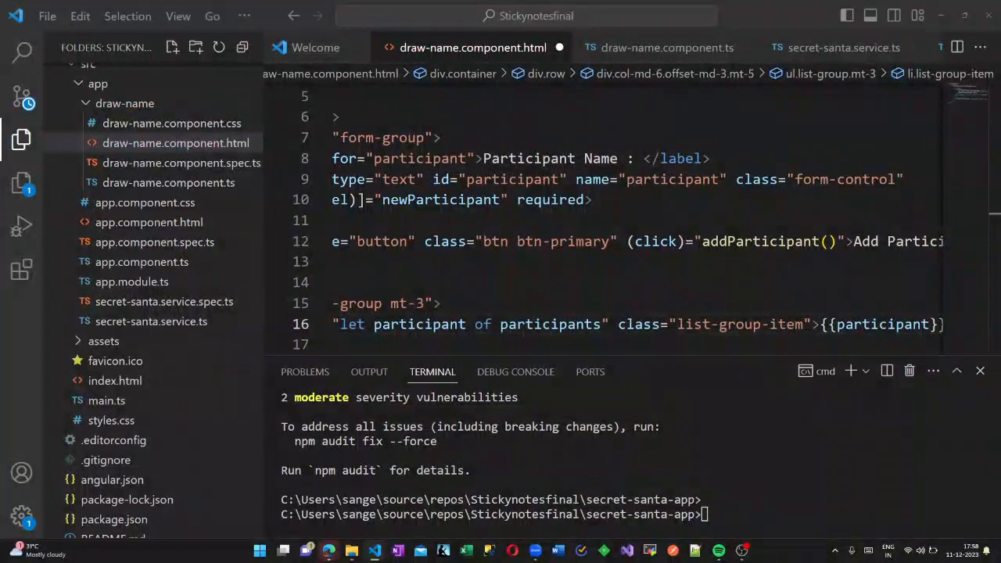
Add a btn btn-success button whose click calls drawNames().
scroll("down", 3)
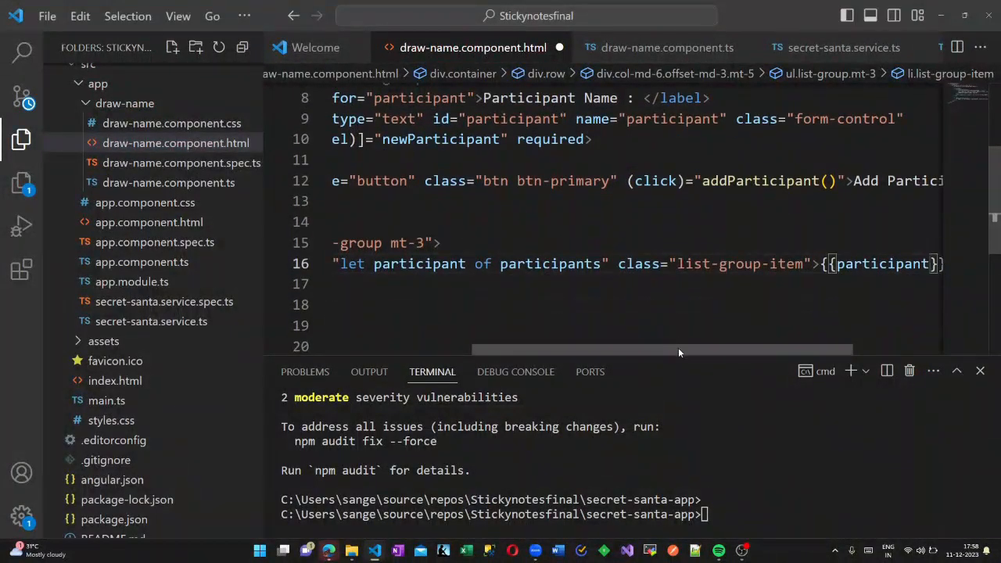
scroll("left", 3)
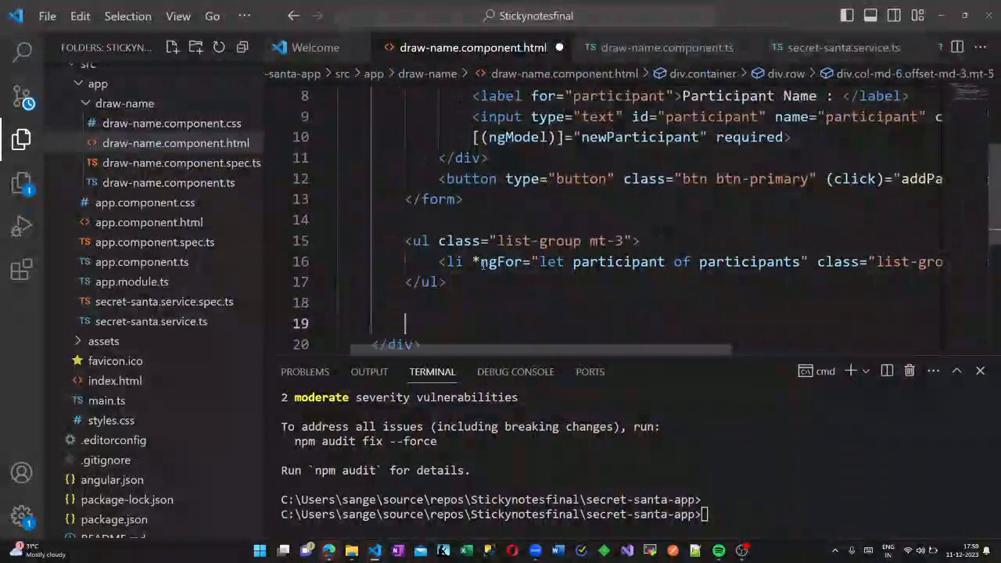
type("button type=\"button\"></button>")
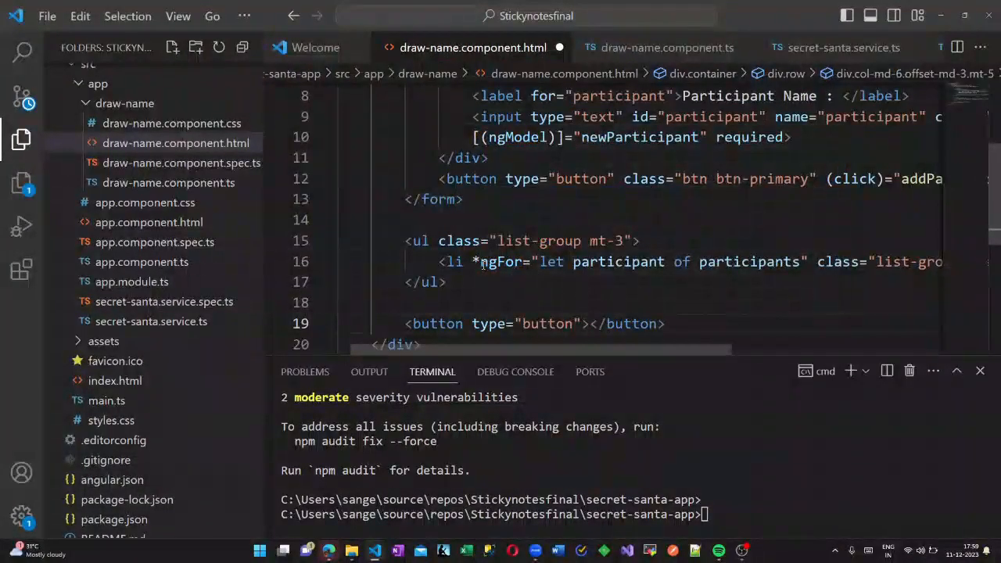
type("class=\"\"")
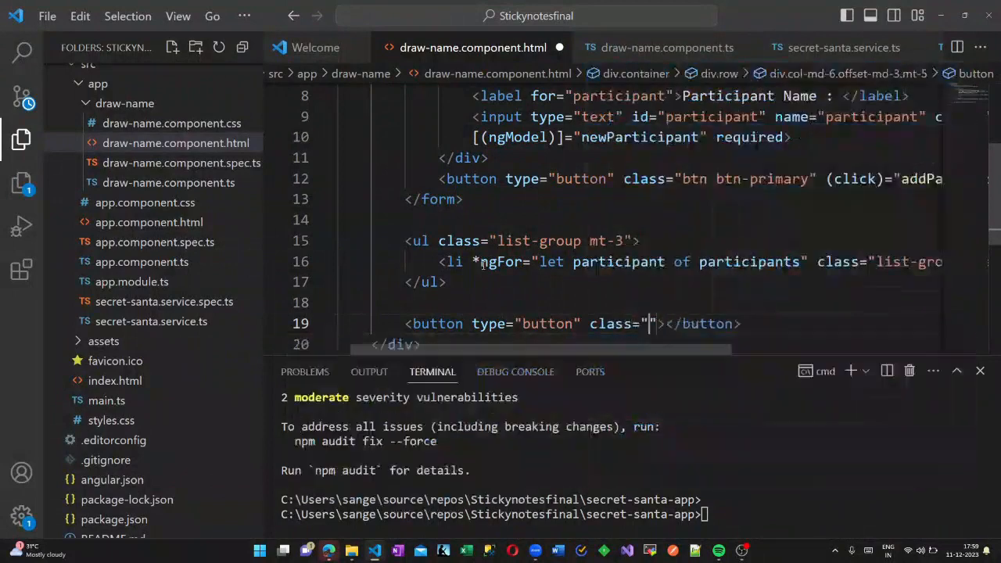
type("btn btn-success mt-3")
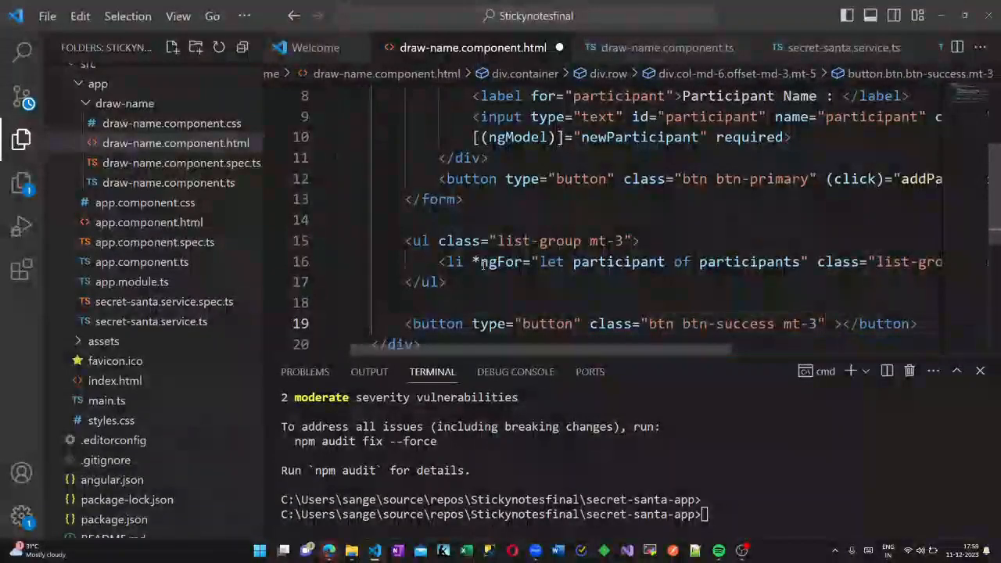
type("(click)=")
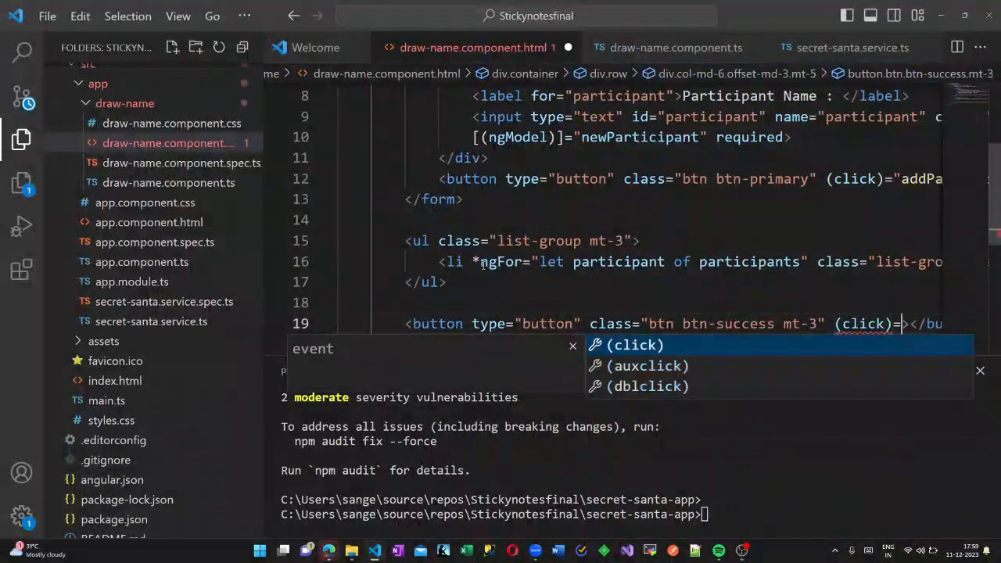
type("drawNames\"")
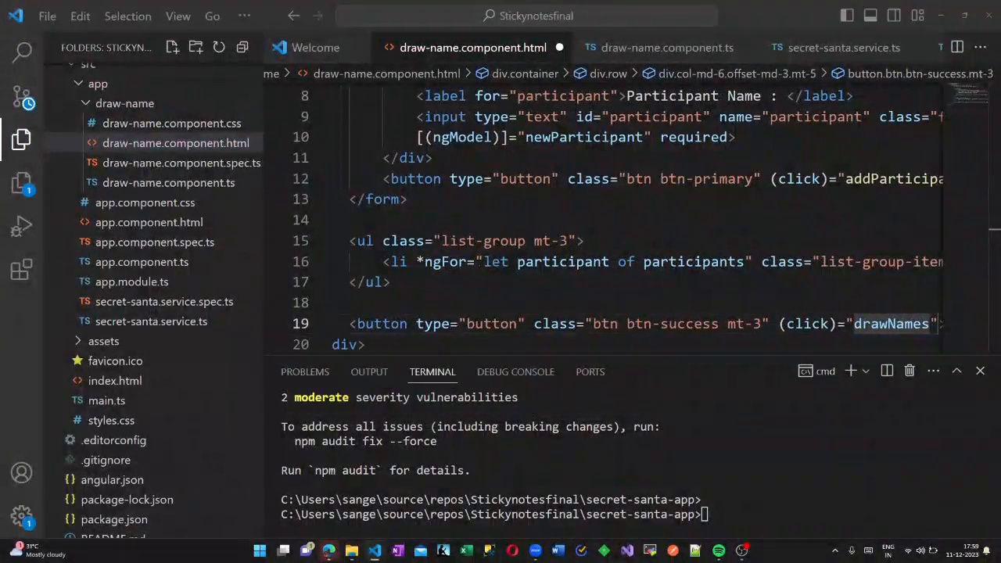
Add a div with *ngFor over results | keyvalue and class mt-3, holding an alert-info div with role alert.
type("()")
type("<div></div>")
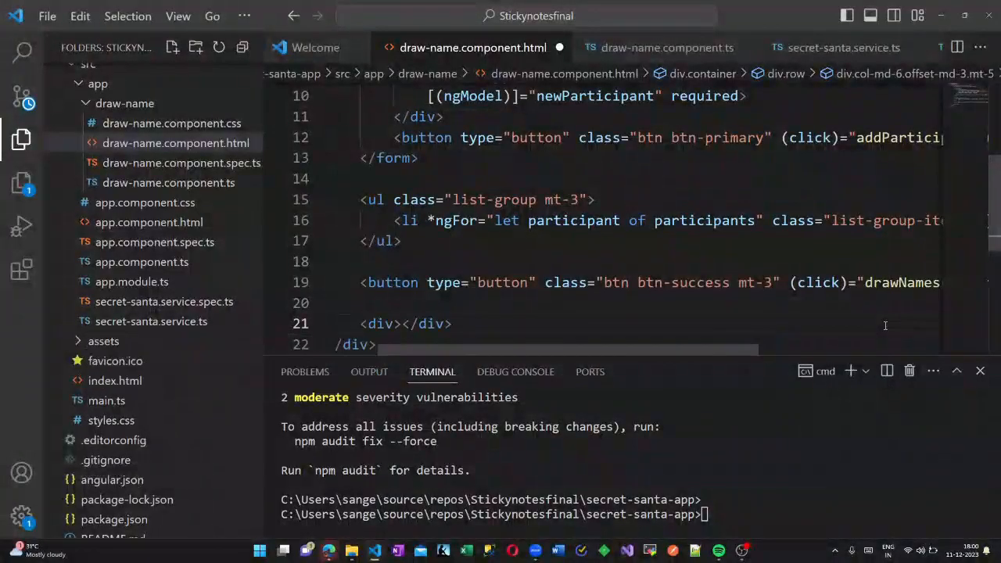
type("*")
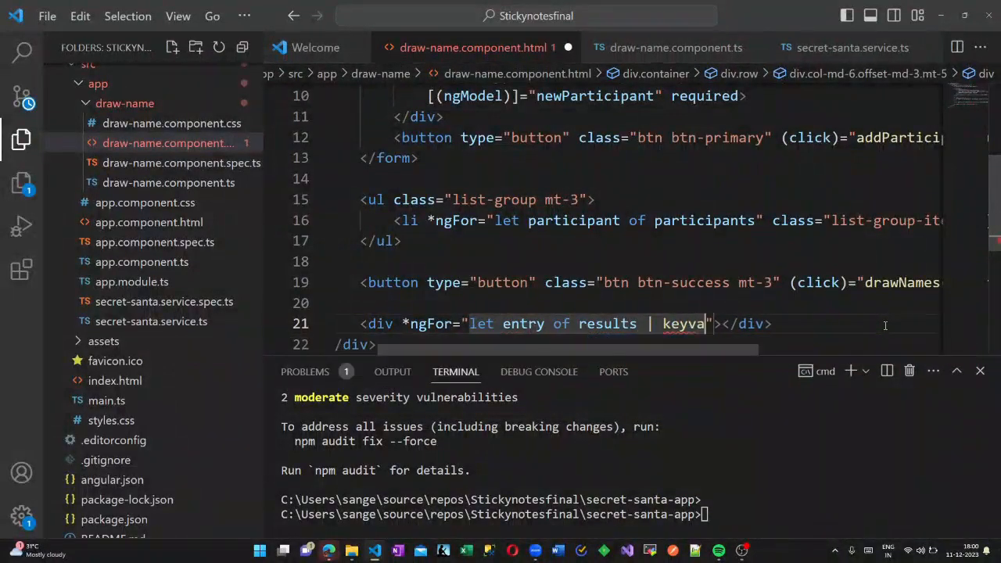
type("lue")
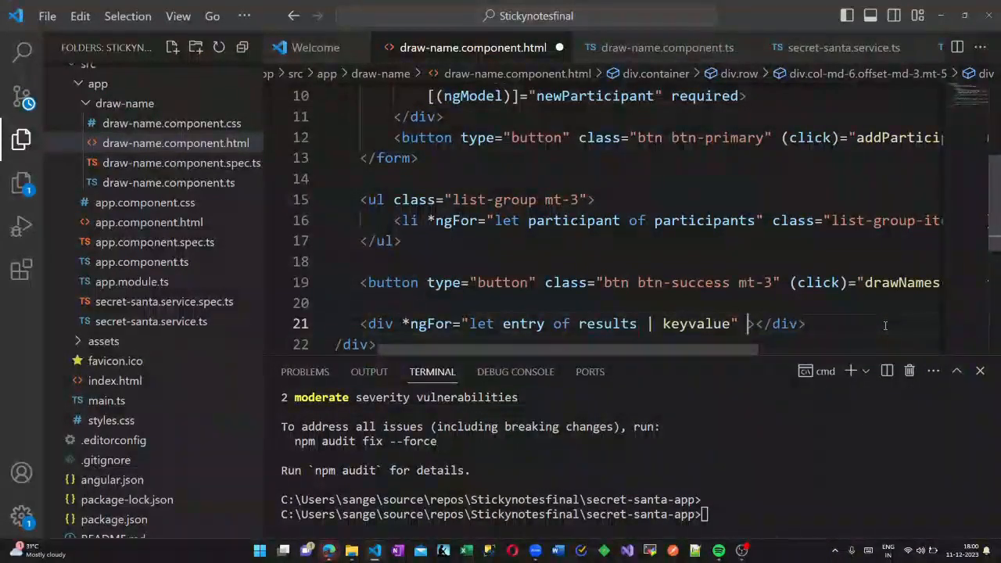
type("class")
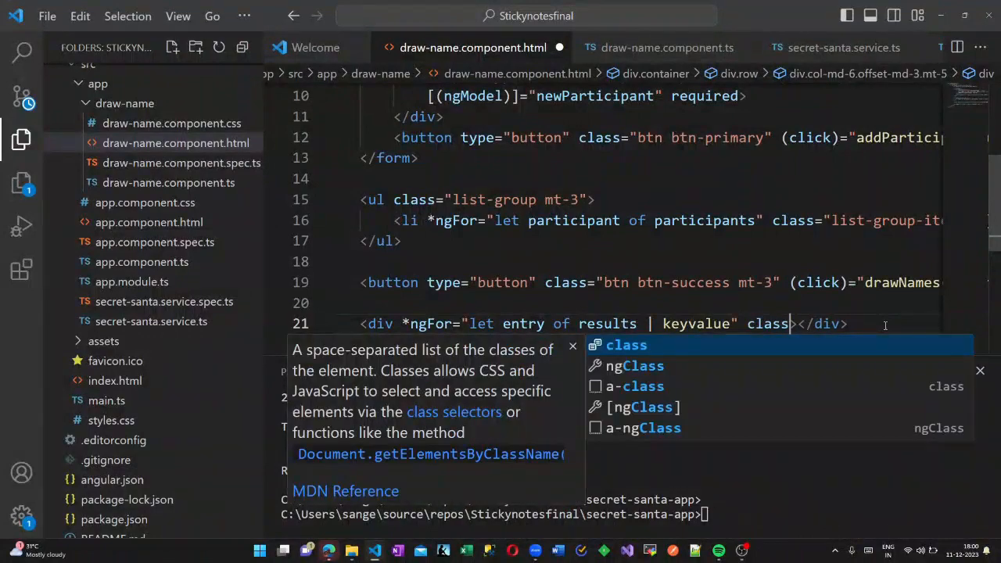
type("mt-3\"")
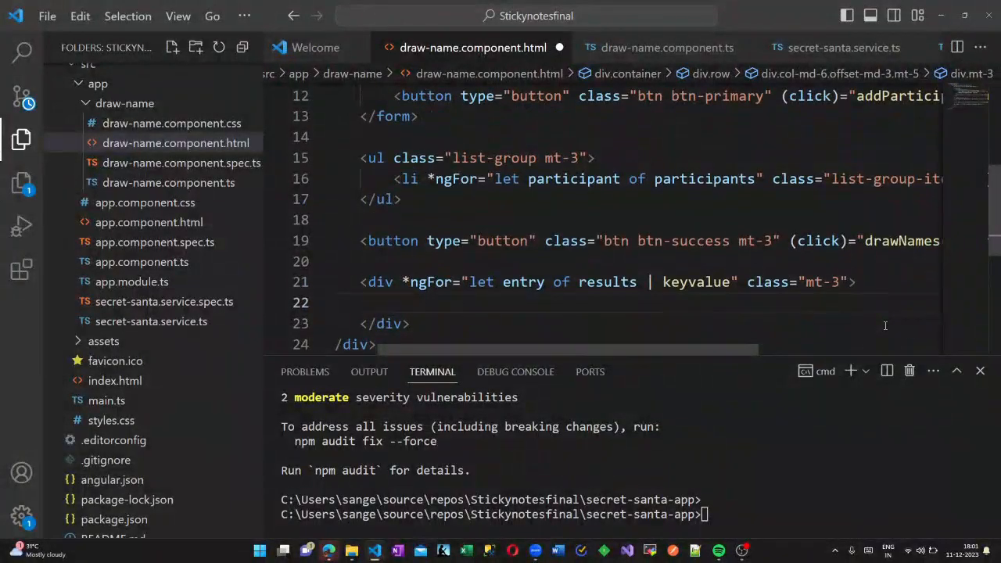
type("div.a")
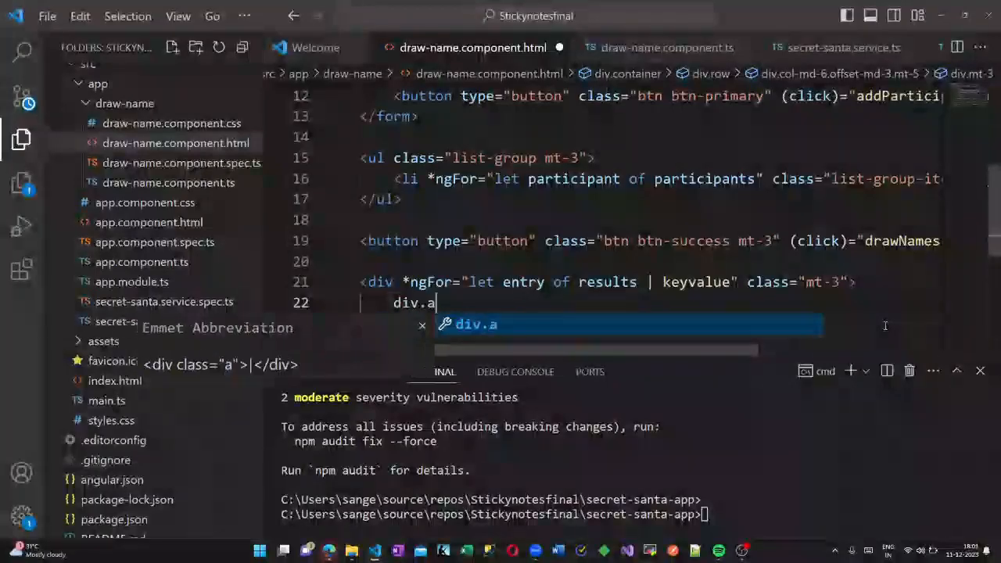
type("lert.alert-info\"></div>")
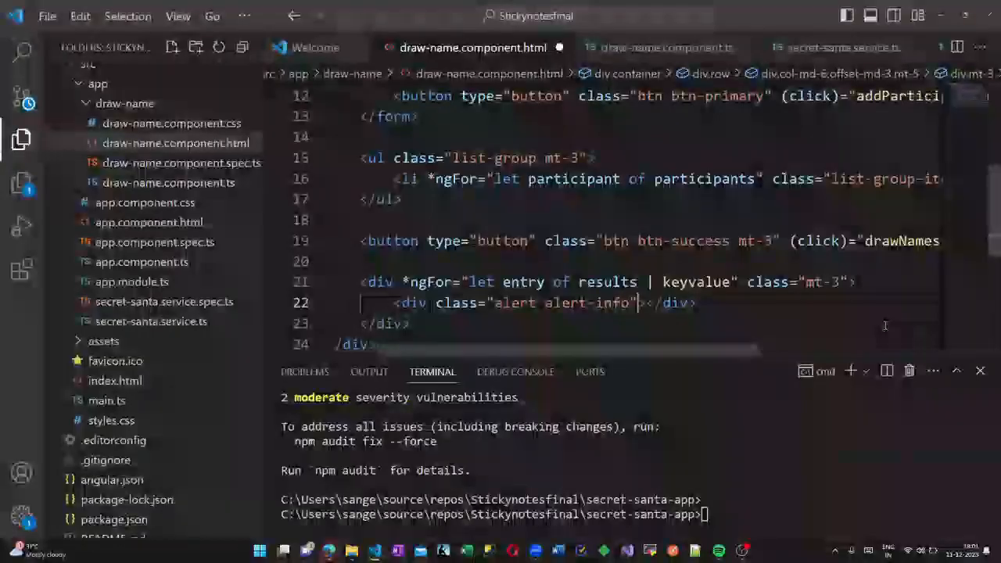
type("role=\"aert\"")
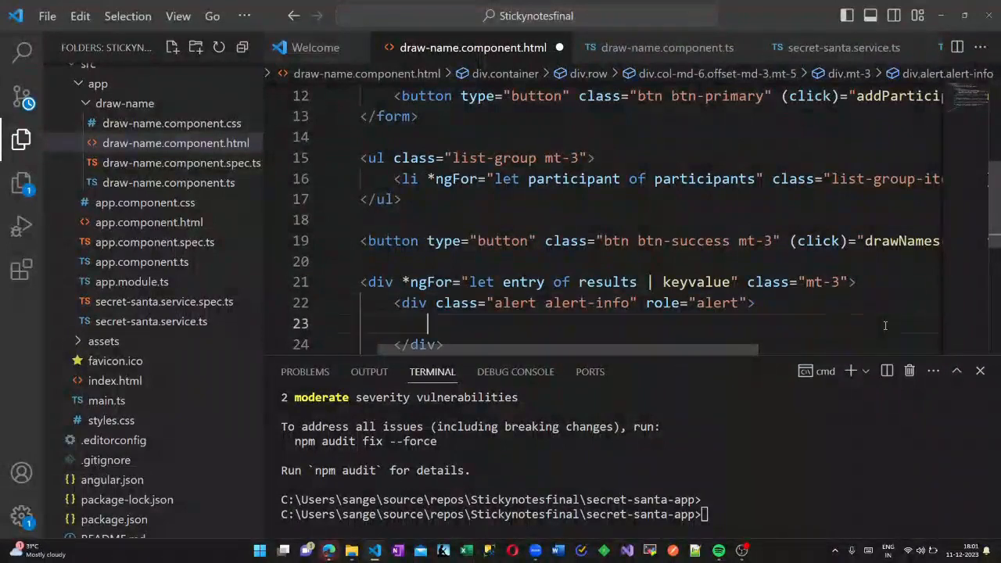
Fill the alert with '{{entry.key}} is the Secret Santa for {{entry.value}}'.
type("{entru}")
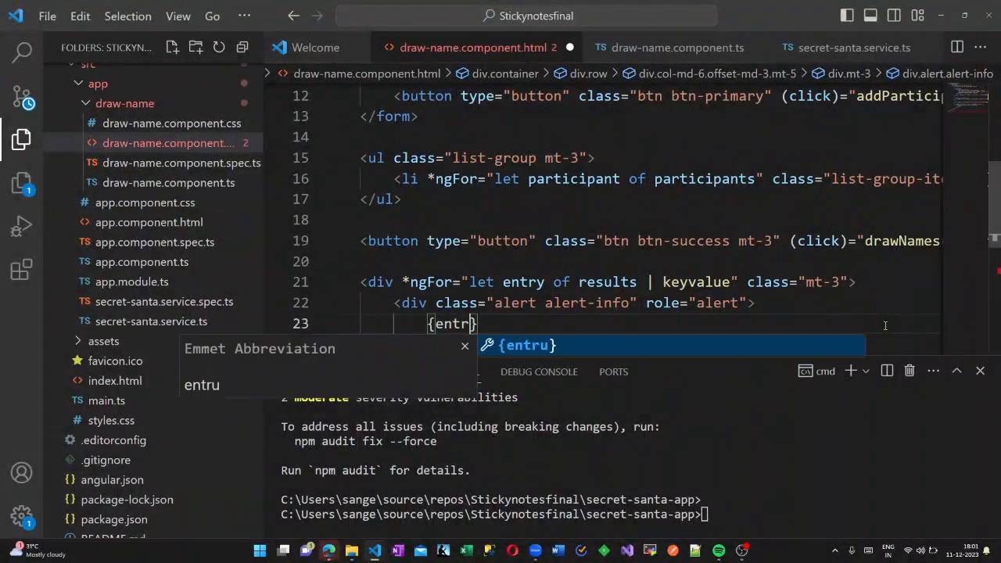
type("{")
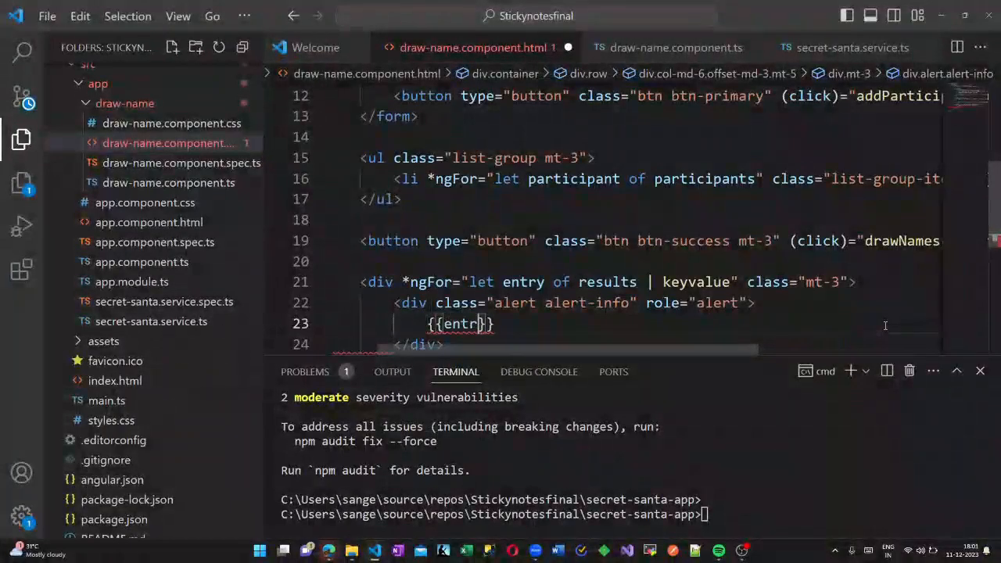
type("y.key")
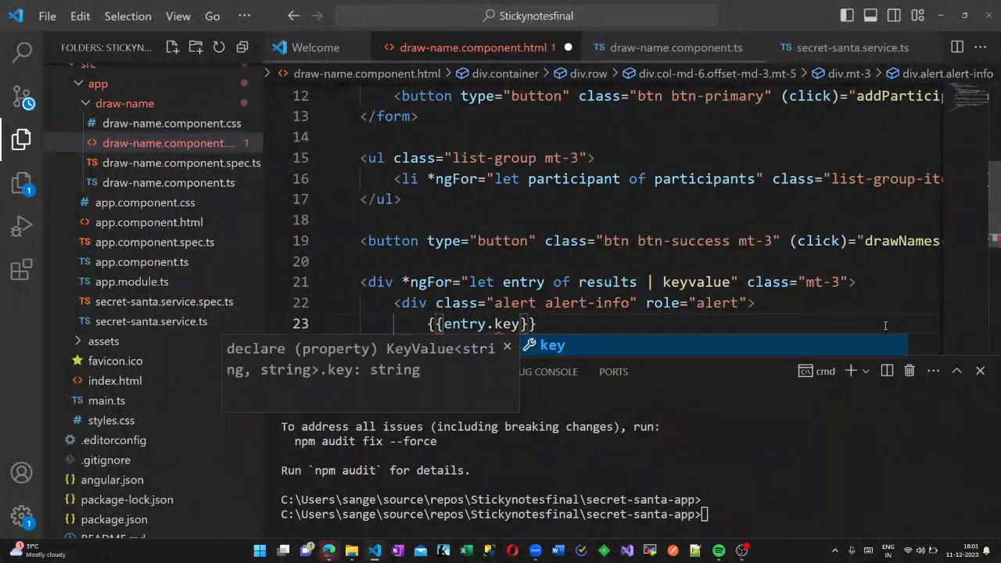
type("is the Sec")
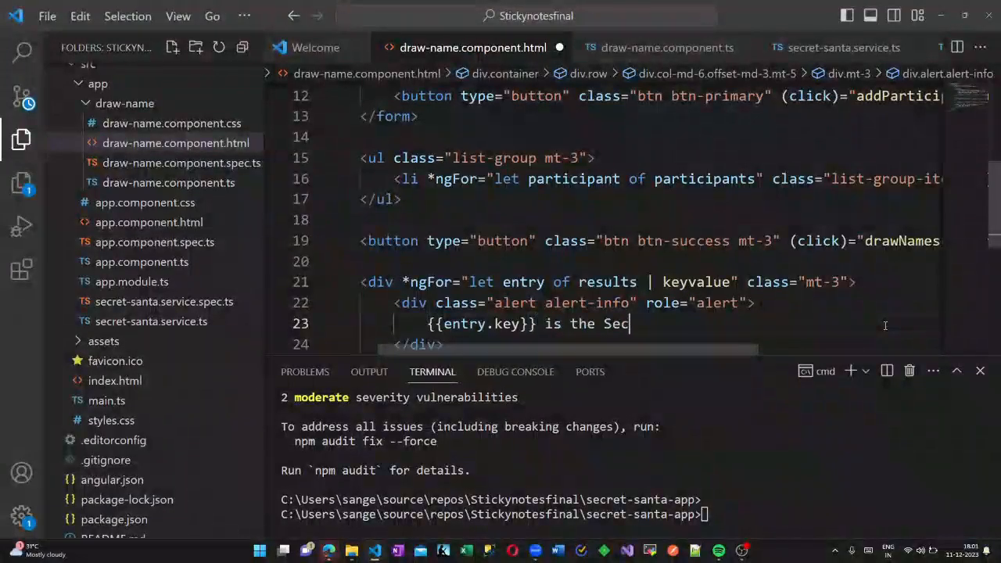
type("ret Santa")
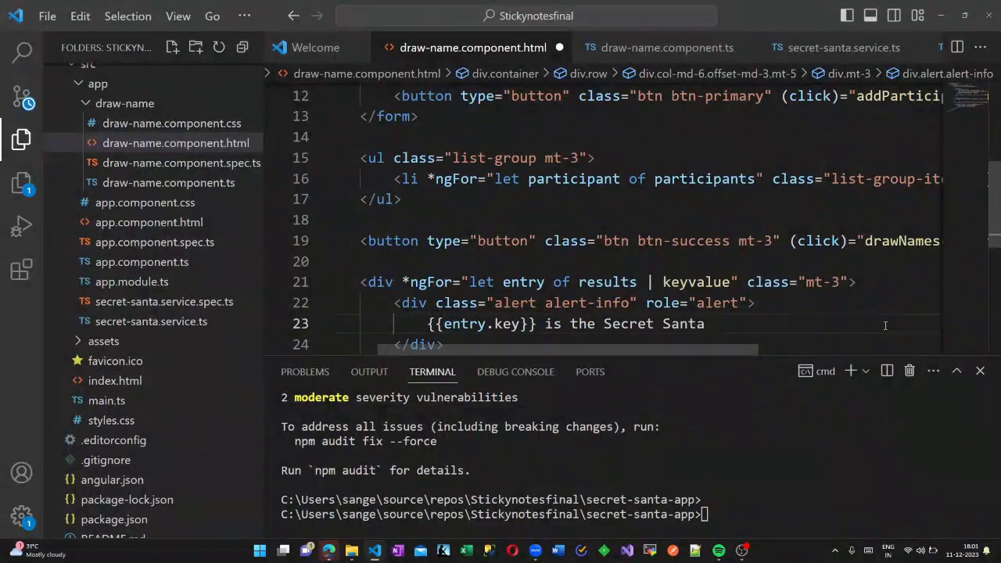
type("for {{entr}}")
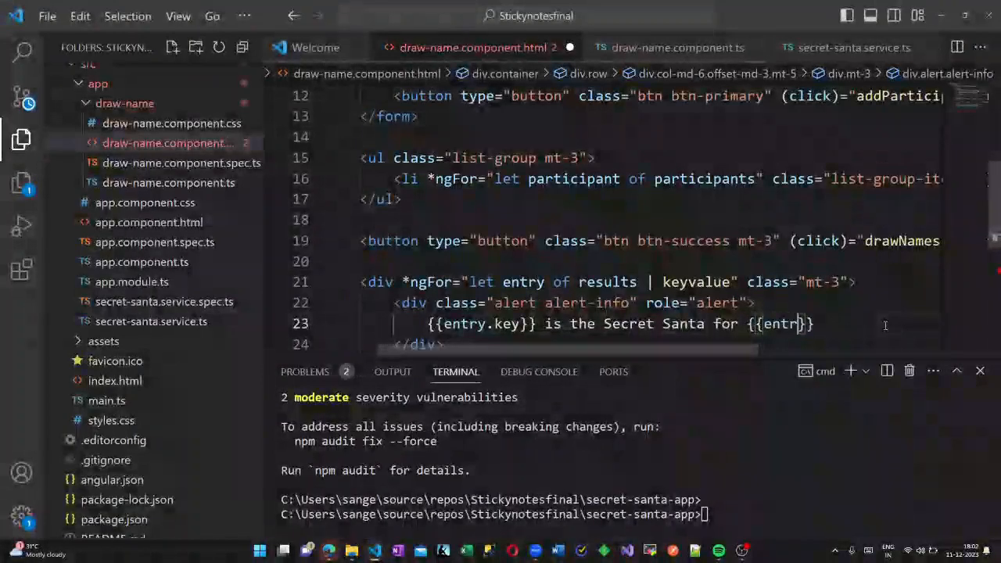
type("value")
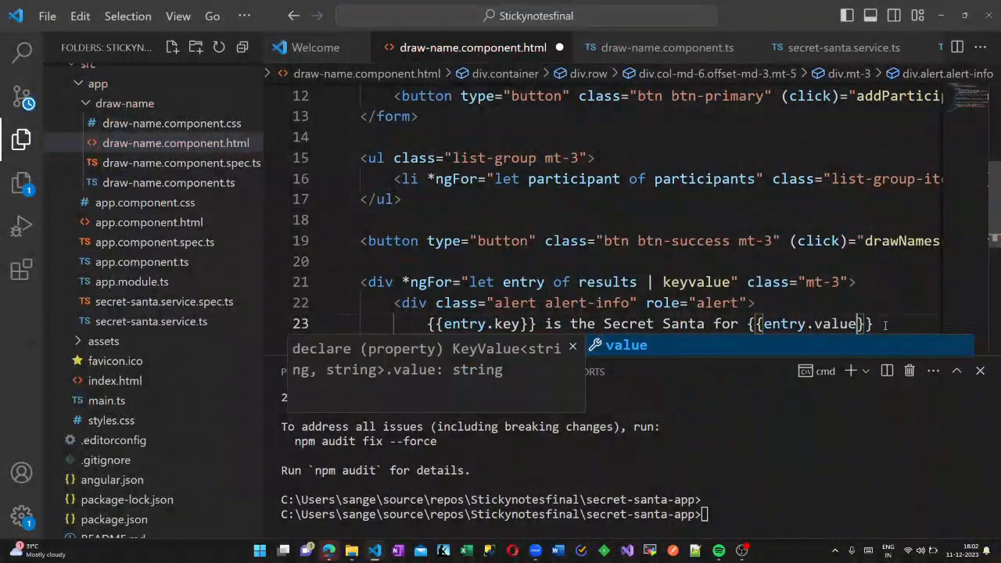
scroll("down", 3)
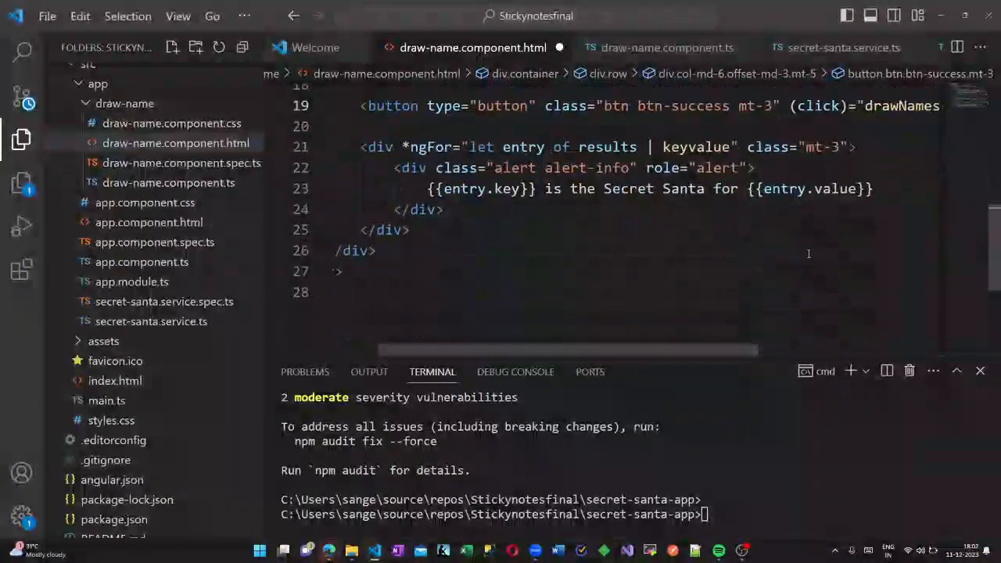
left_click(47, 15)
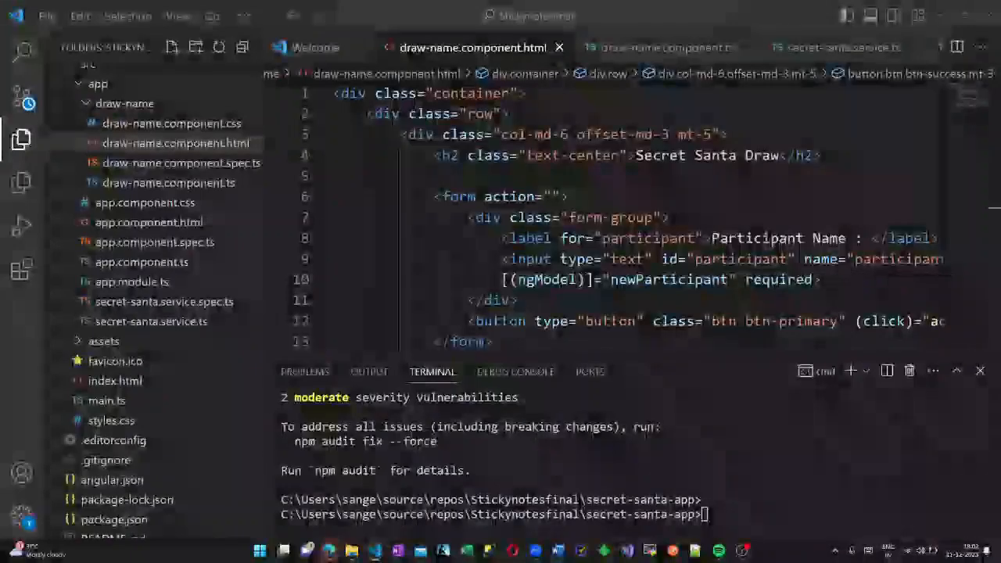
Replace app.component.html content with the <app-draw-name> component tag.
left_click(47, 16)
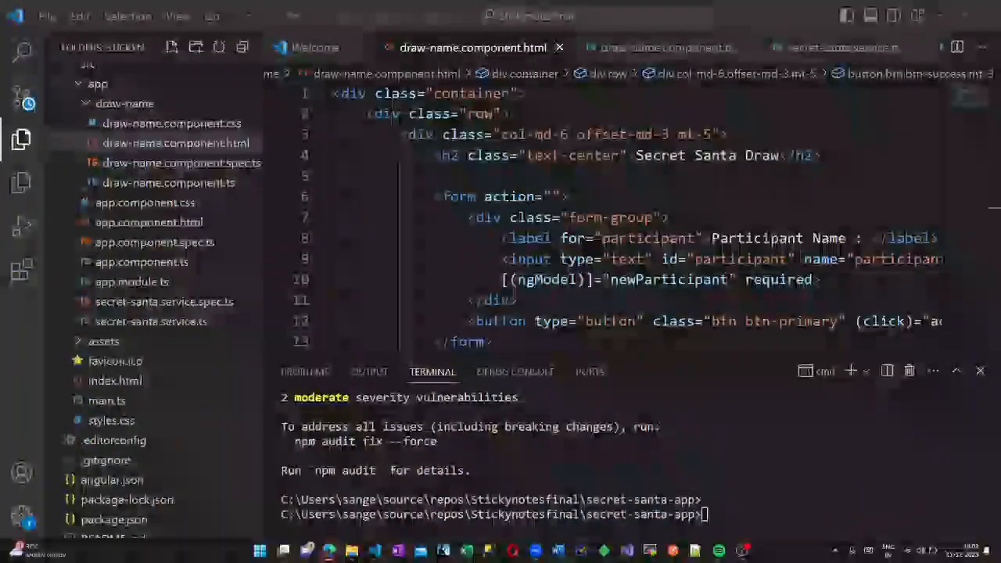
left_click(149, 222)
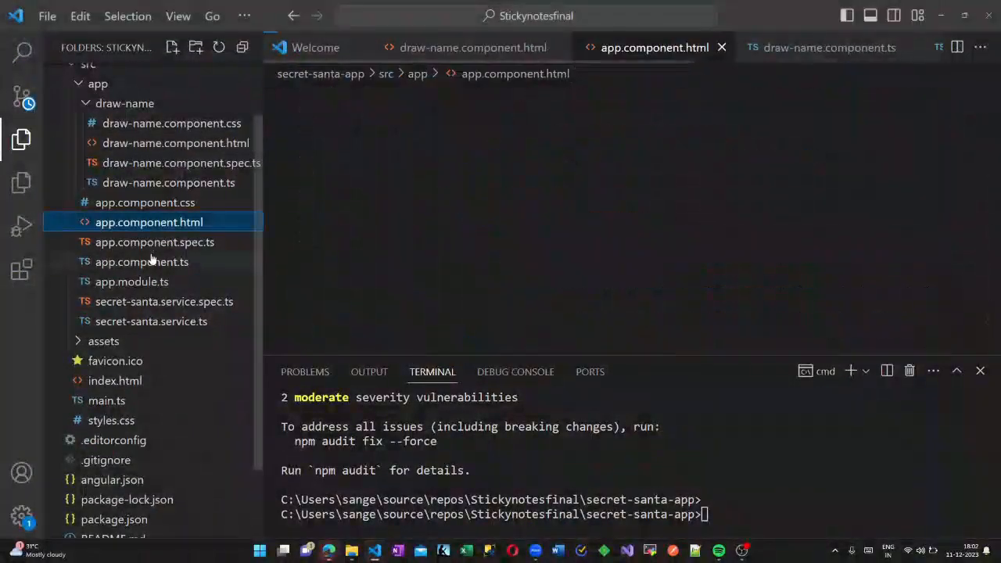
left_click(148, 222)
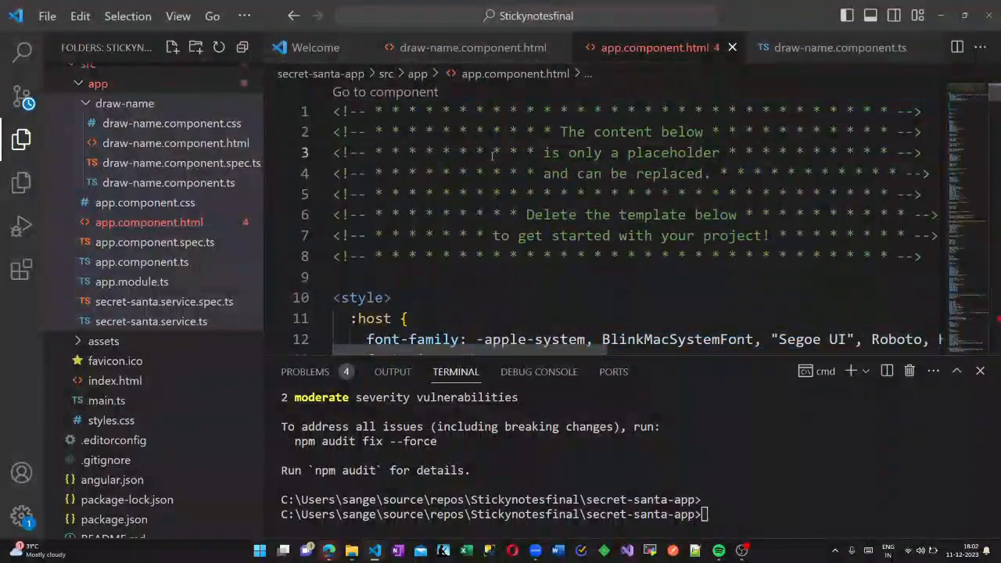
type("app")
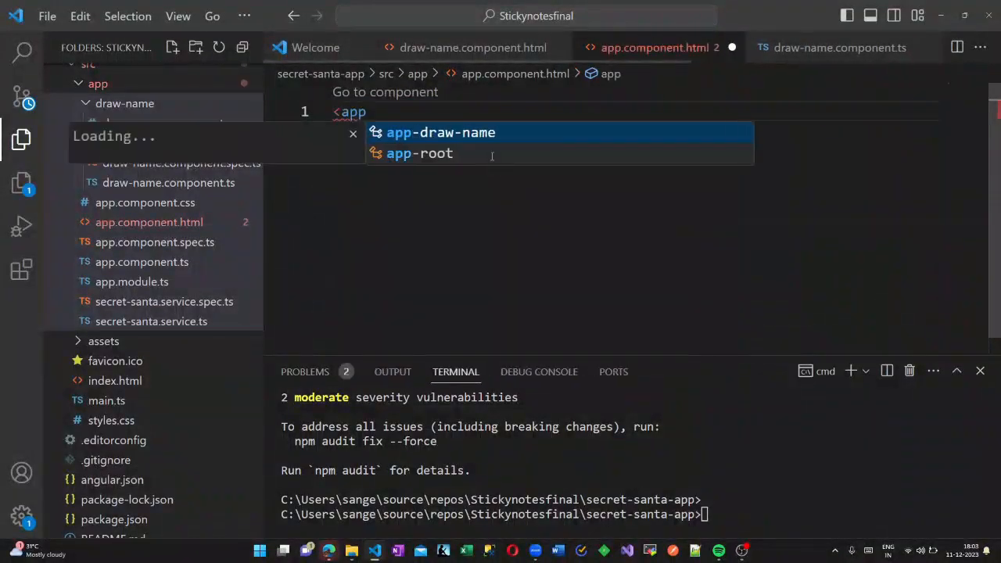
left_click(441, 131)
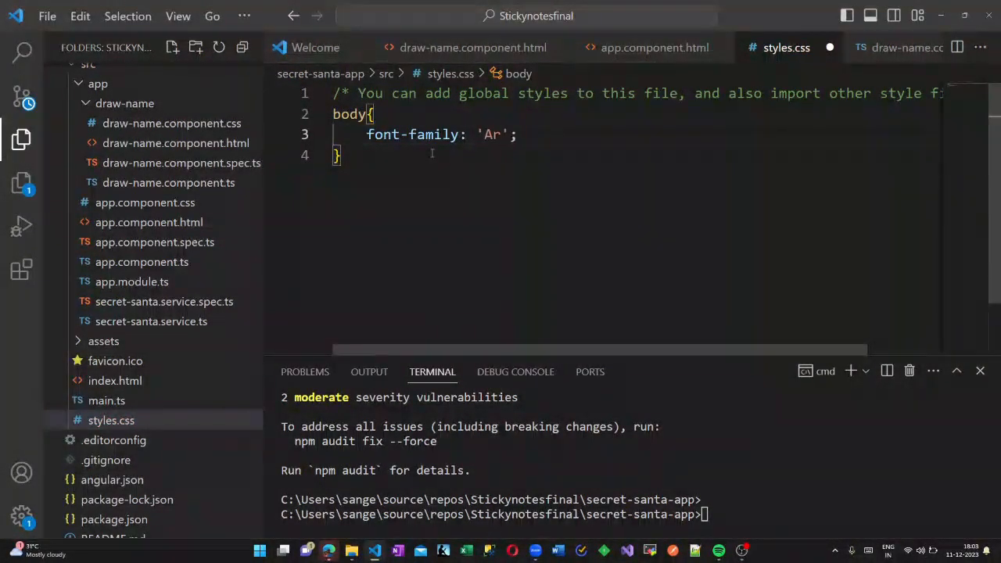
Set the body font-family to 'Arial', sans-serif in styles.css and run ng serve.
type("ial',s")
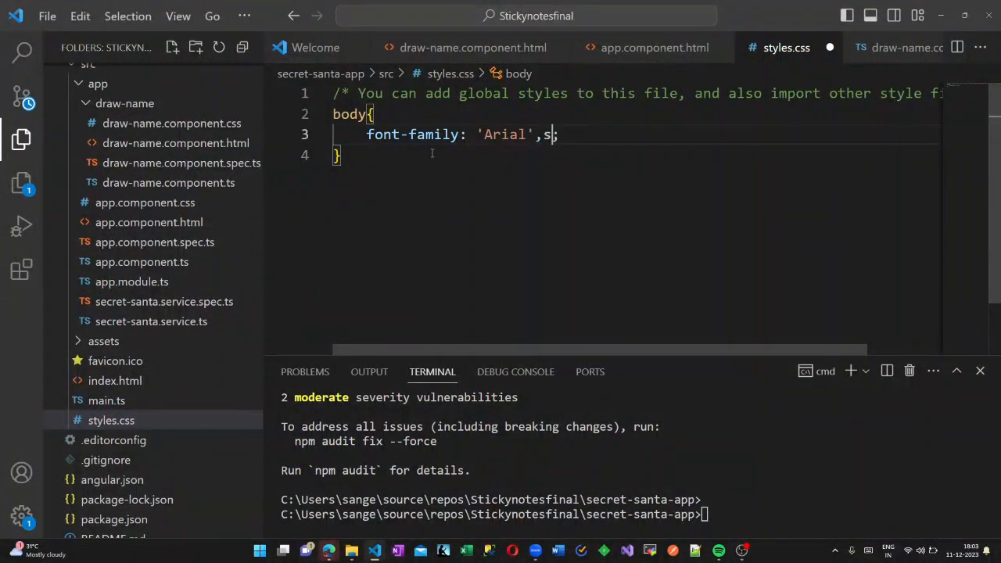
type("ans-serif")
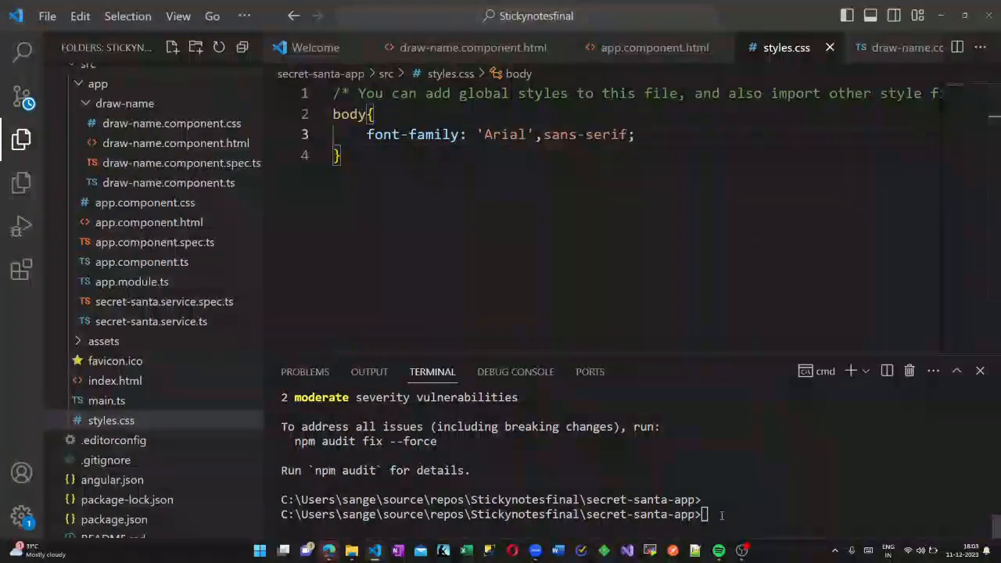
type("ng serve")
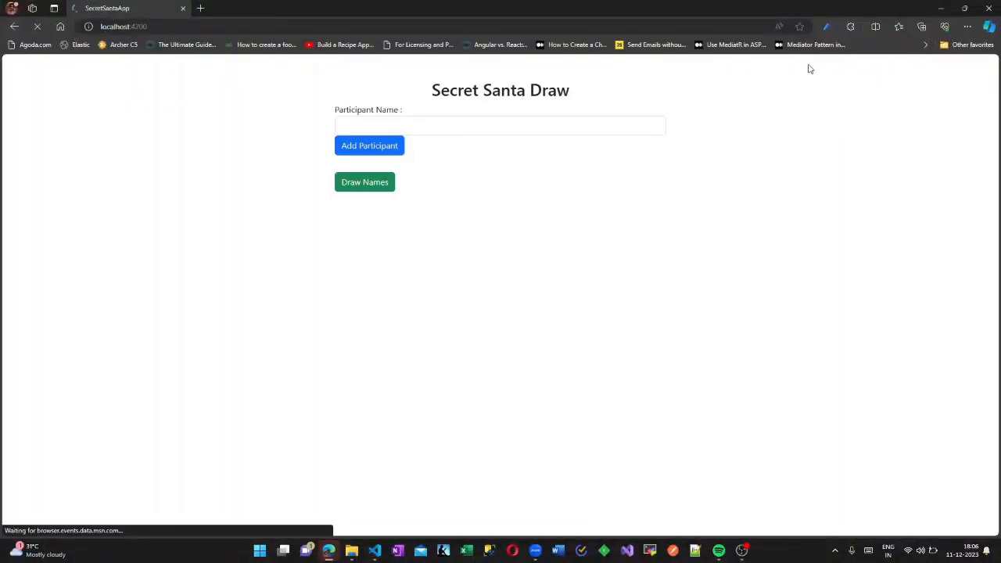
Add participants including Sangeetha and Mamatha, then draw the Secret Santa pairings.
left_click(500, 125)
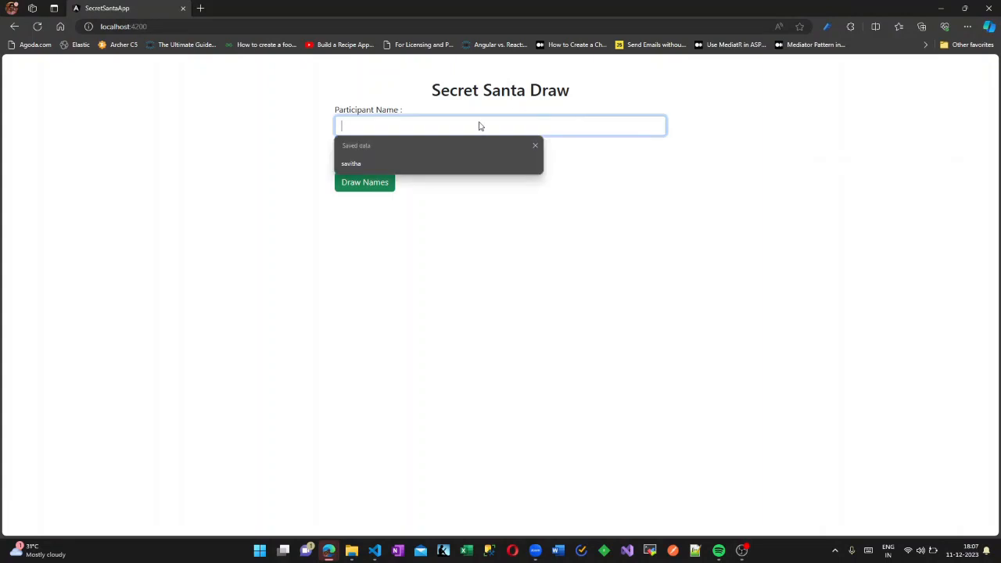
type("Sangeetha")
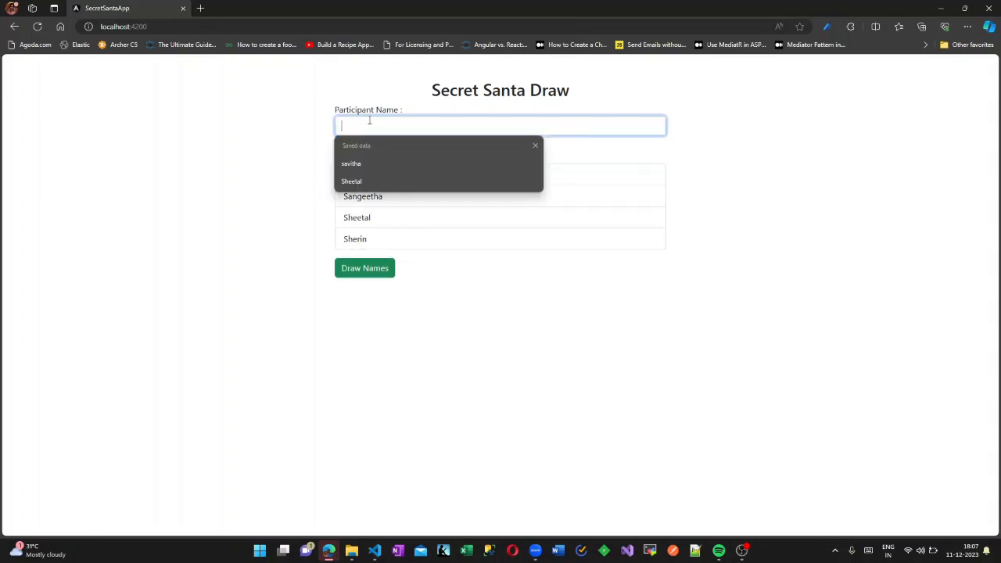
type("Mamatha")
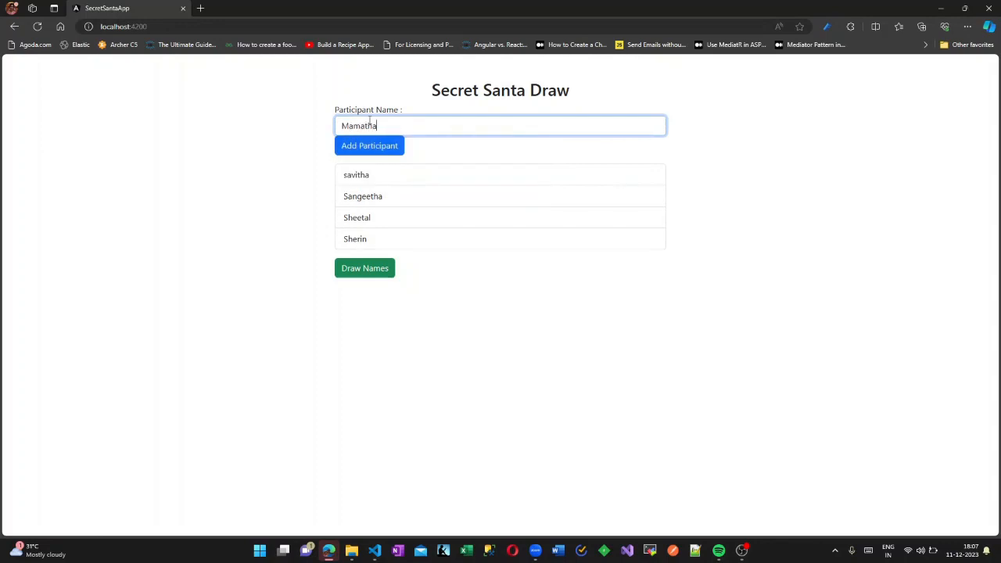
left_click(369, 145)
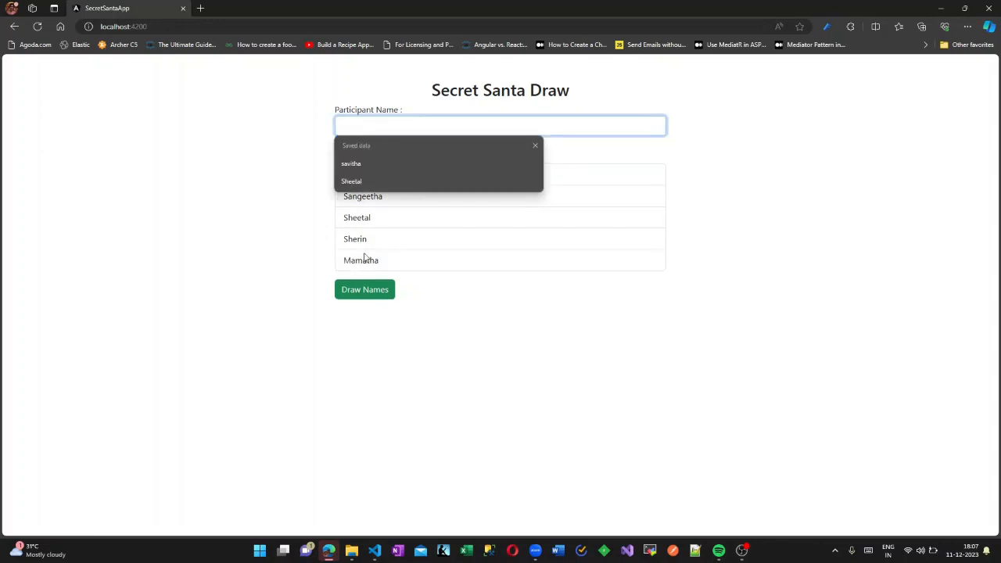
left_click(365, 289)
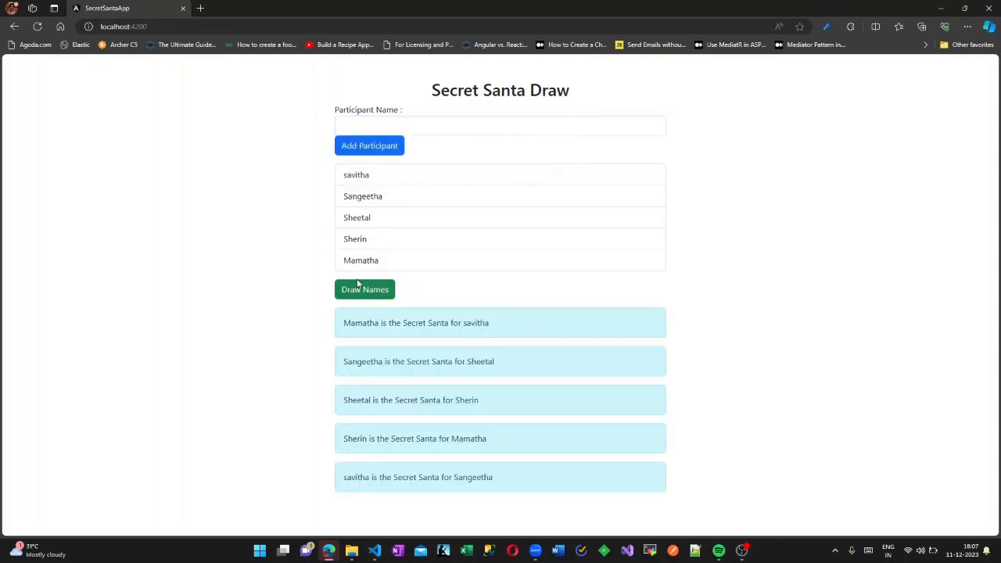